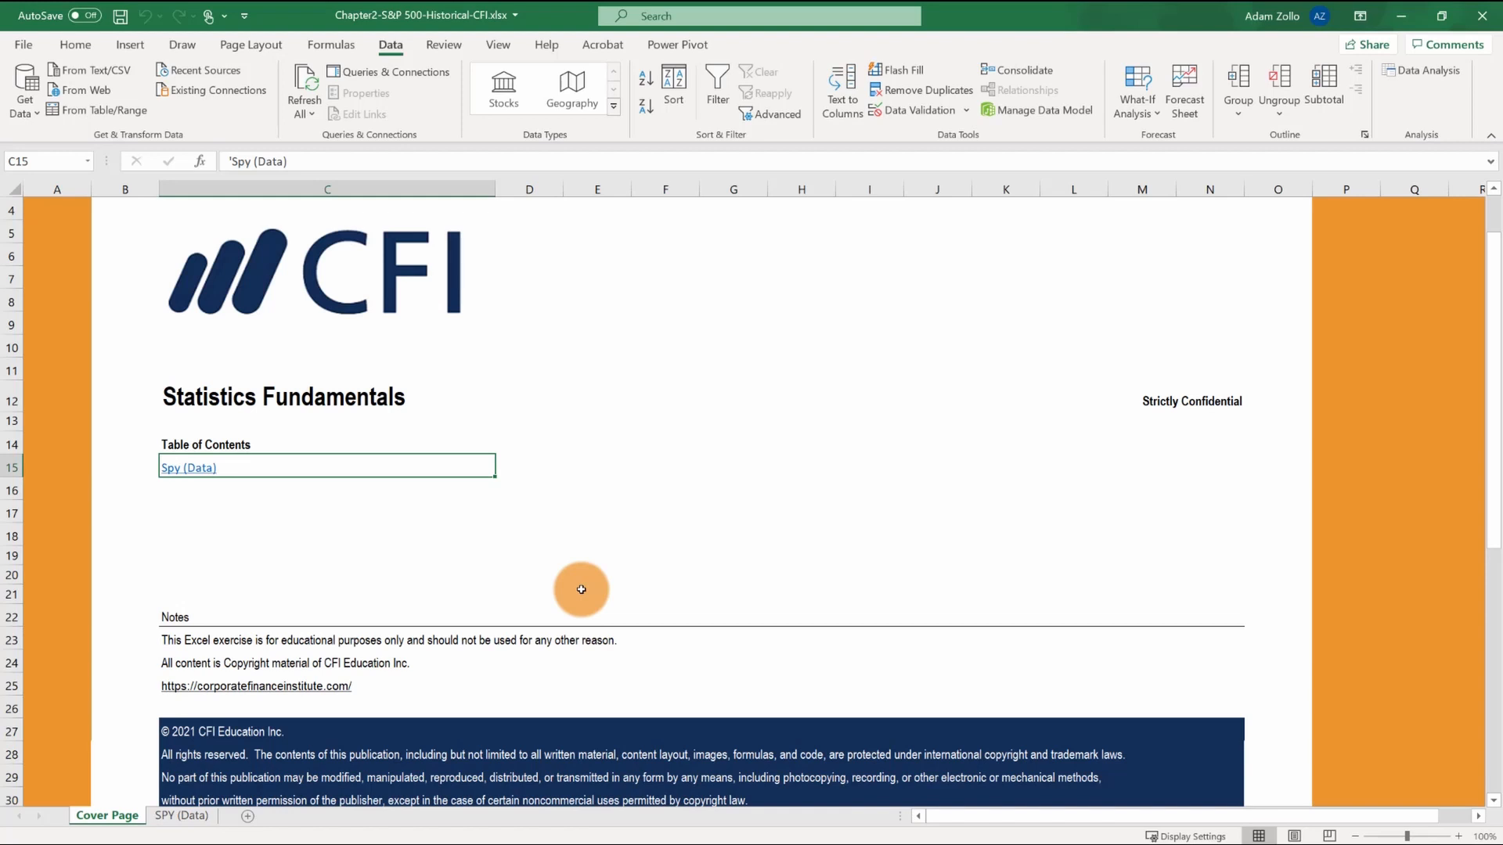
{"action": "mouse_move", "coordinate": [221, 360]}
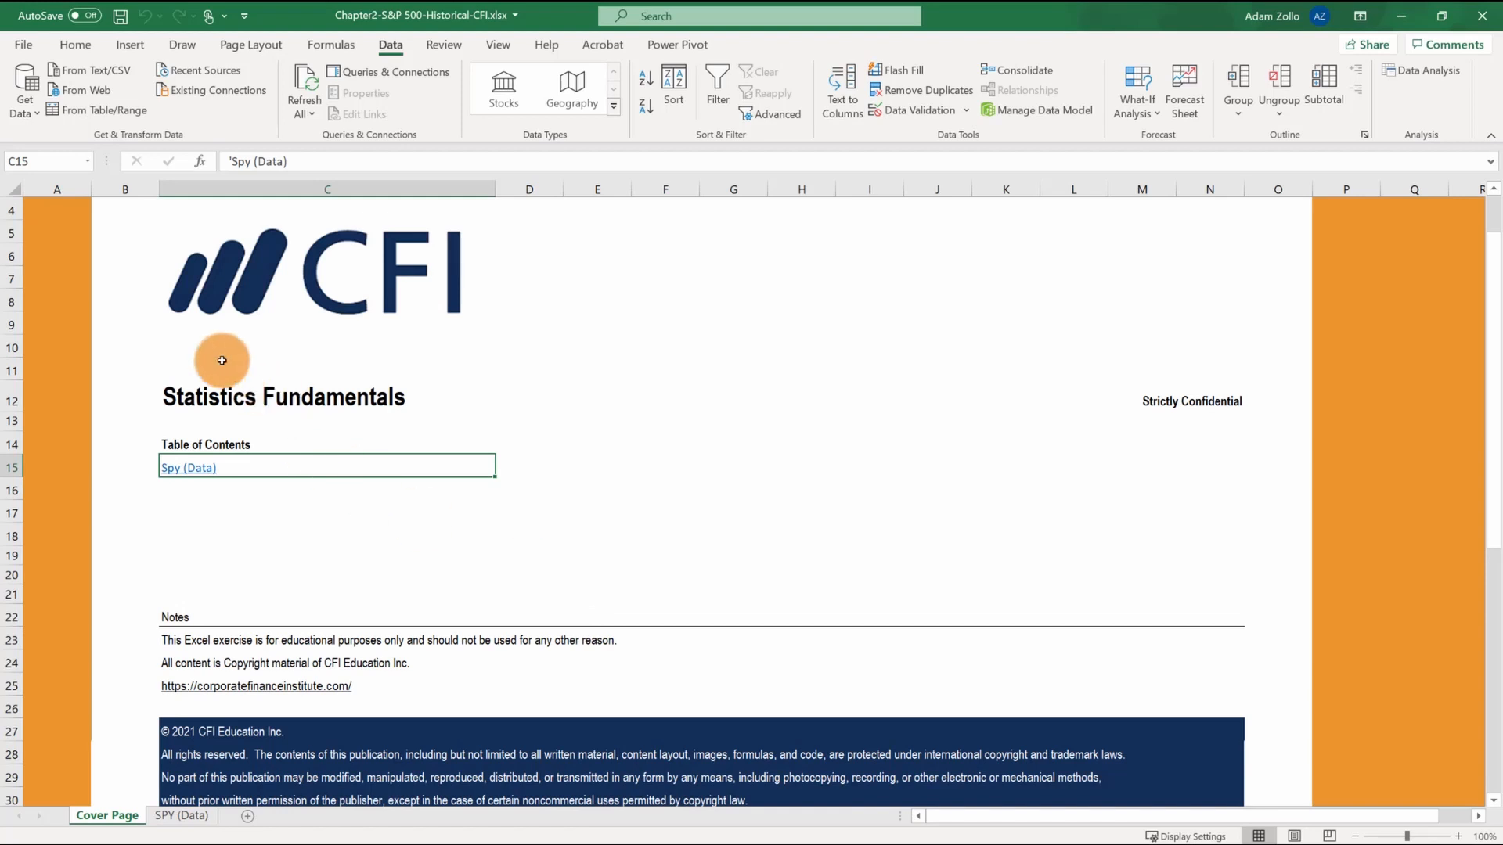
{"action": "mouse_move", "coordinate": [180, 295]}
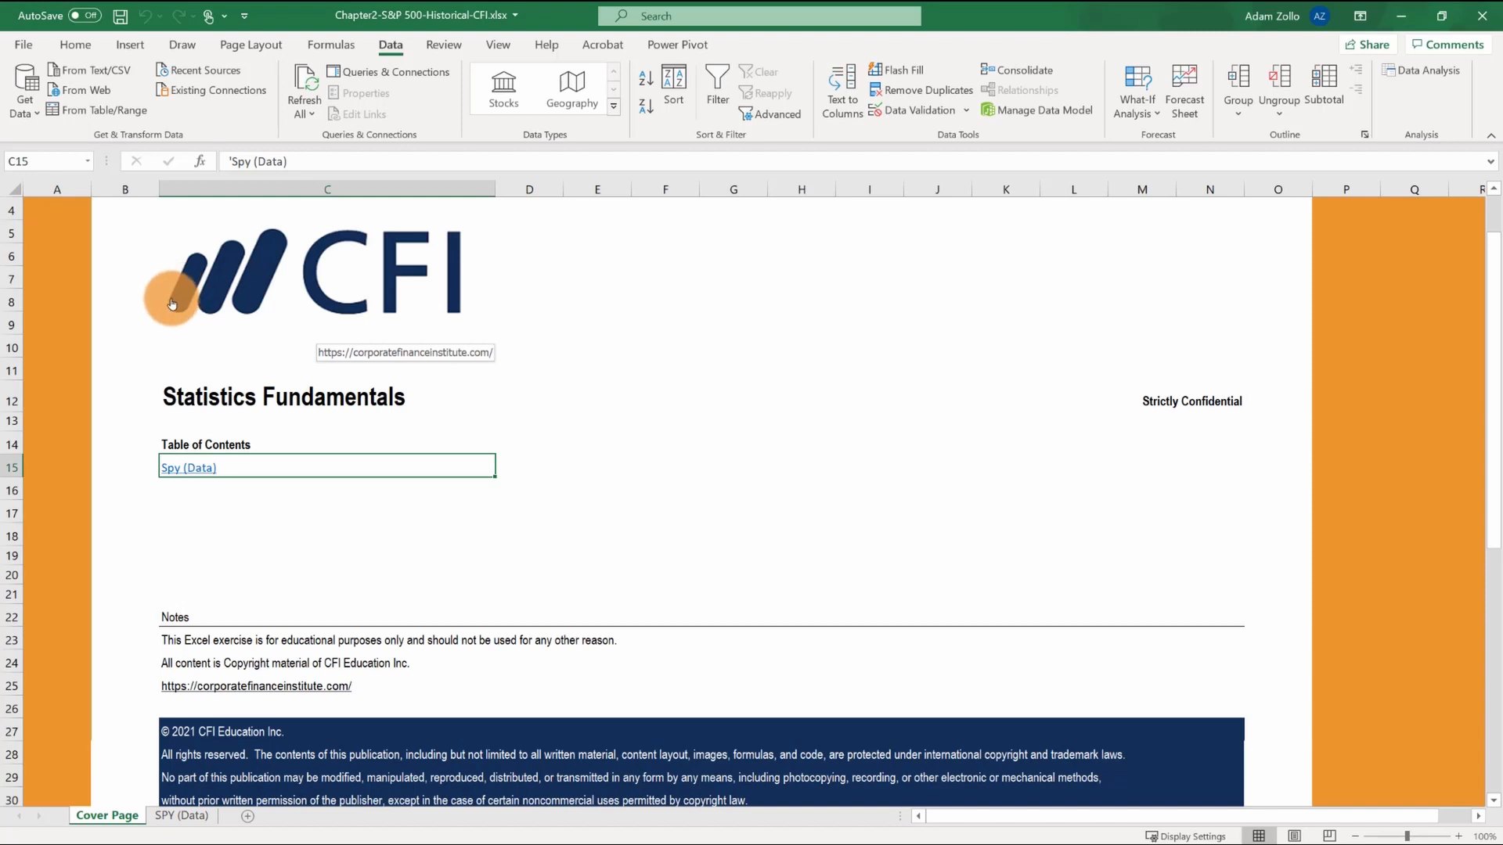
- Leave the CFI workbook cover page for the File backstage view
{"action": "left_click", "coordinate": [21, 44]}
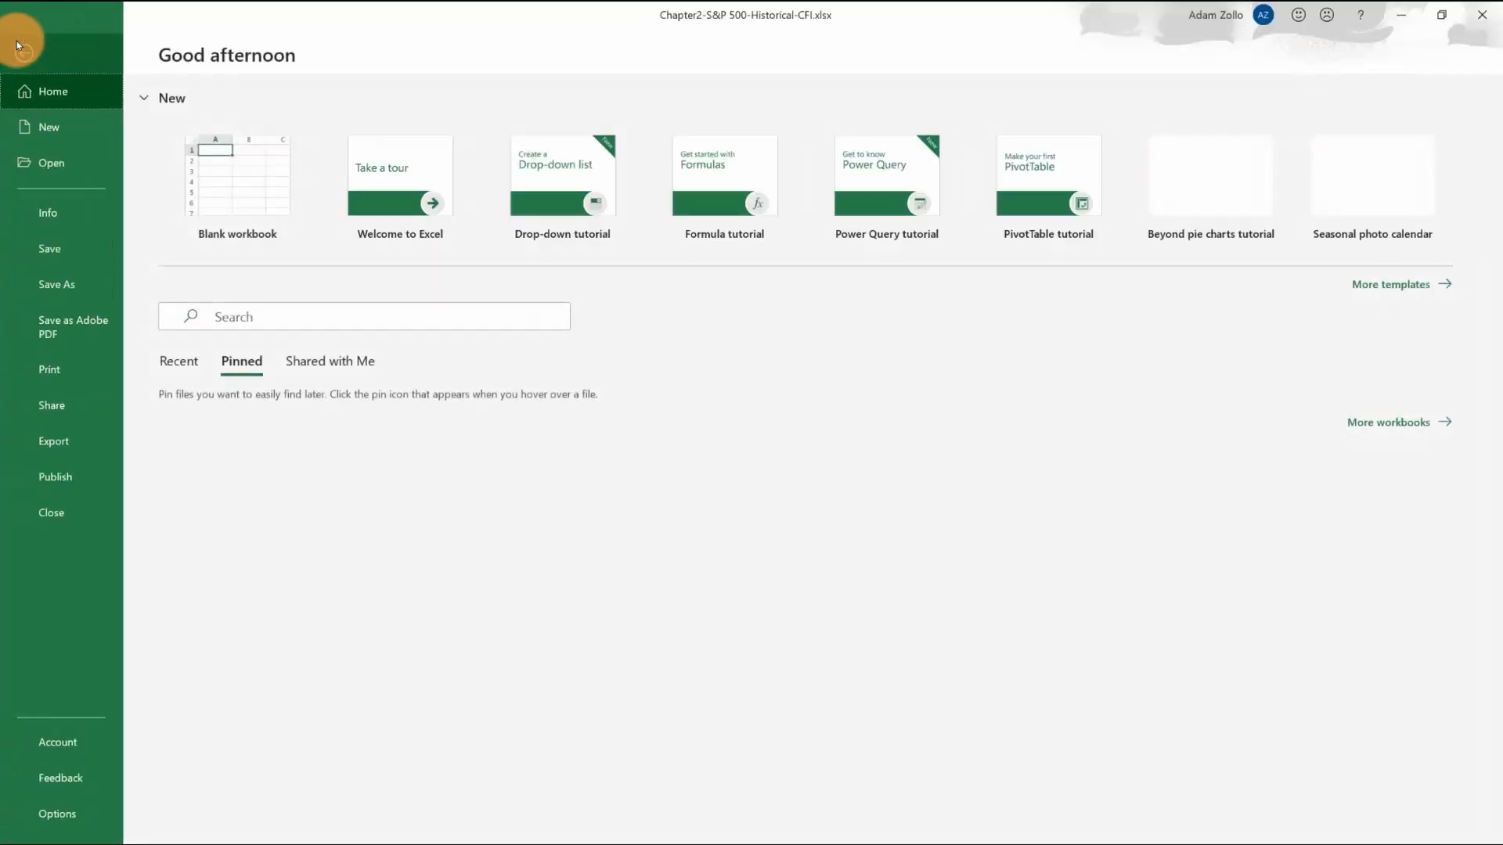
- Enable the Analysis ToolPak through Options > Add-ins > Excel Add-ins
{"action": "left_click", "coordinate": [56, 815]}
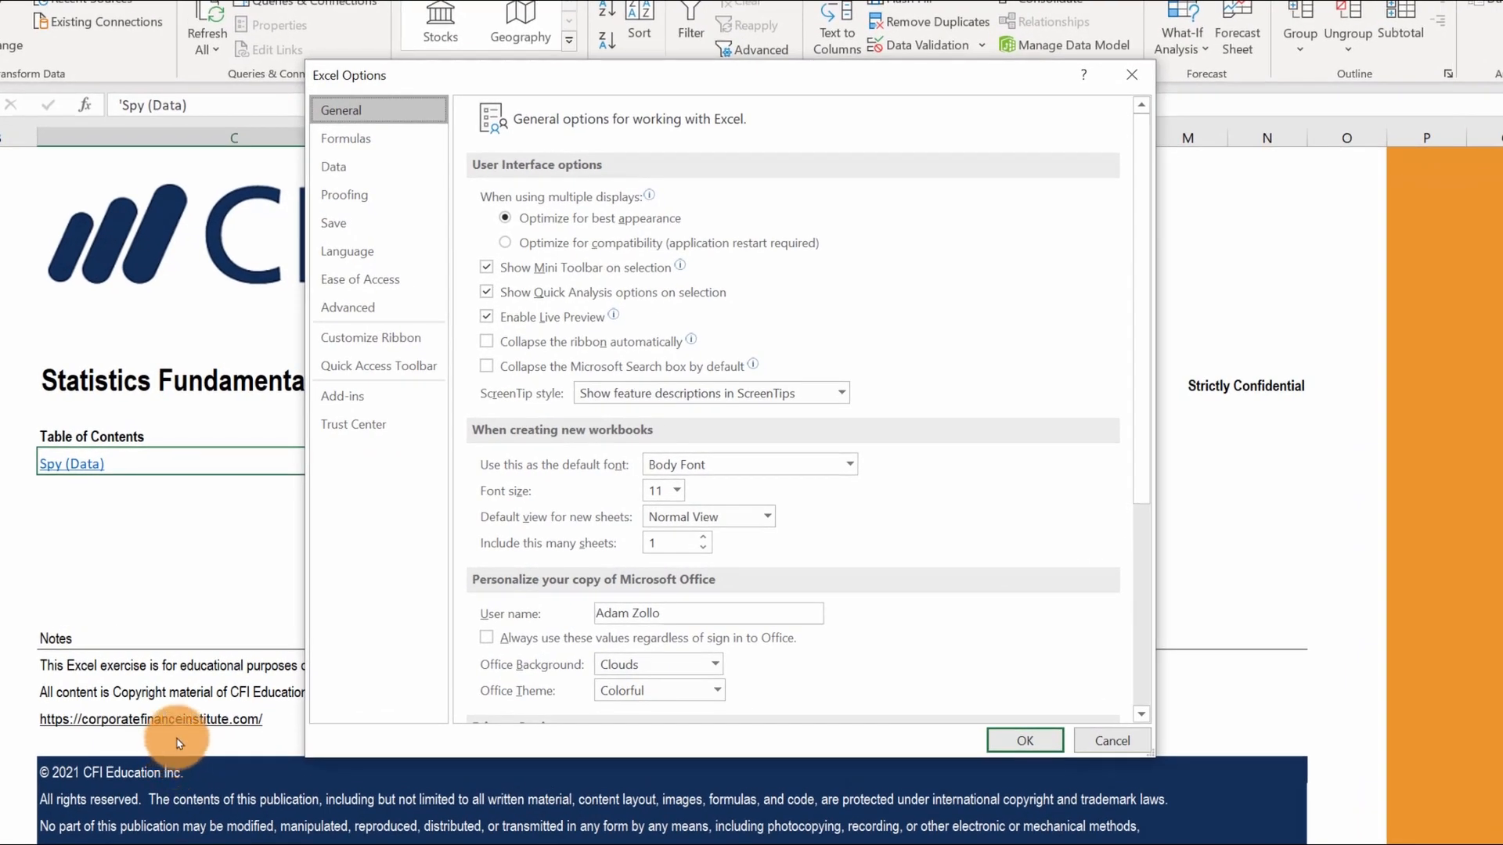
{"action": "left_click", "coordinate": [343, 396]}
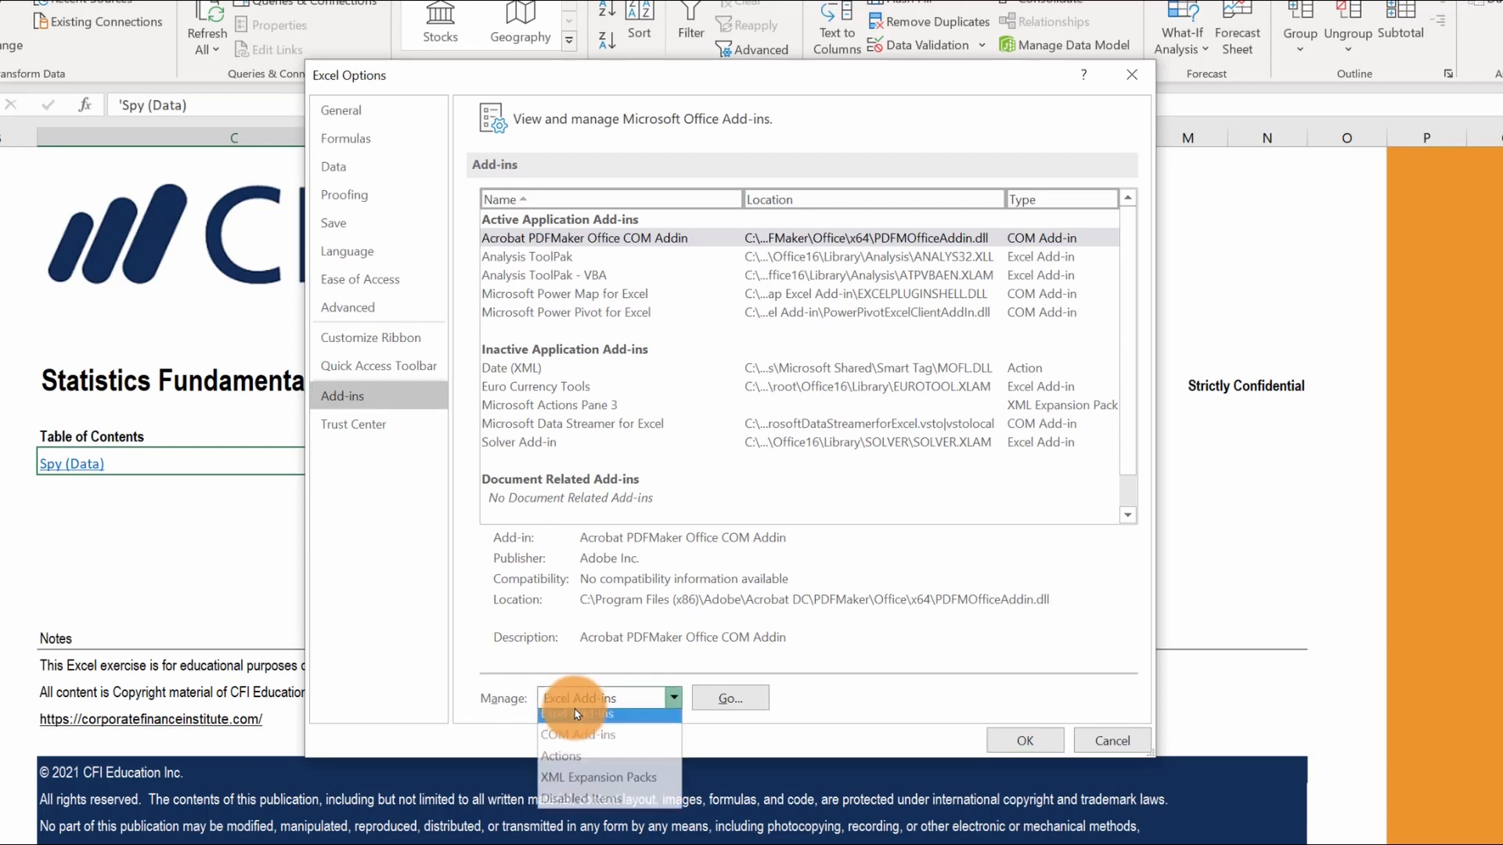
{"action": "left_click", "coordinate": [609, 697]}
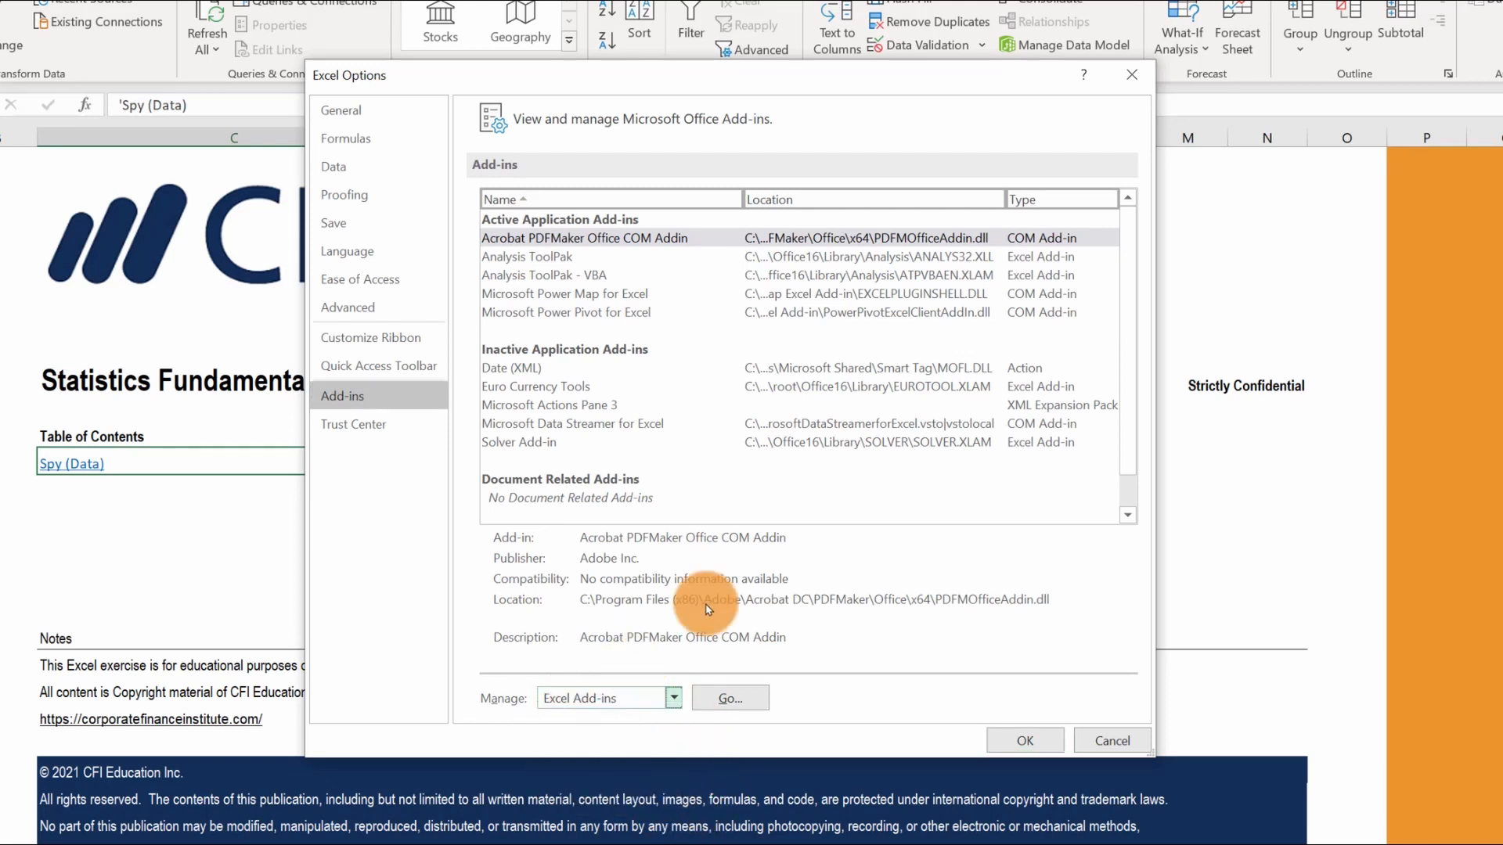
{"action": "left_click", "coordinate": [729, 697]}
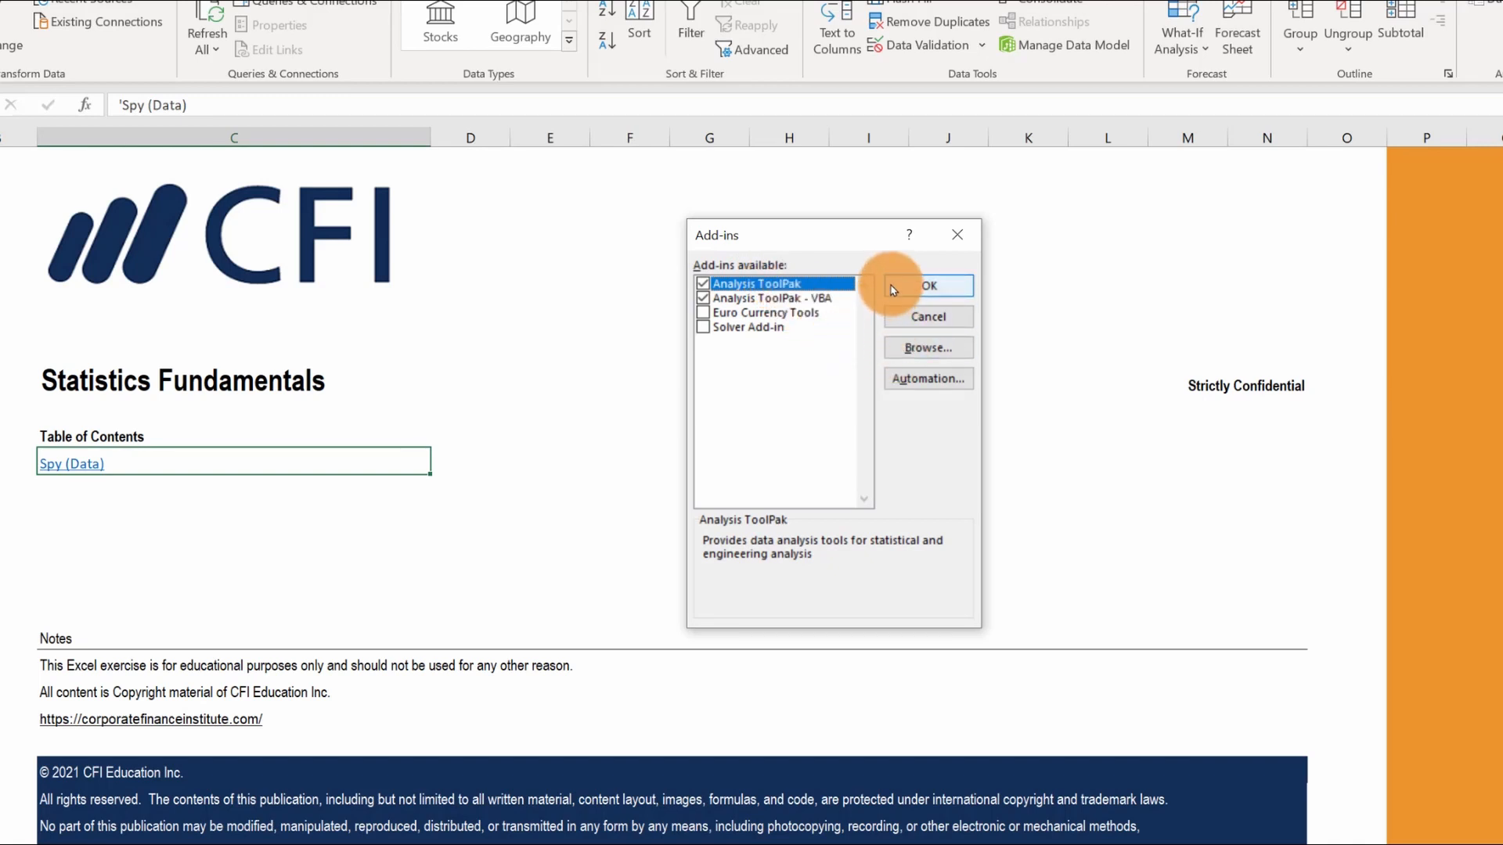
{"action": "left_click", "coordinate": [926, 285]}
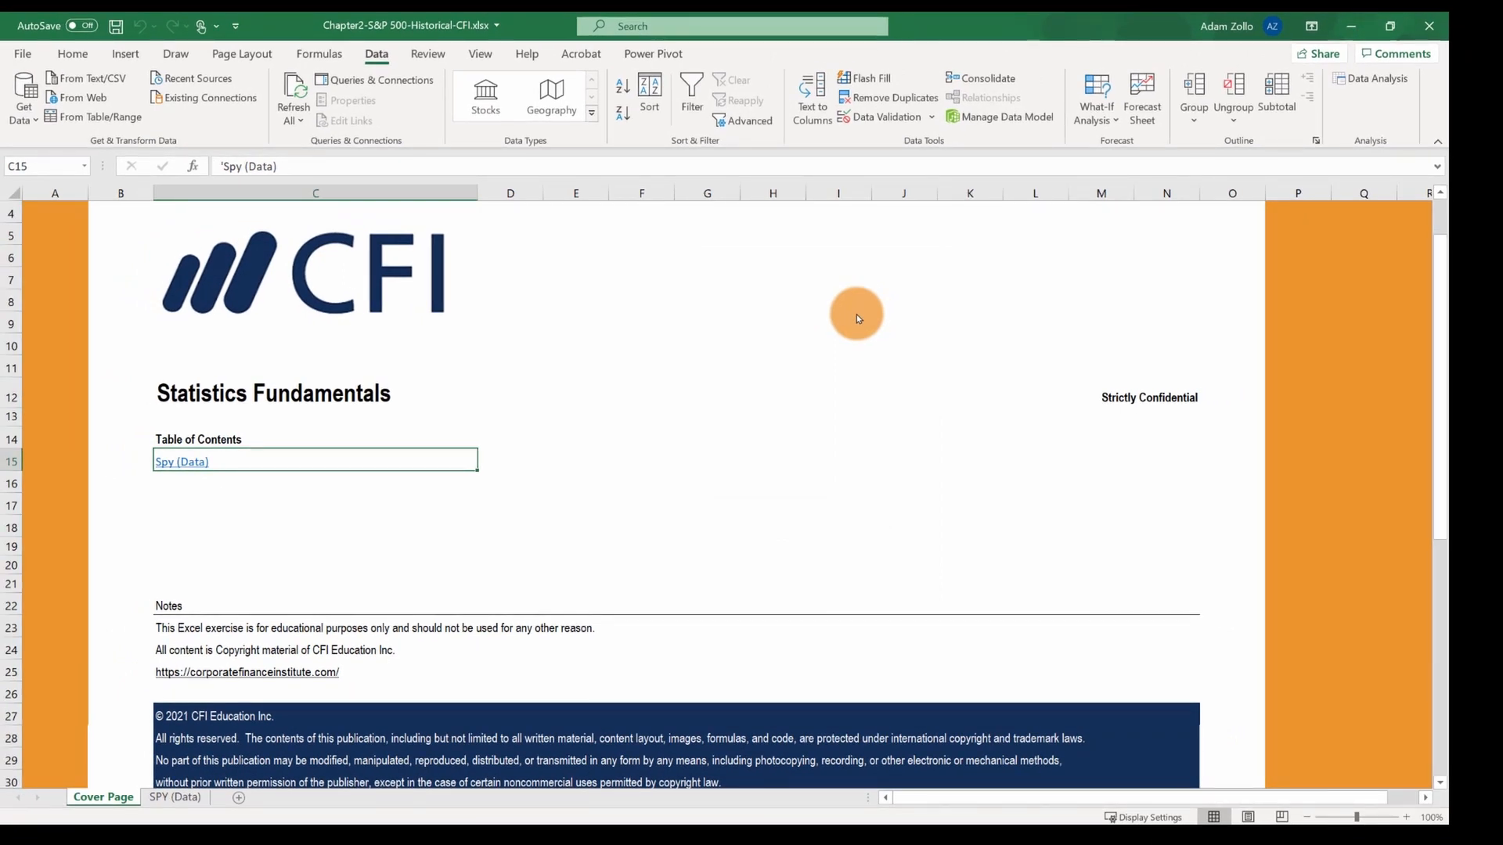
{"action": "mouse_move", "coordinate": [427, 52]}
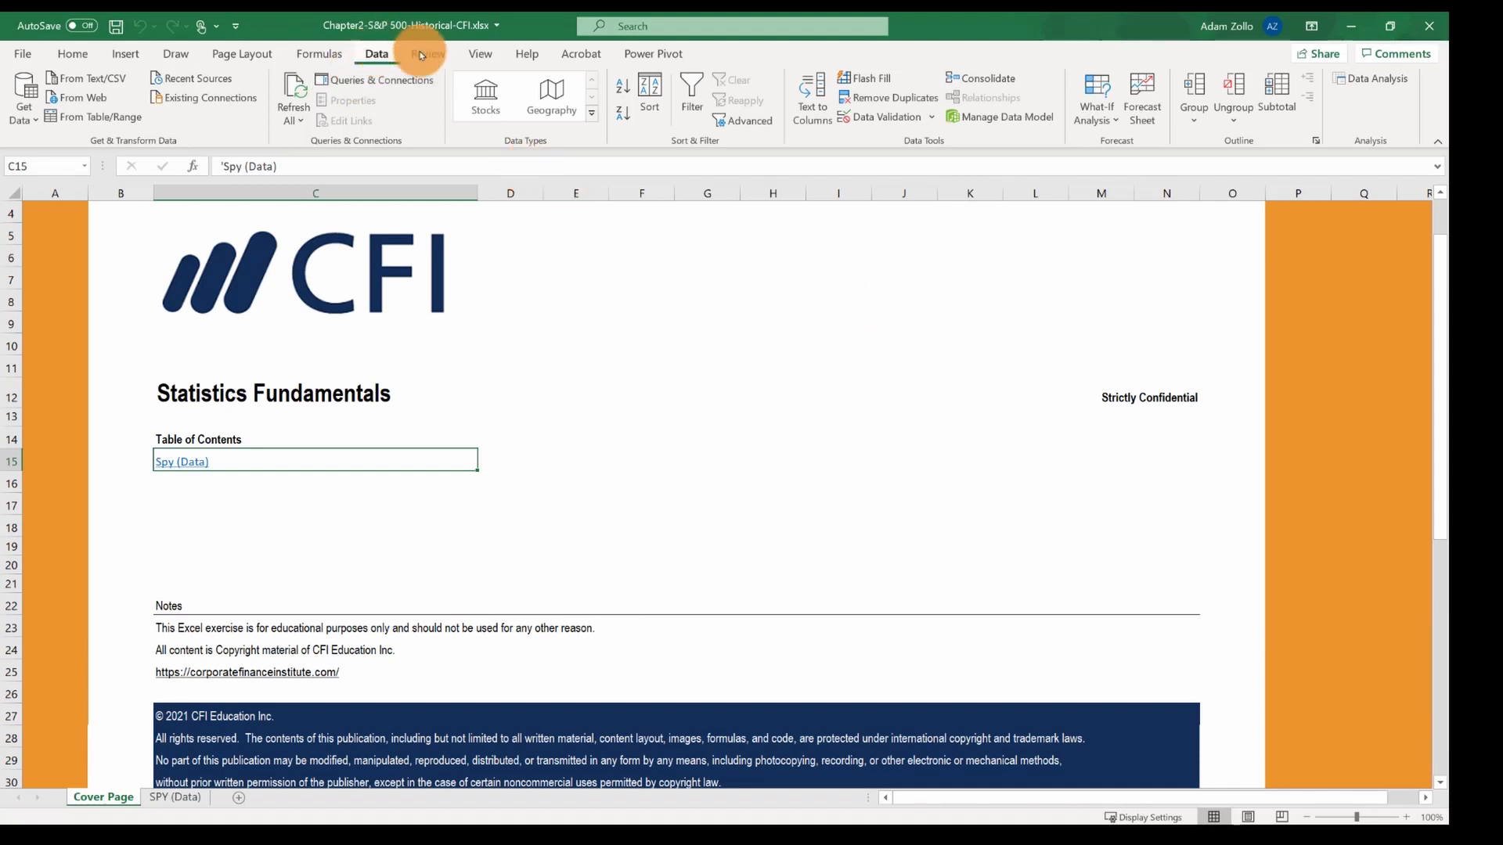
{"action": "mouse_move", "coordinate": [1379, 77]}
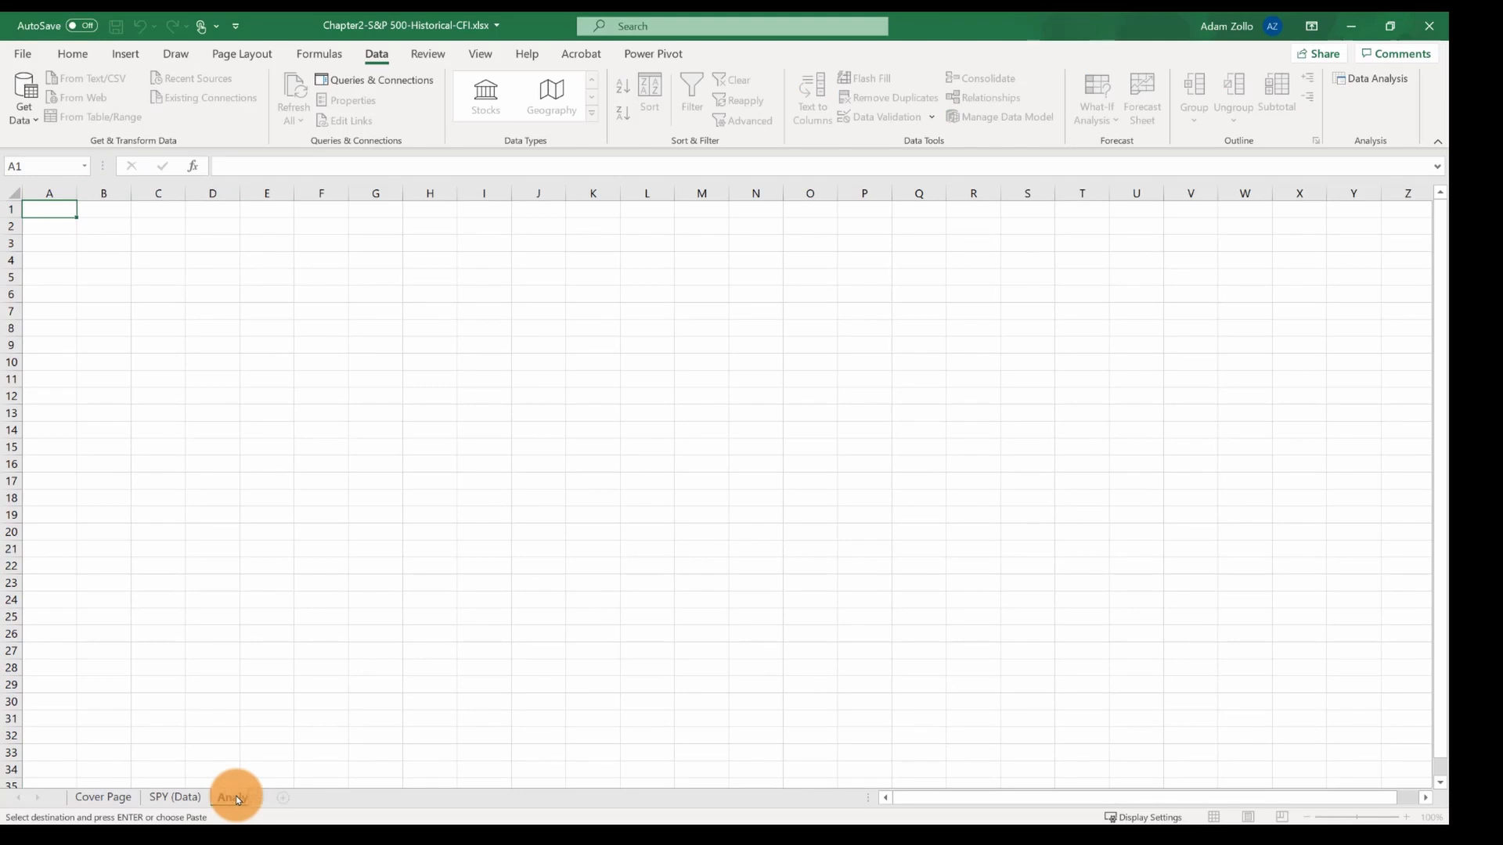
- On the Analysis sheet, delete the title row and the Open through Vol. columns
{"action": "left_click", "coordinate": [235, 797]}
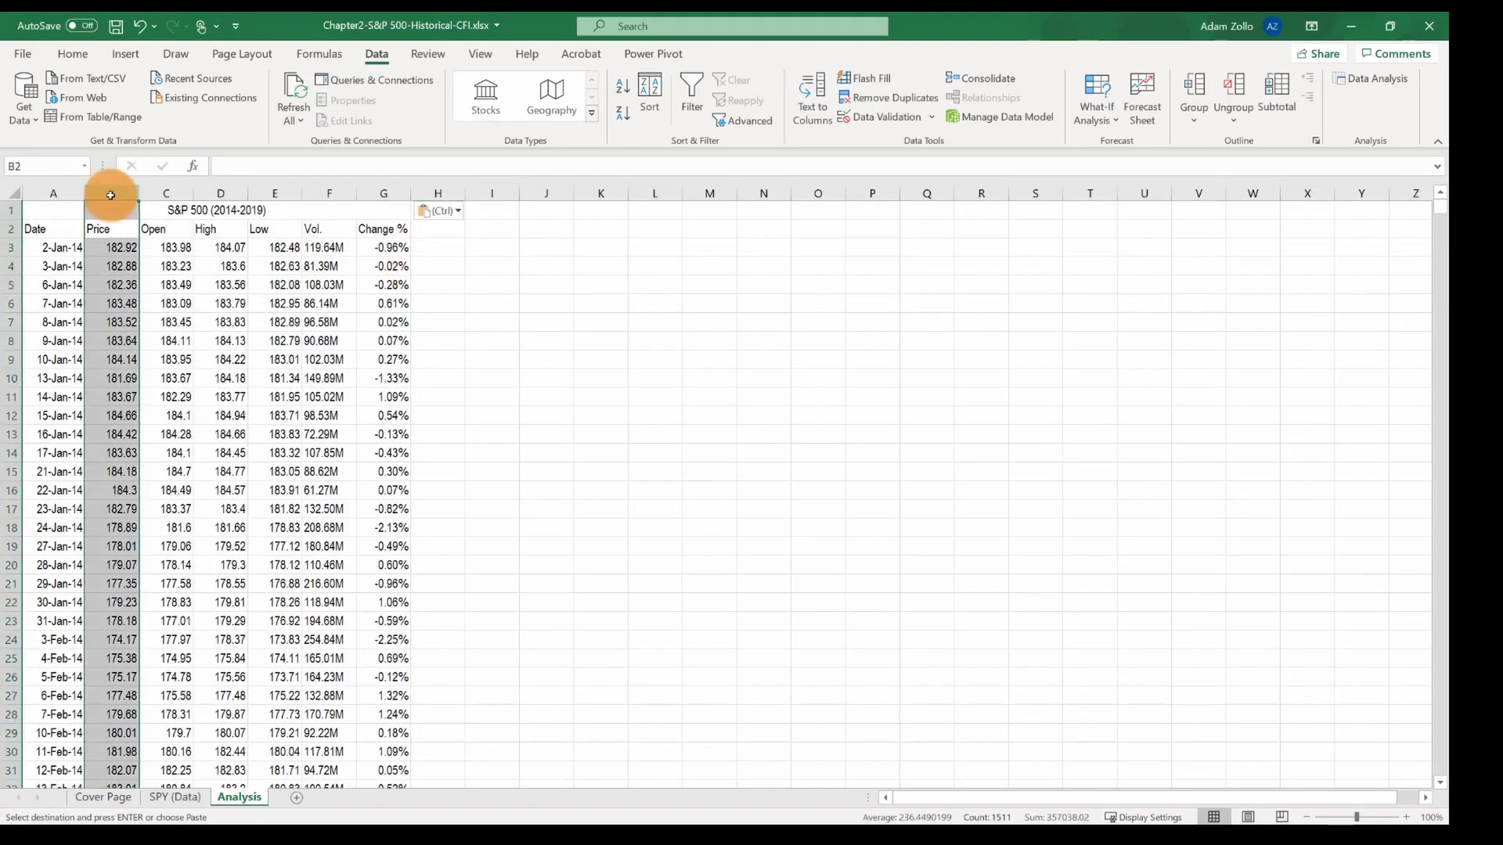
{"action": "right_click", "coordinate": [110, 195]}
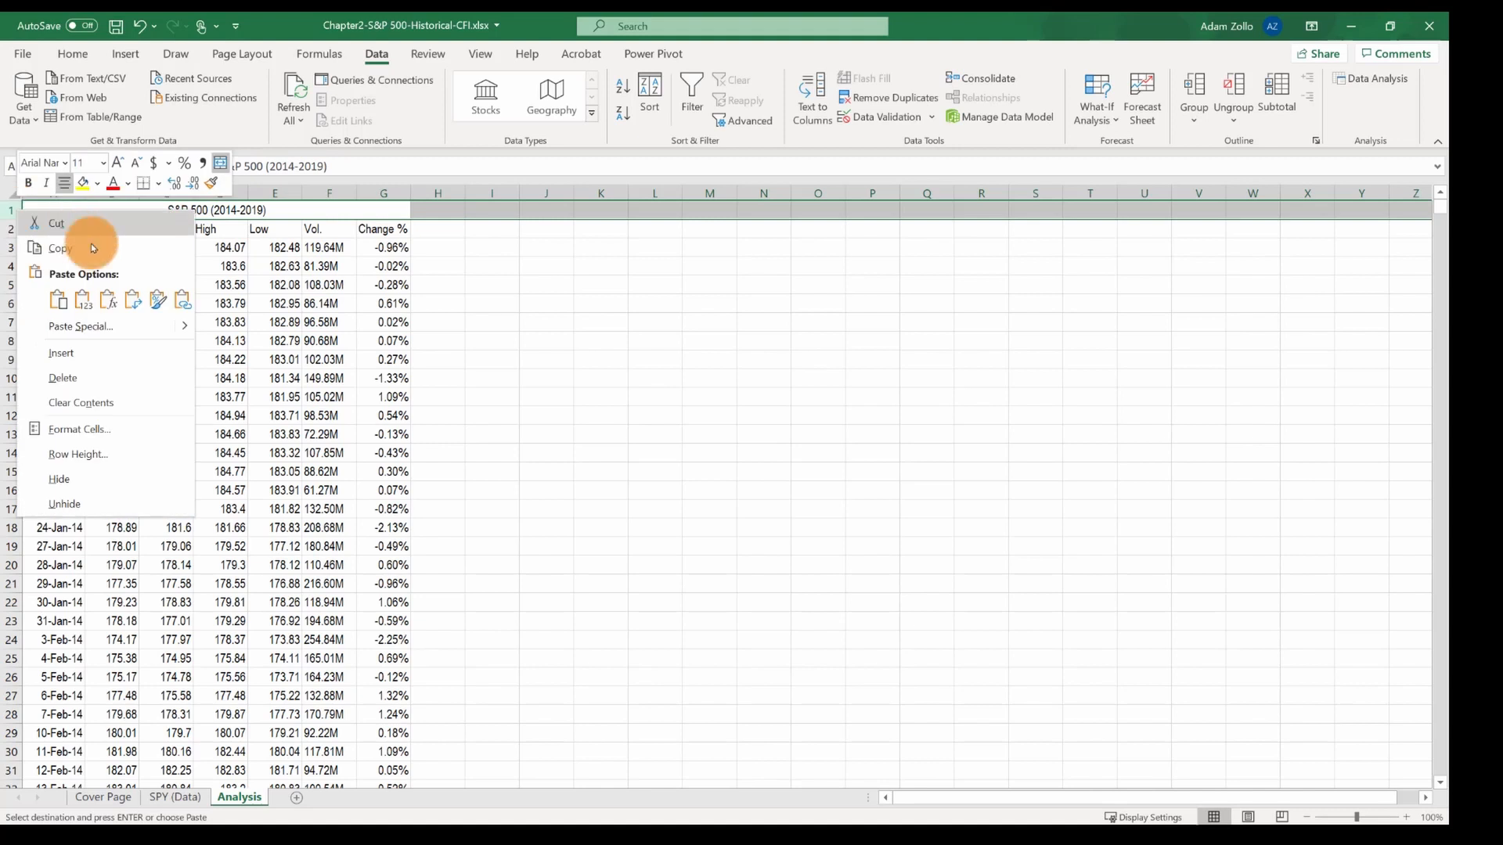
{"action": "left_click", "coordinate": [60, 353]}
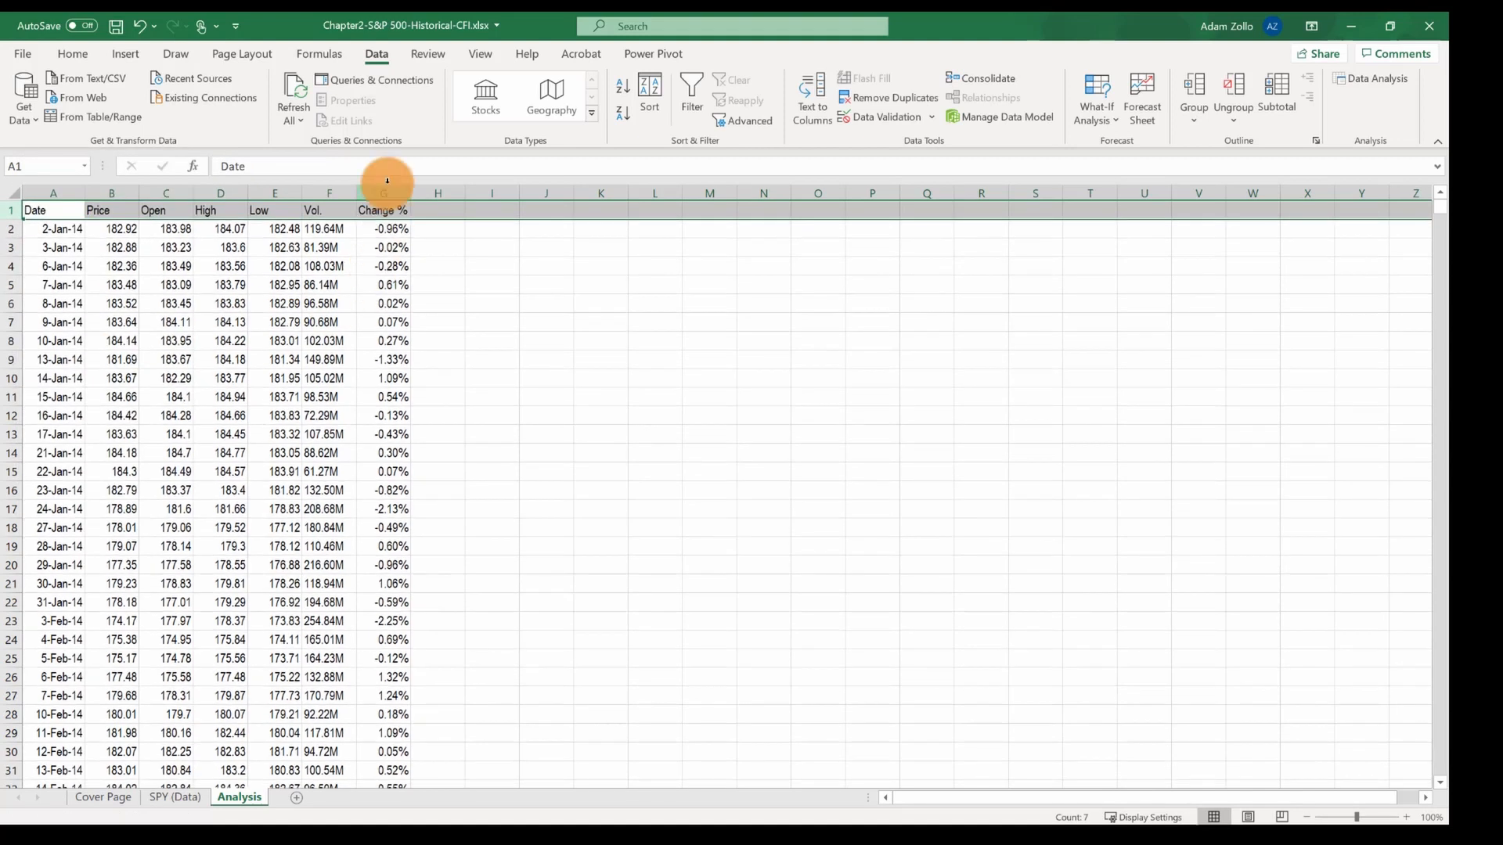
{"action": "left_click", "coordinate": [383, 194]}
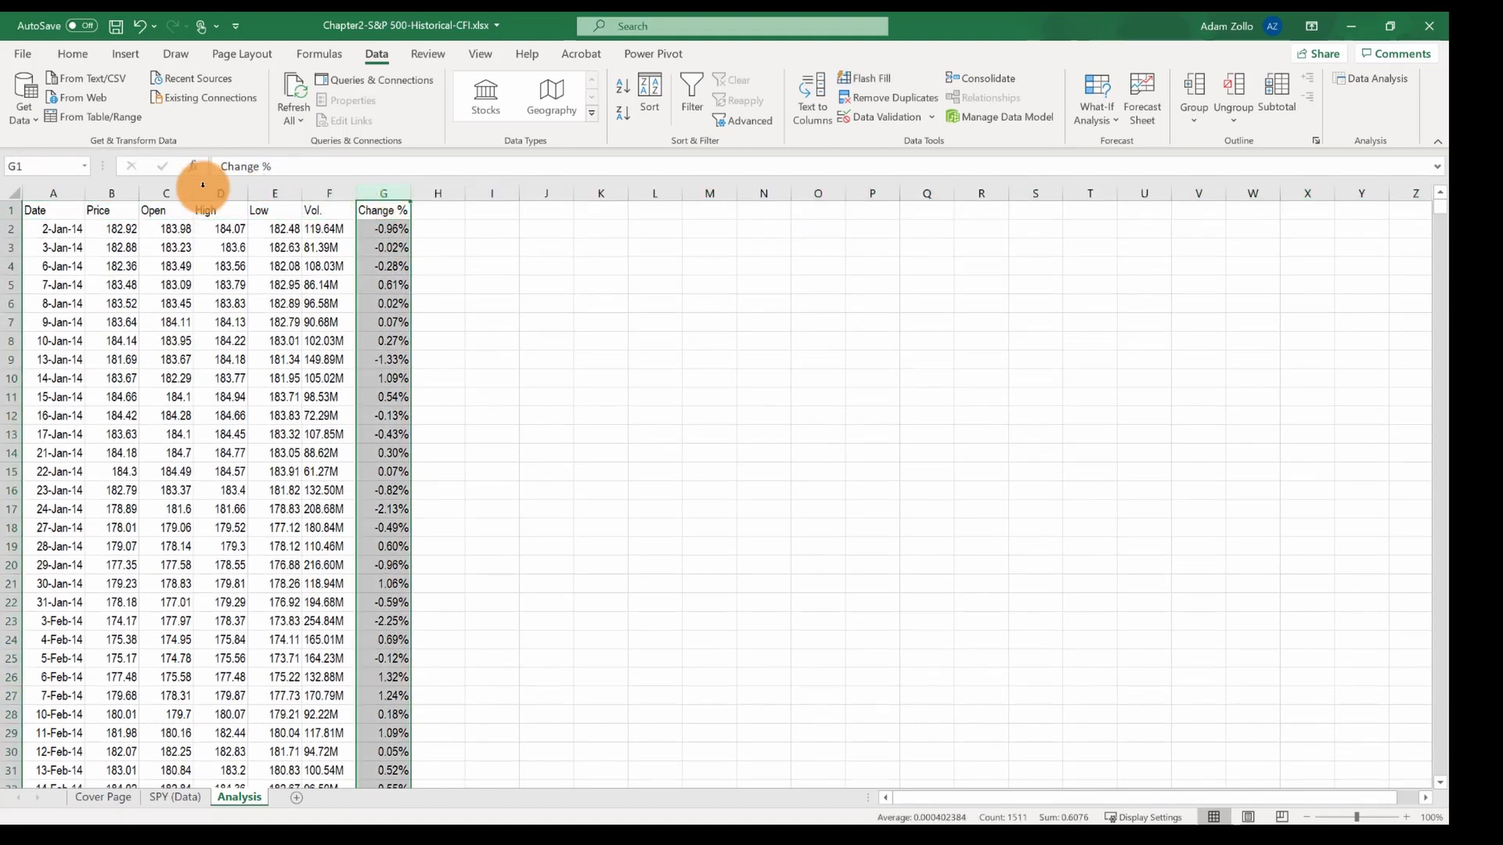
{"action": "left_click", "coordinate": [112, 209]}
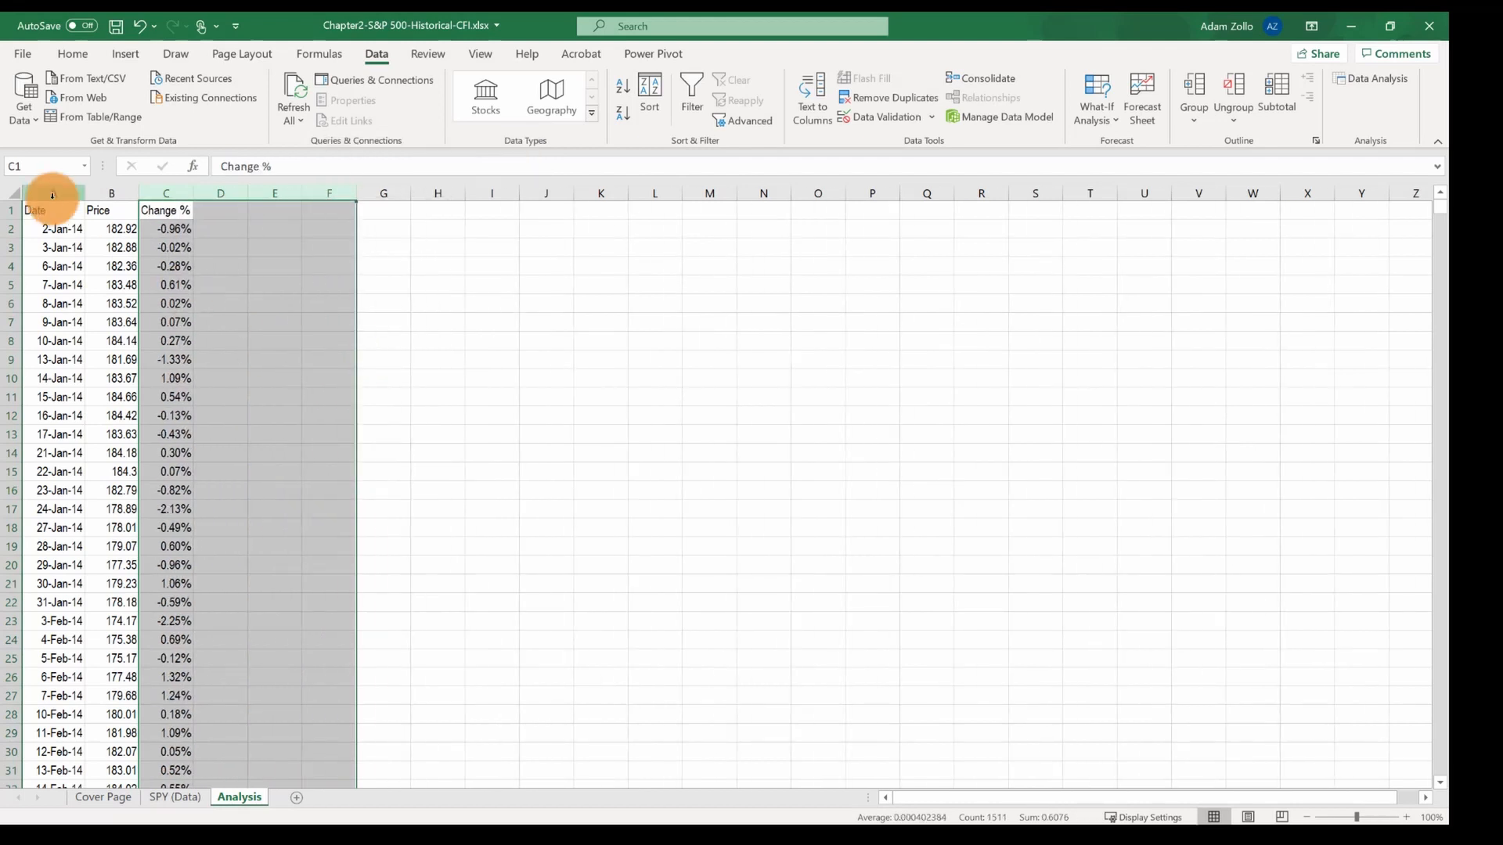
- Insert a recommended line chart of Price by Date from columns A:B
{"action": "left_click", "coordinate": [112, 210]}
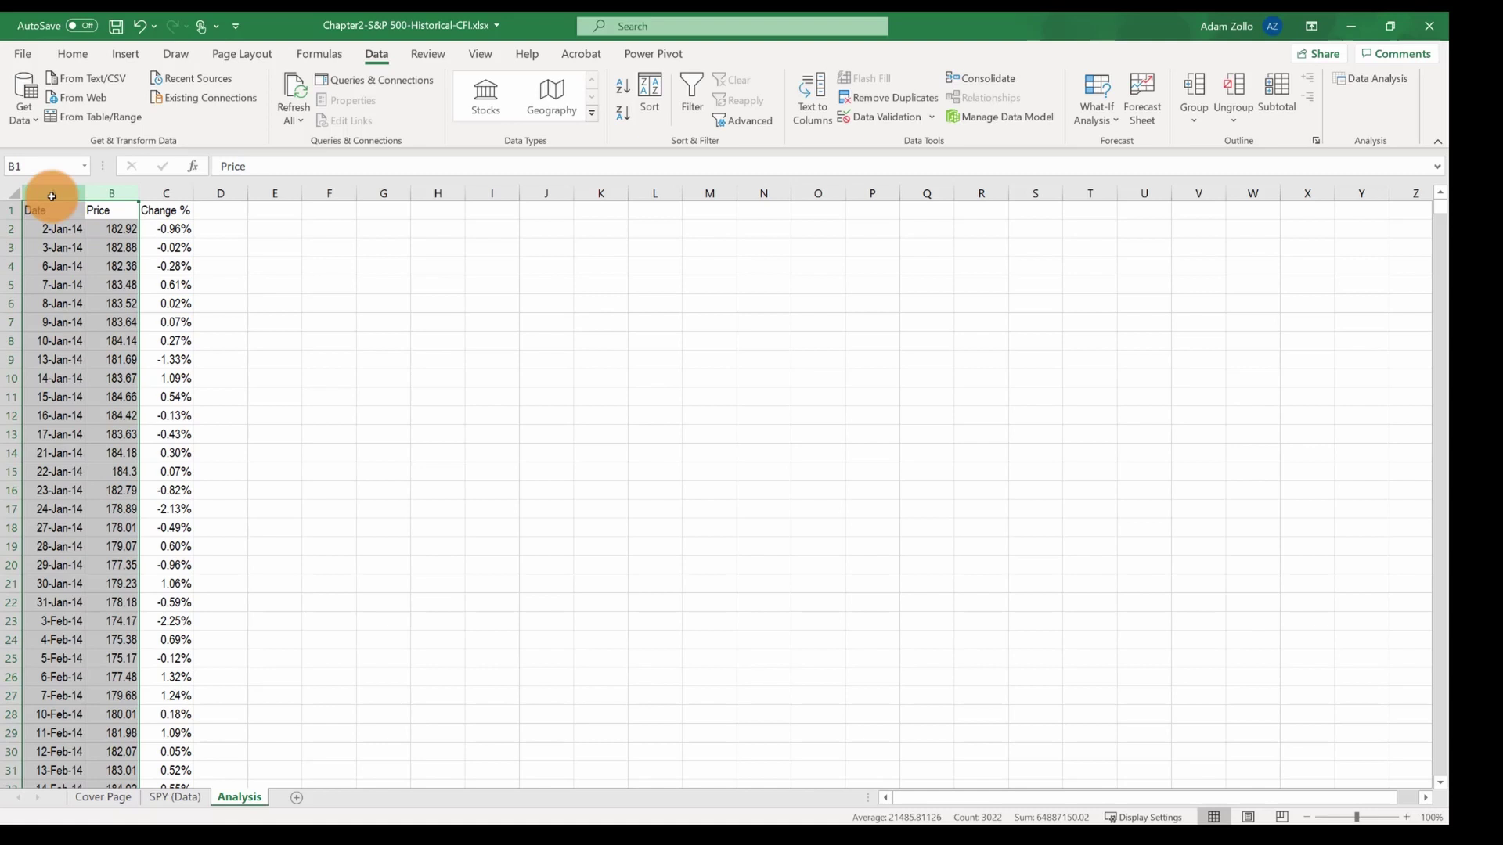
{"action": "left_click", "coordinate": [124, 54]}
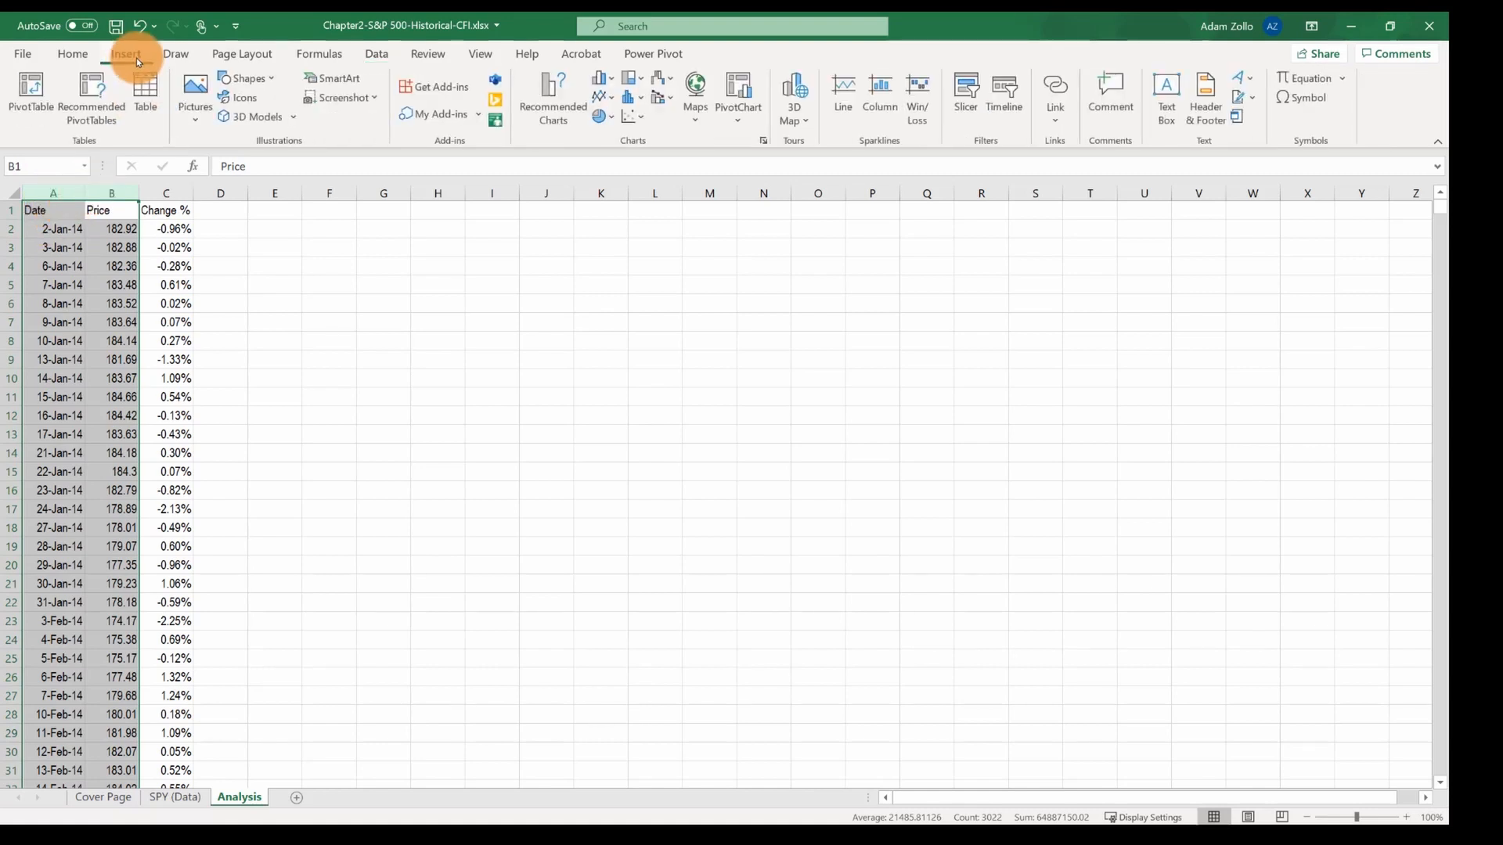
{"action": "mouse_move", "coordinate": [554, 95]}
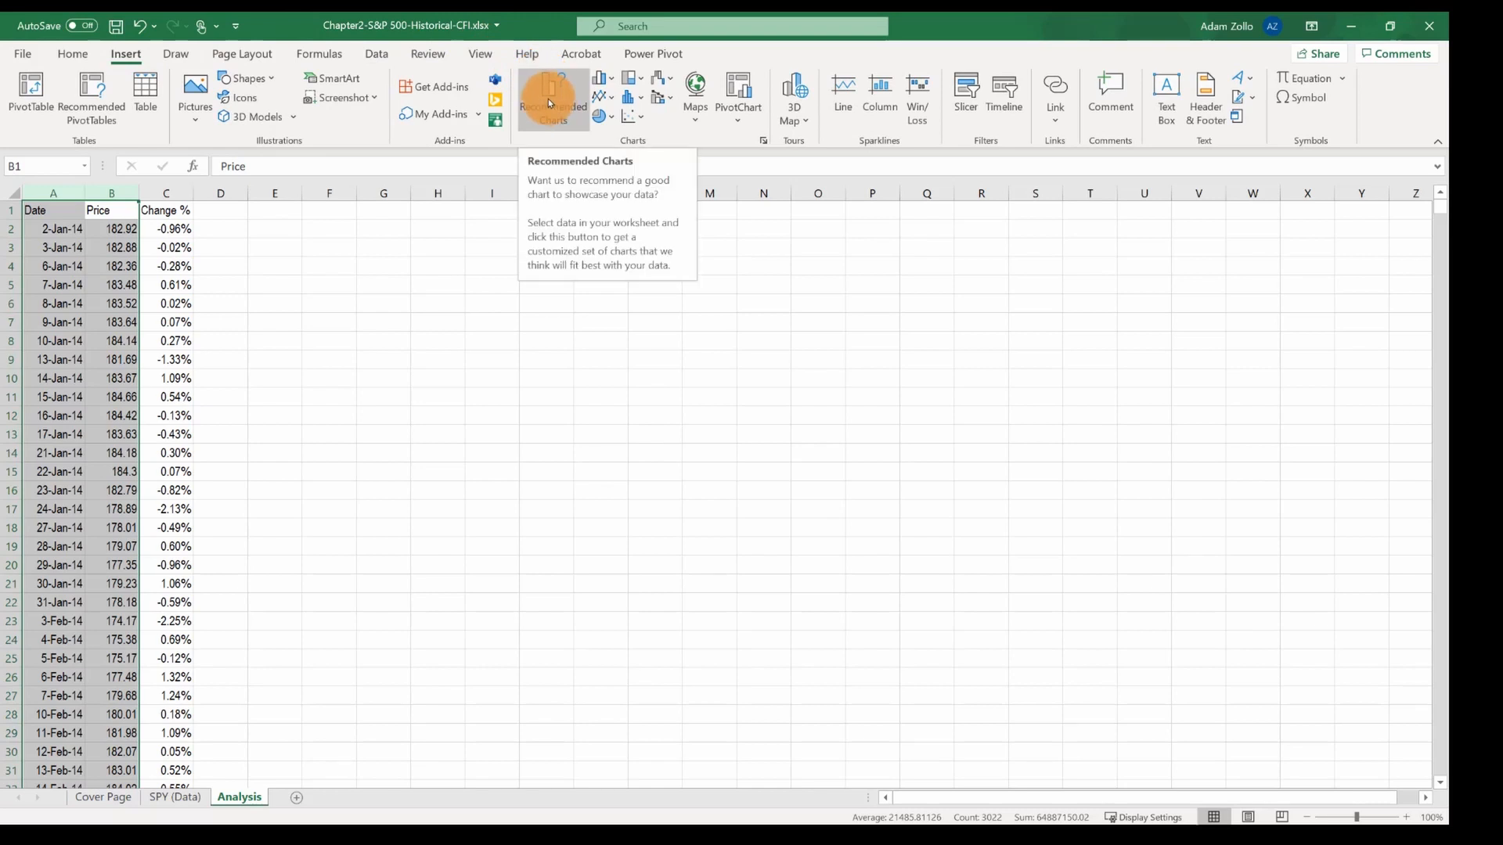
{"action": "left_click", "coordinate": [553, 99]}
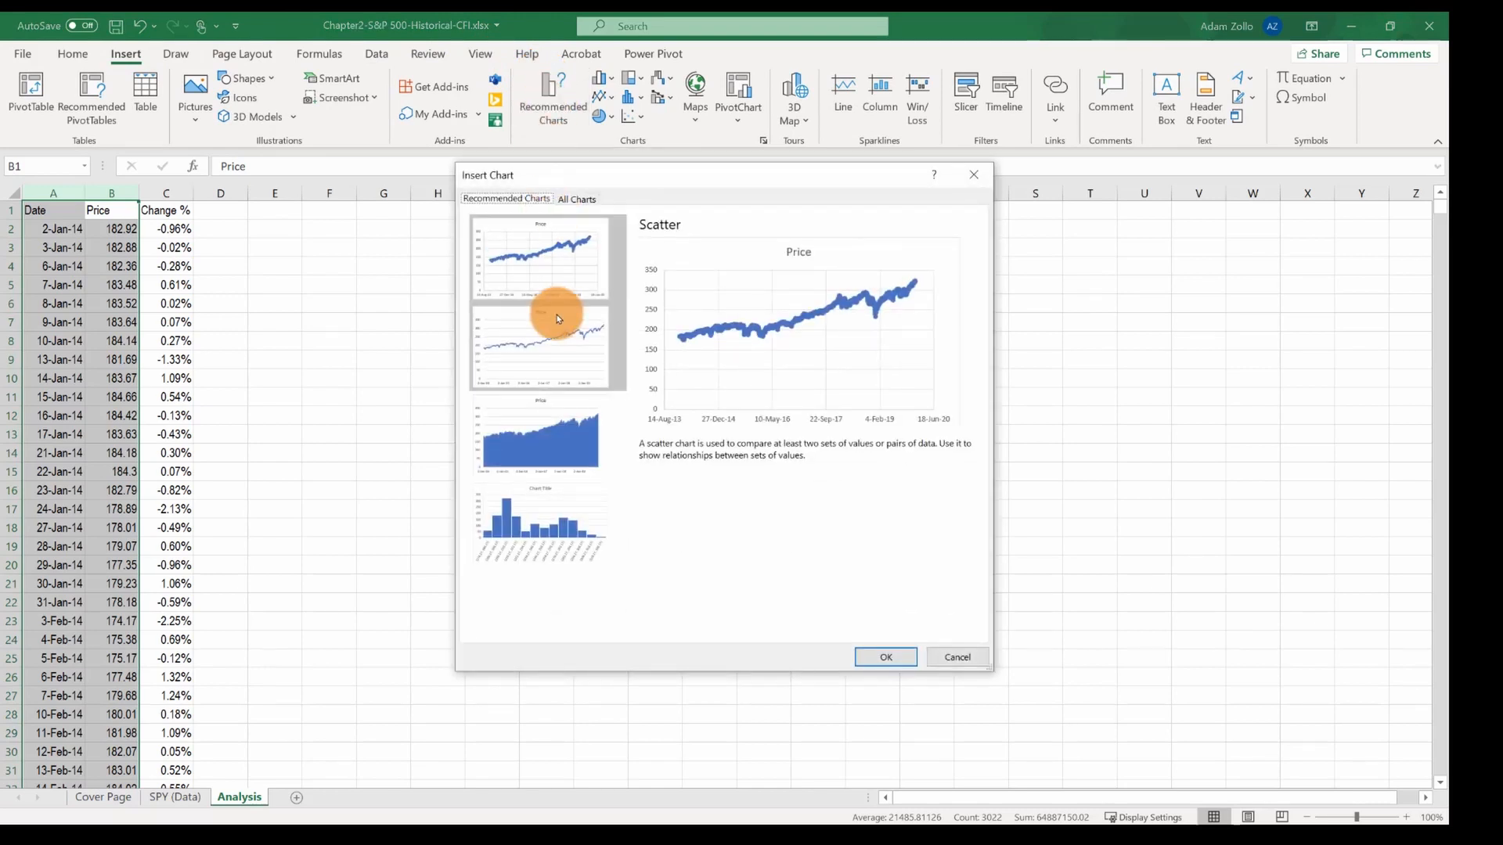
{"action": "left_click", "coordinate": [547, 346]}
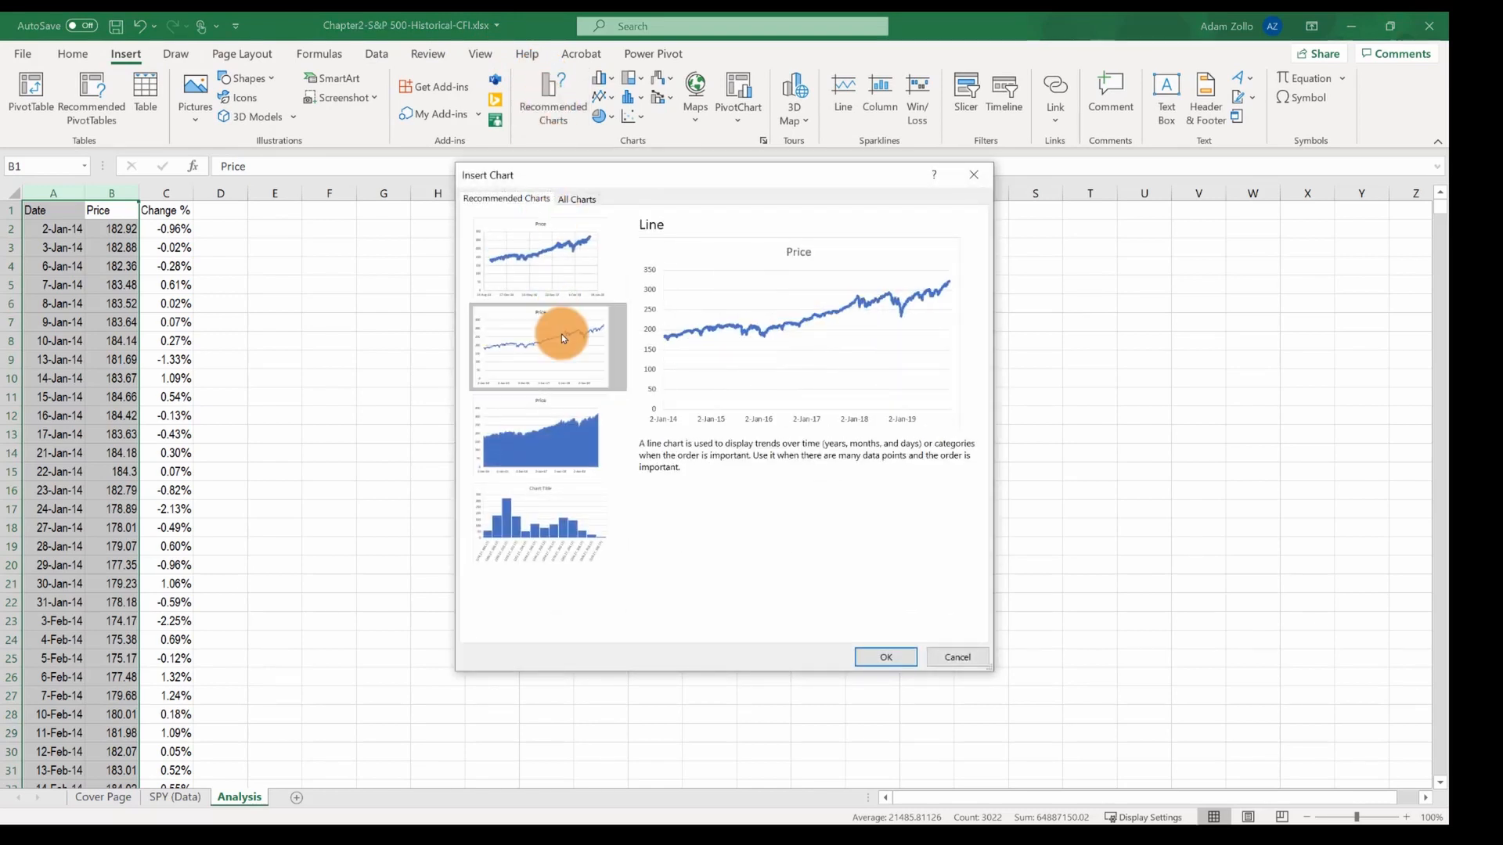
{"action": "mouse_move", "coordinate": [885, 657]}
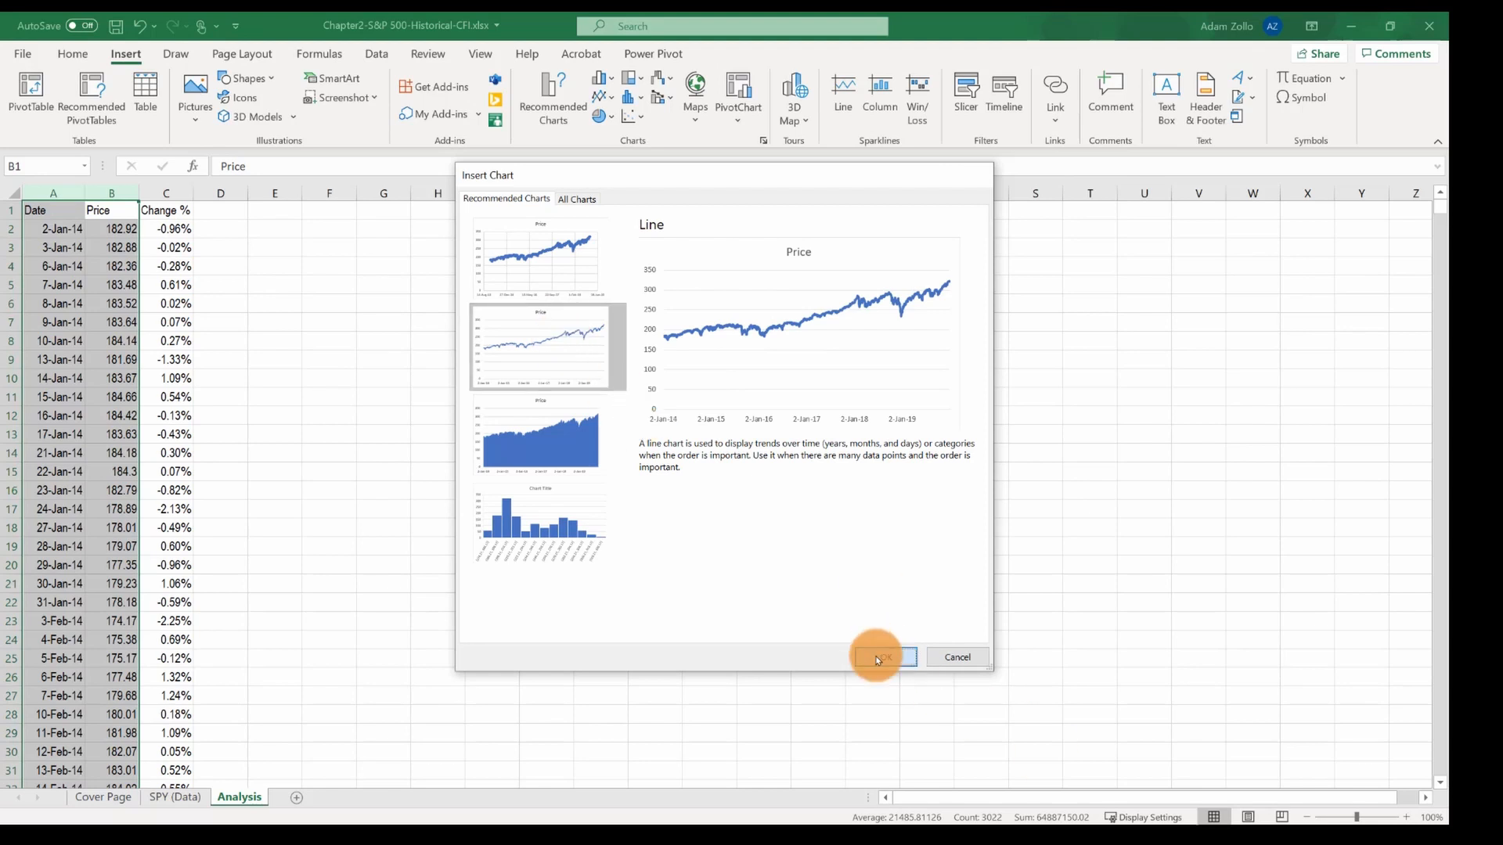
{"action": "left_click", "coordinate": [879, 657]}
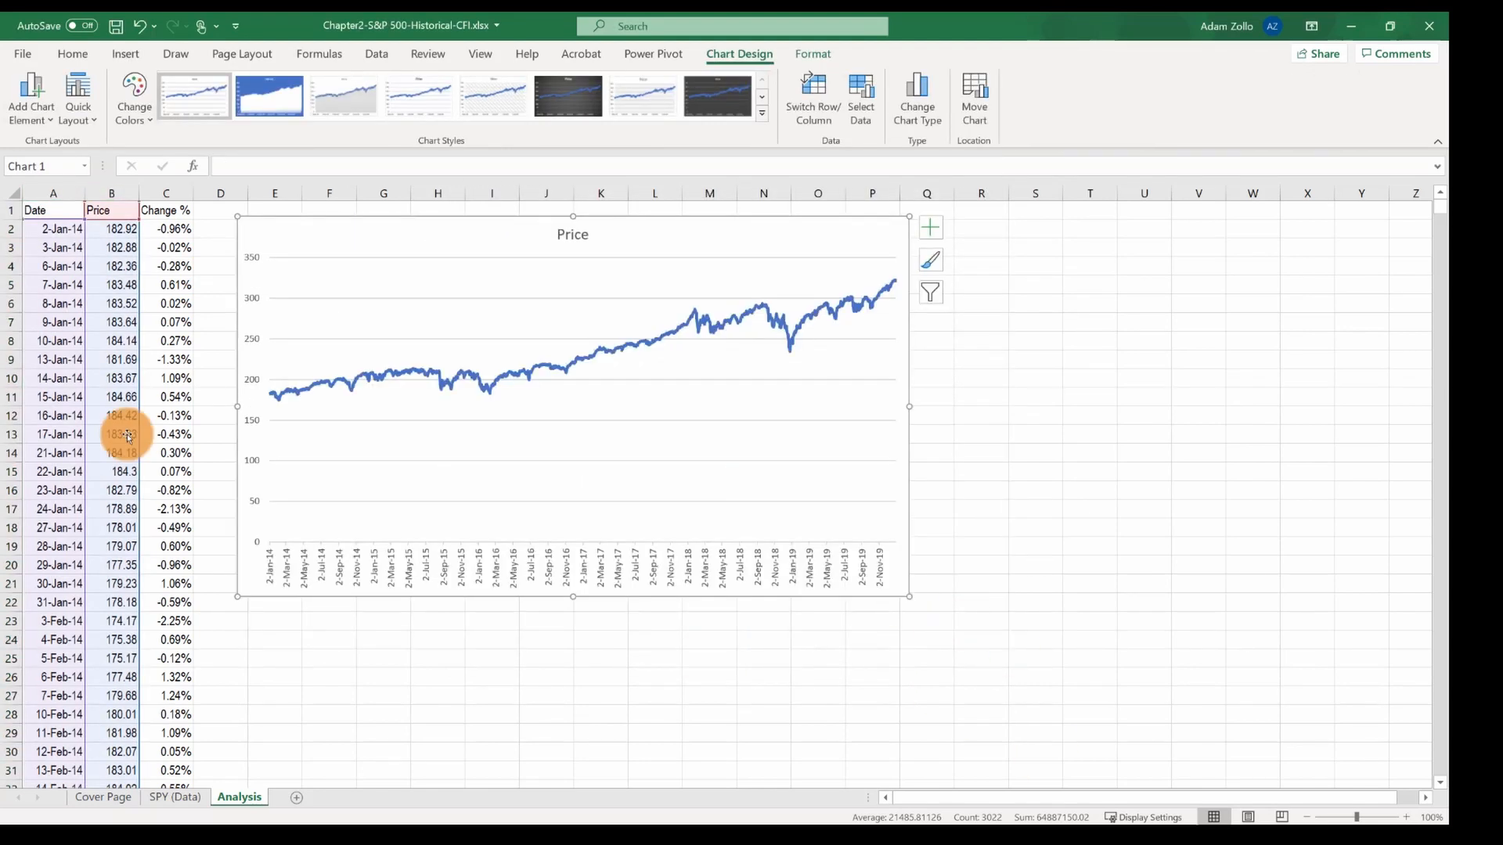
{"action": "mouse_move", "coordinate": [928, 279]}
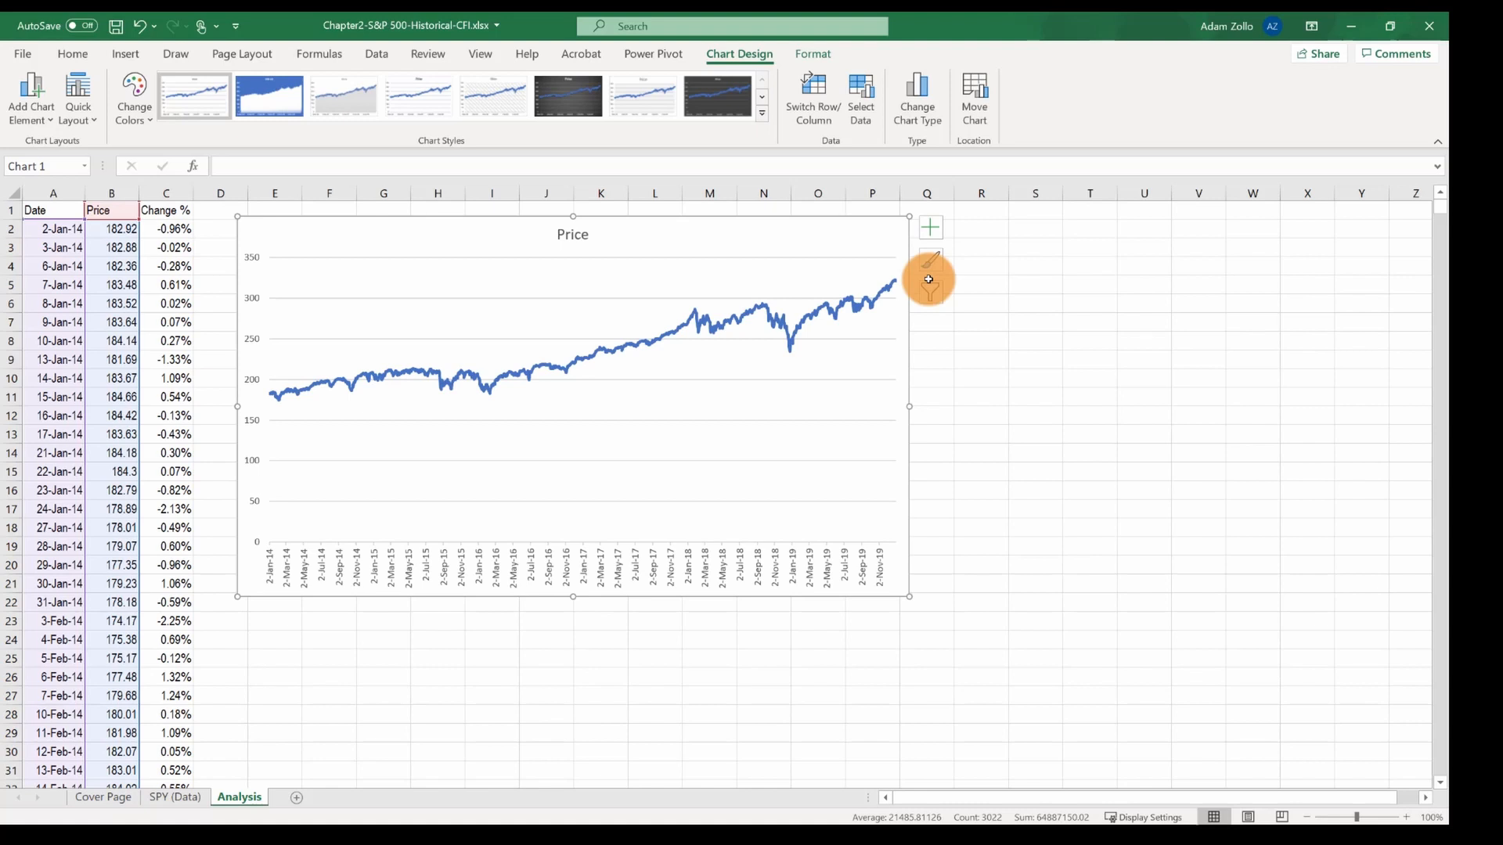
{"action": "mouse_move", "coordinate": [434, 231]}
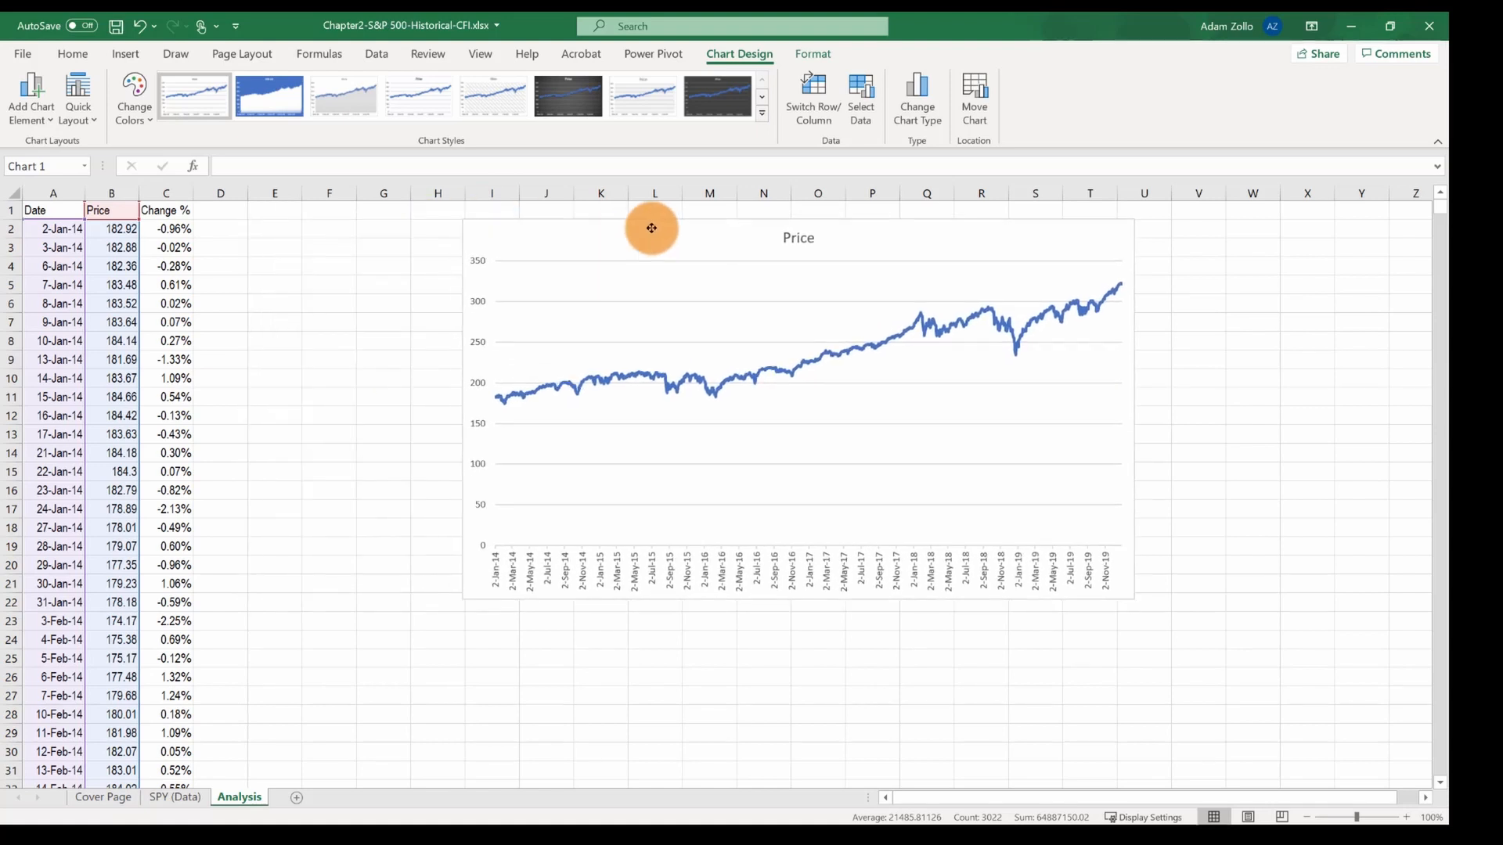
- Select empty cell E4 and open the Data Analysis tools list
{"action": "left_click", "coordinate": [438, 266]}
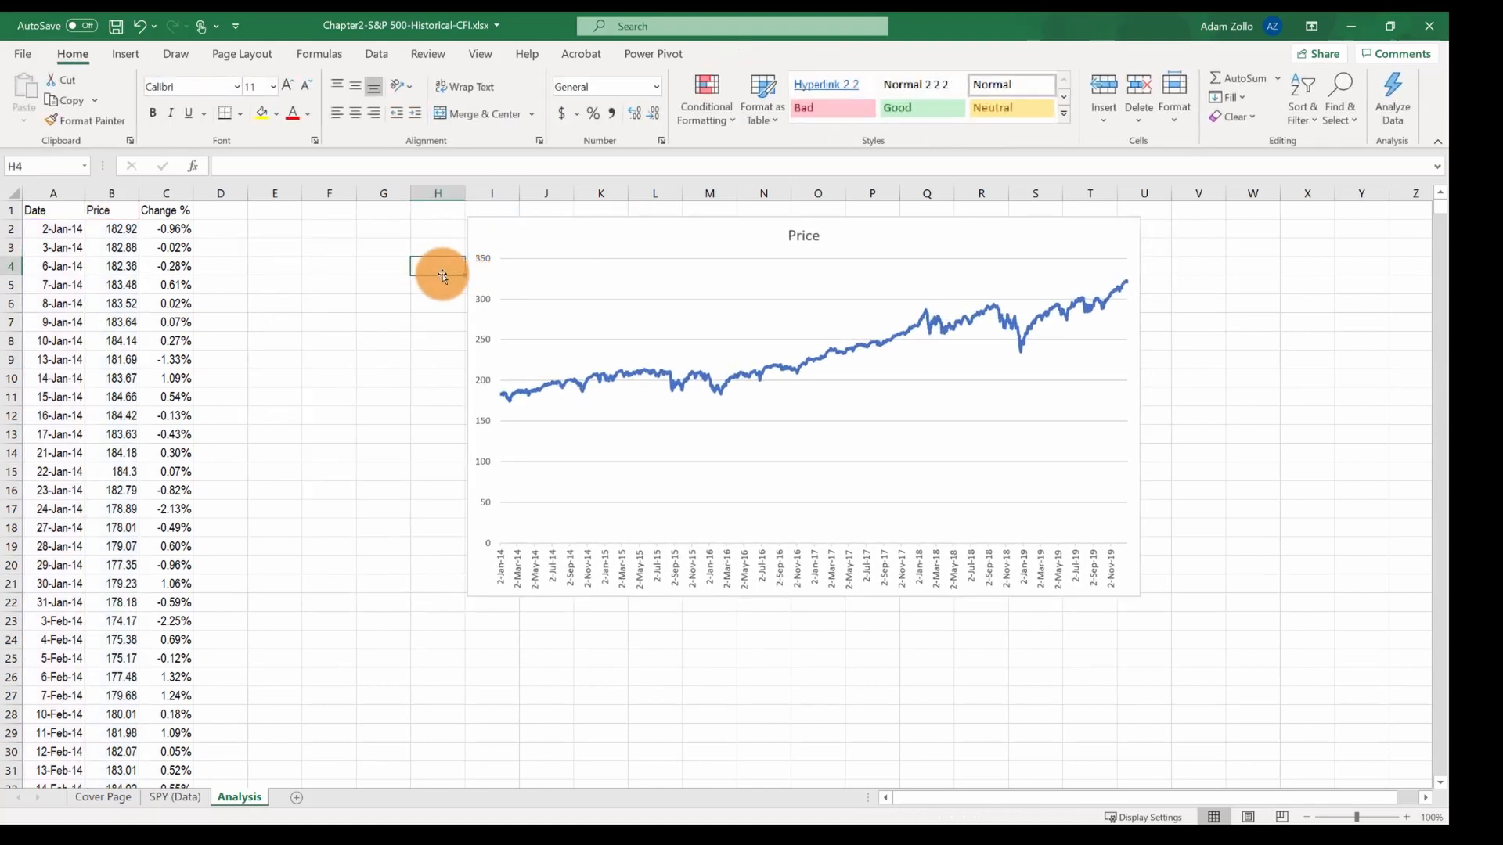
{"action": "type", "text": "=Av"}
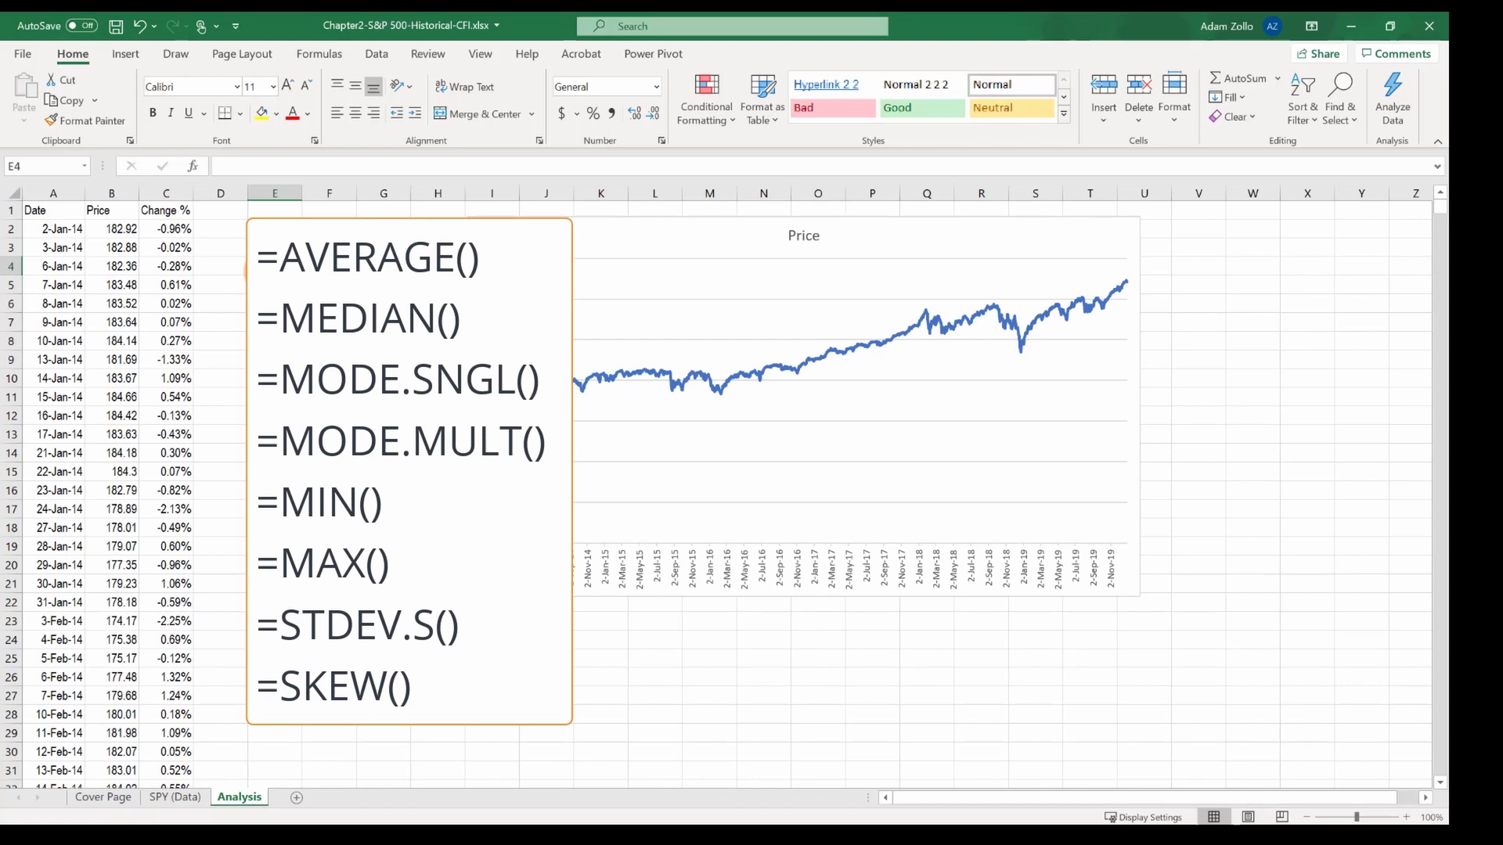
{"action": "left_click", "coordinate": [274, 269]}
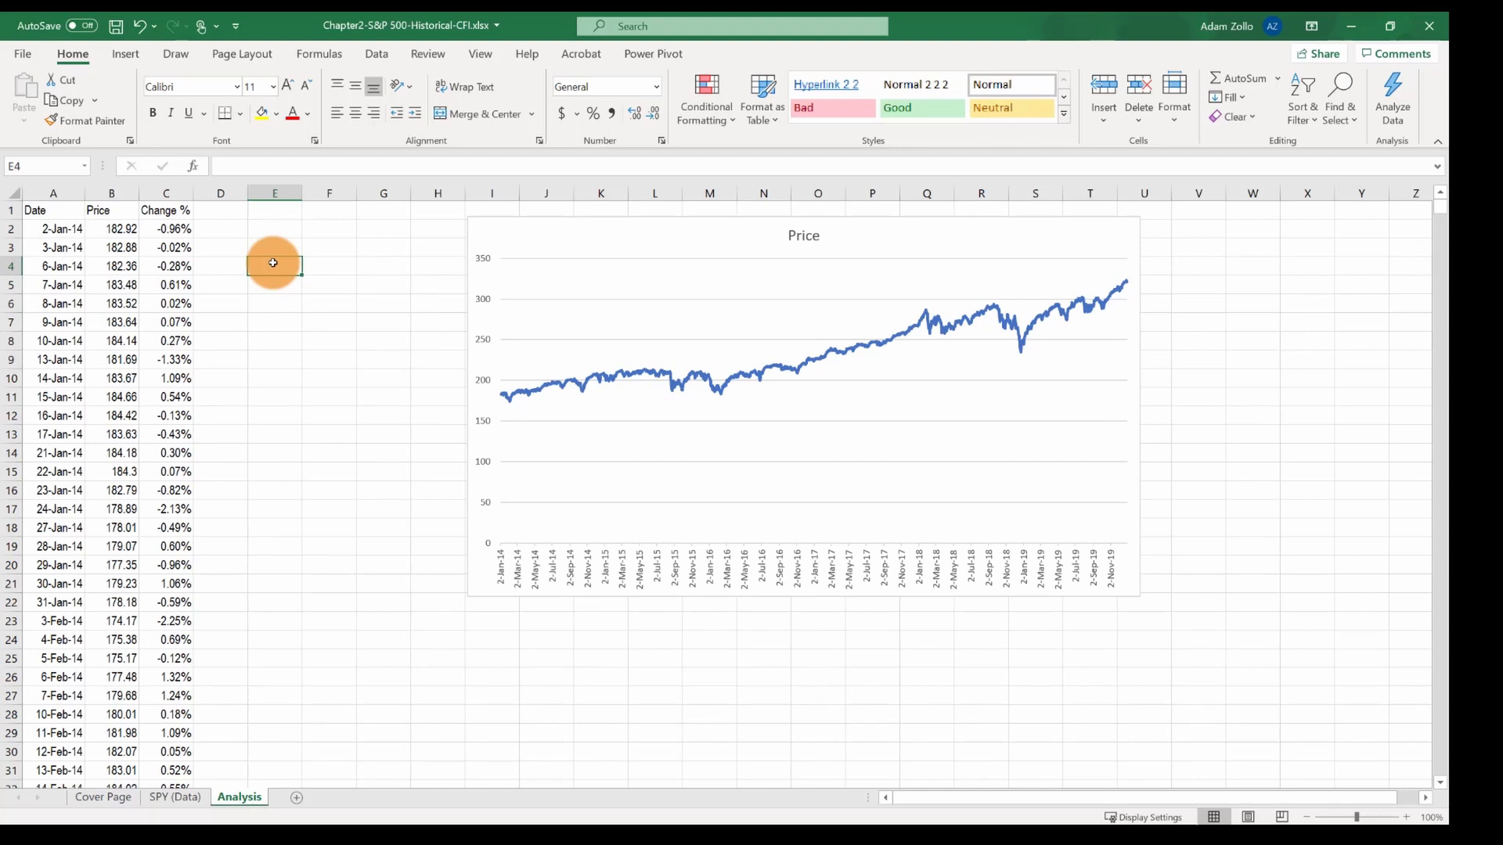
{"action": "left_click", "coordinate": [375, 54]}
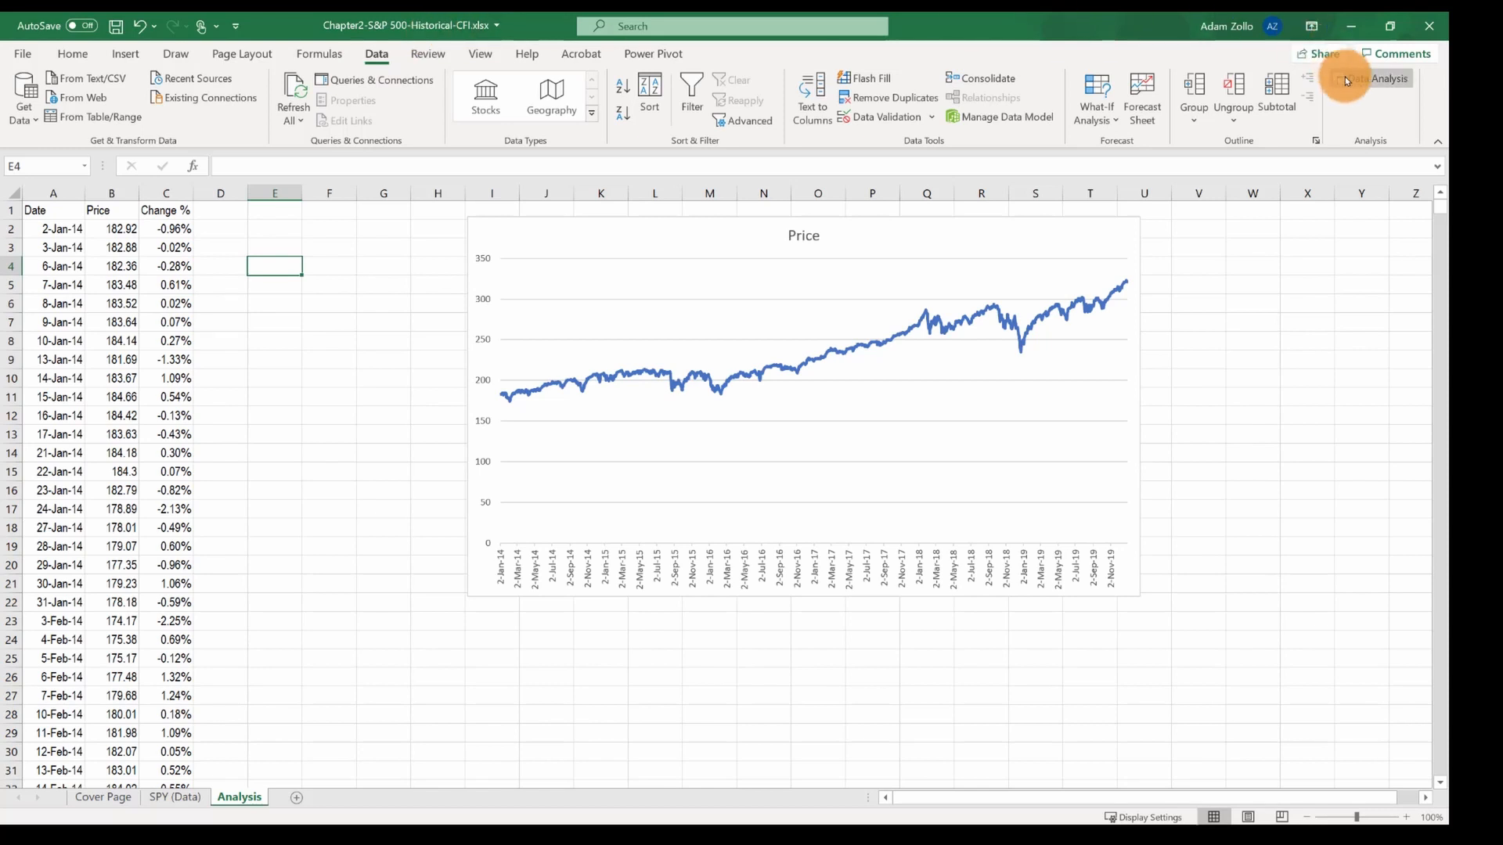
{"action": "left_click", "coordinate": [1371, 78]}
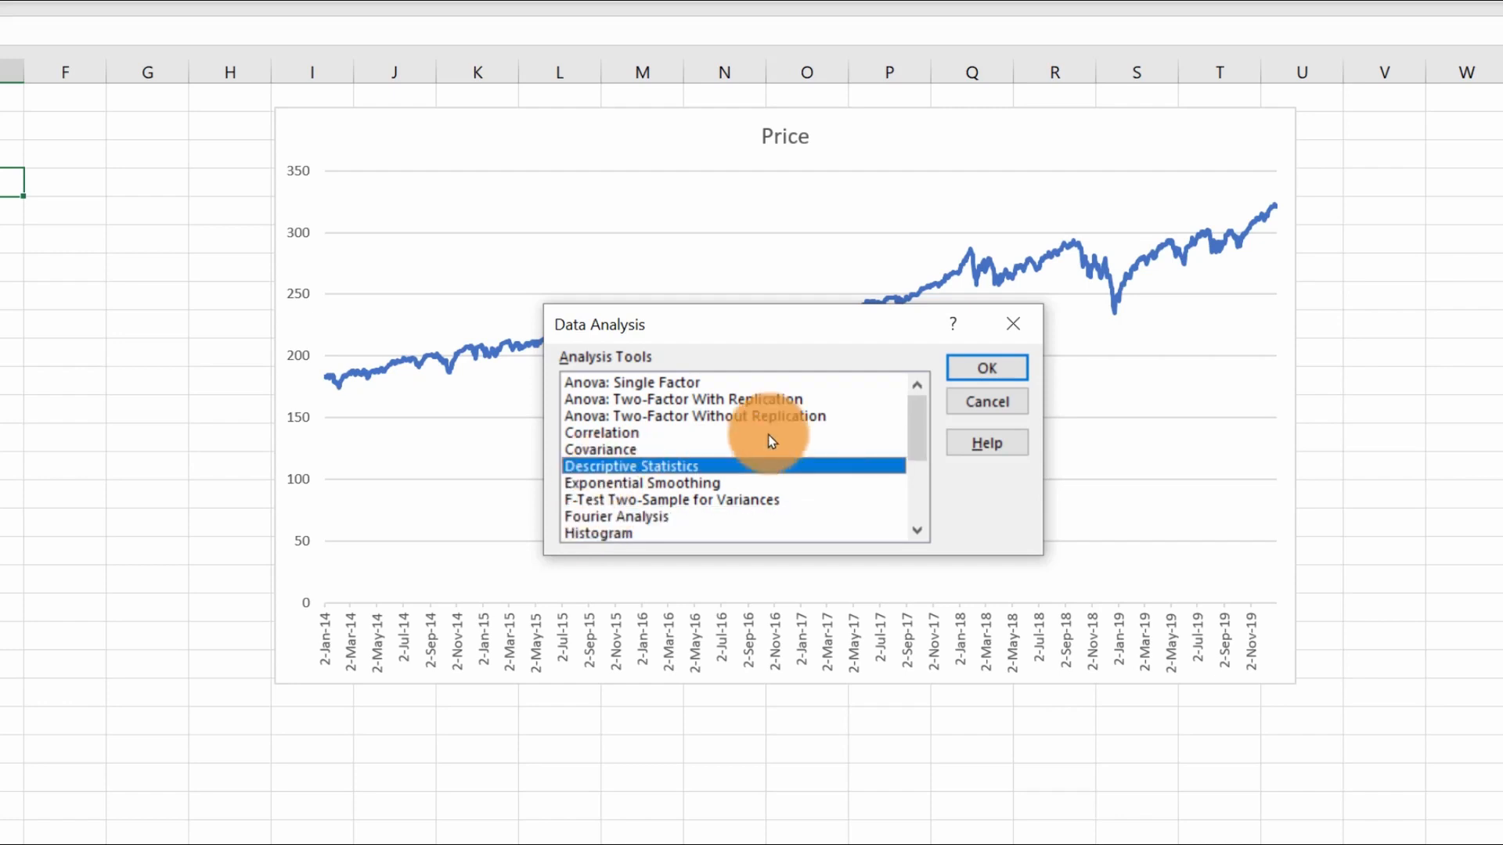
- Run Descriptive Statistics on column C with labels, output at E1, summary statistics
{"action": "left_click", "coordinate": [986, 367]}
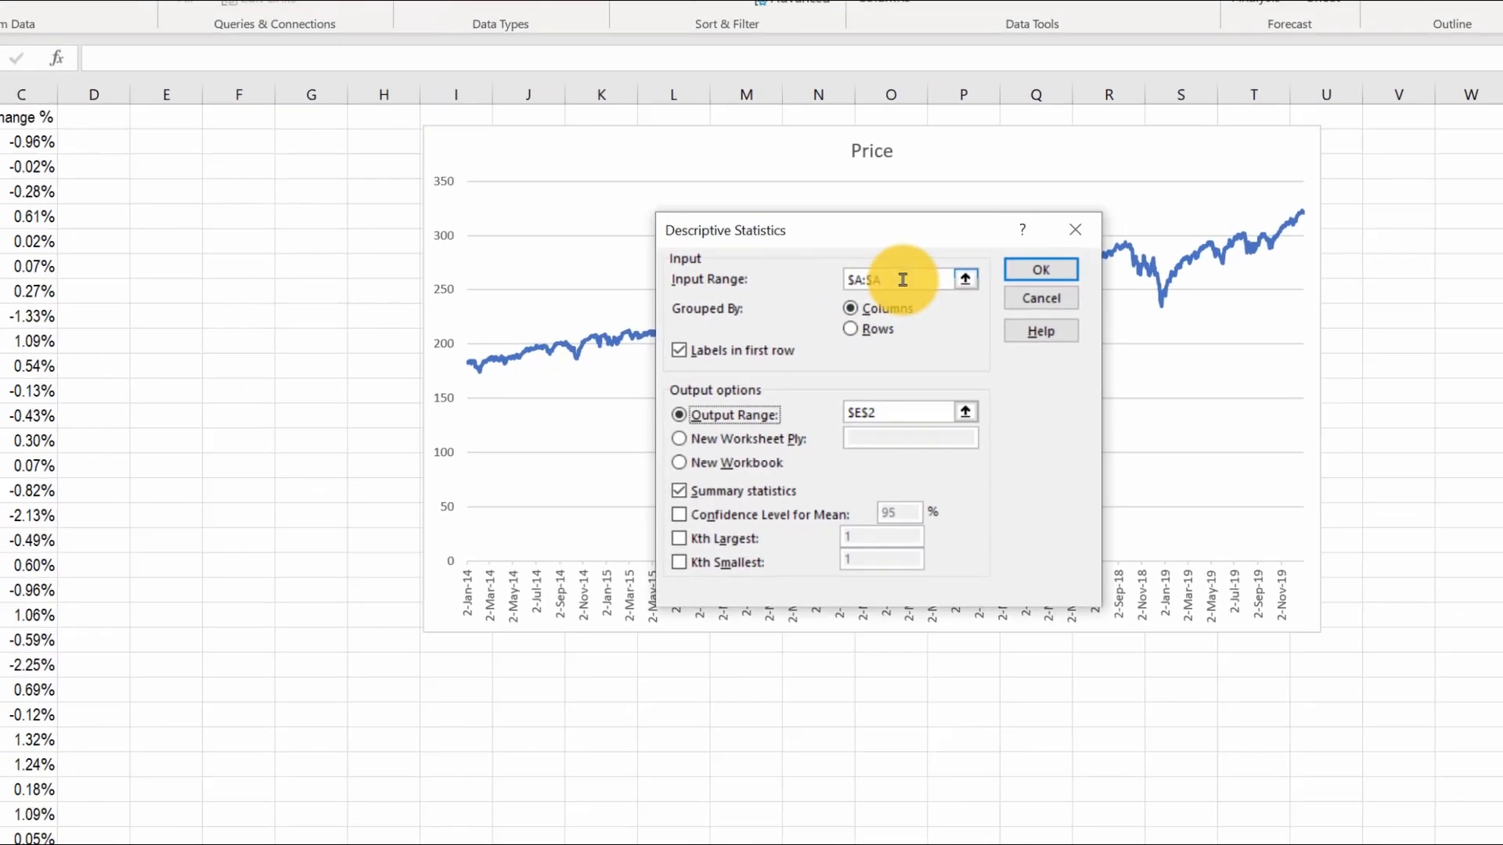
{"action": "left_click", "coordinate": [178, 111]}
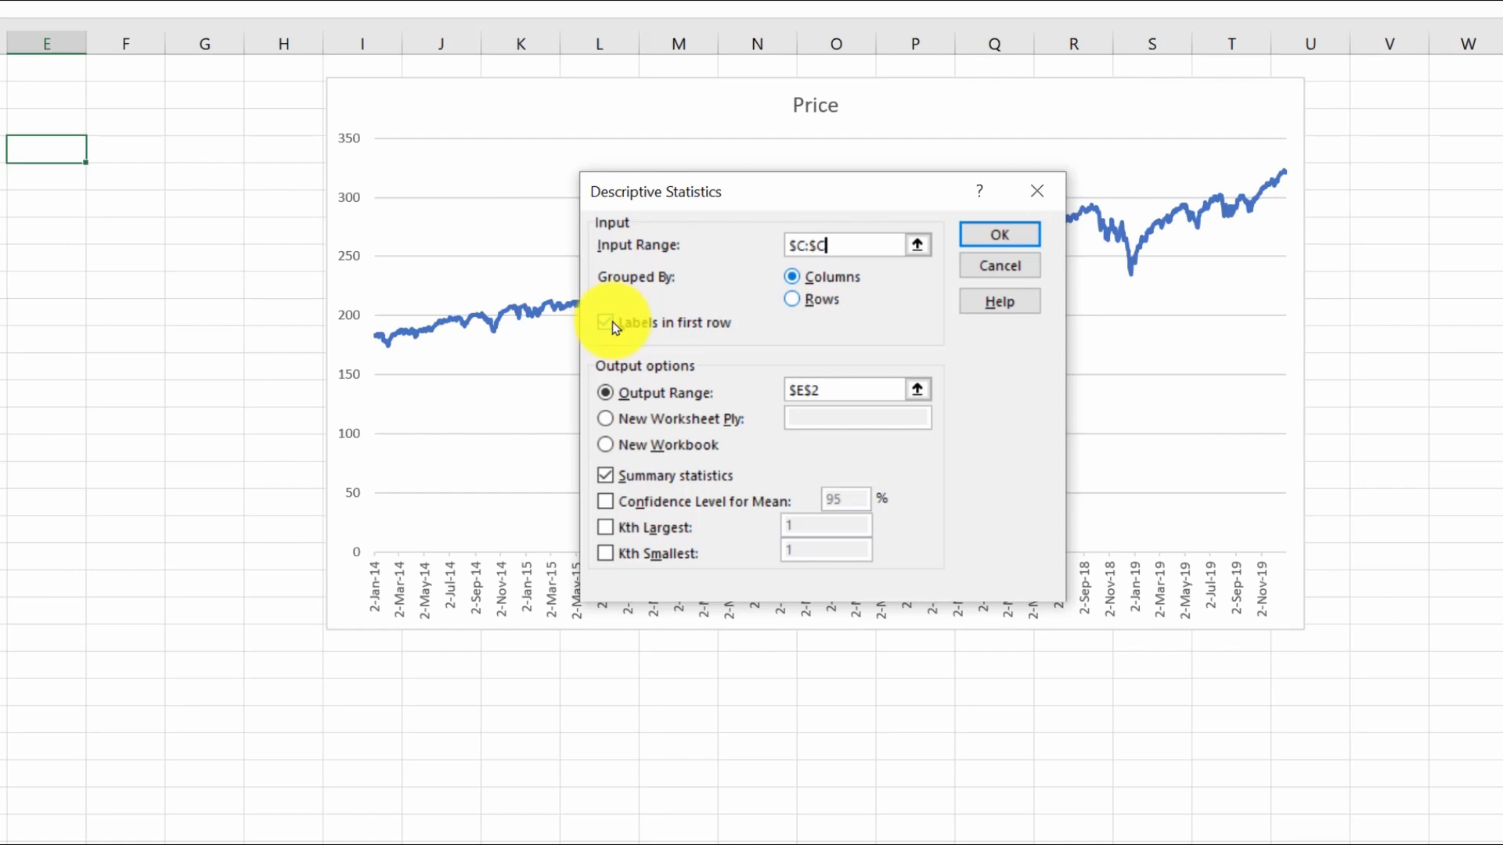
{"action": "left_click", "coordinate": [605, 322]}
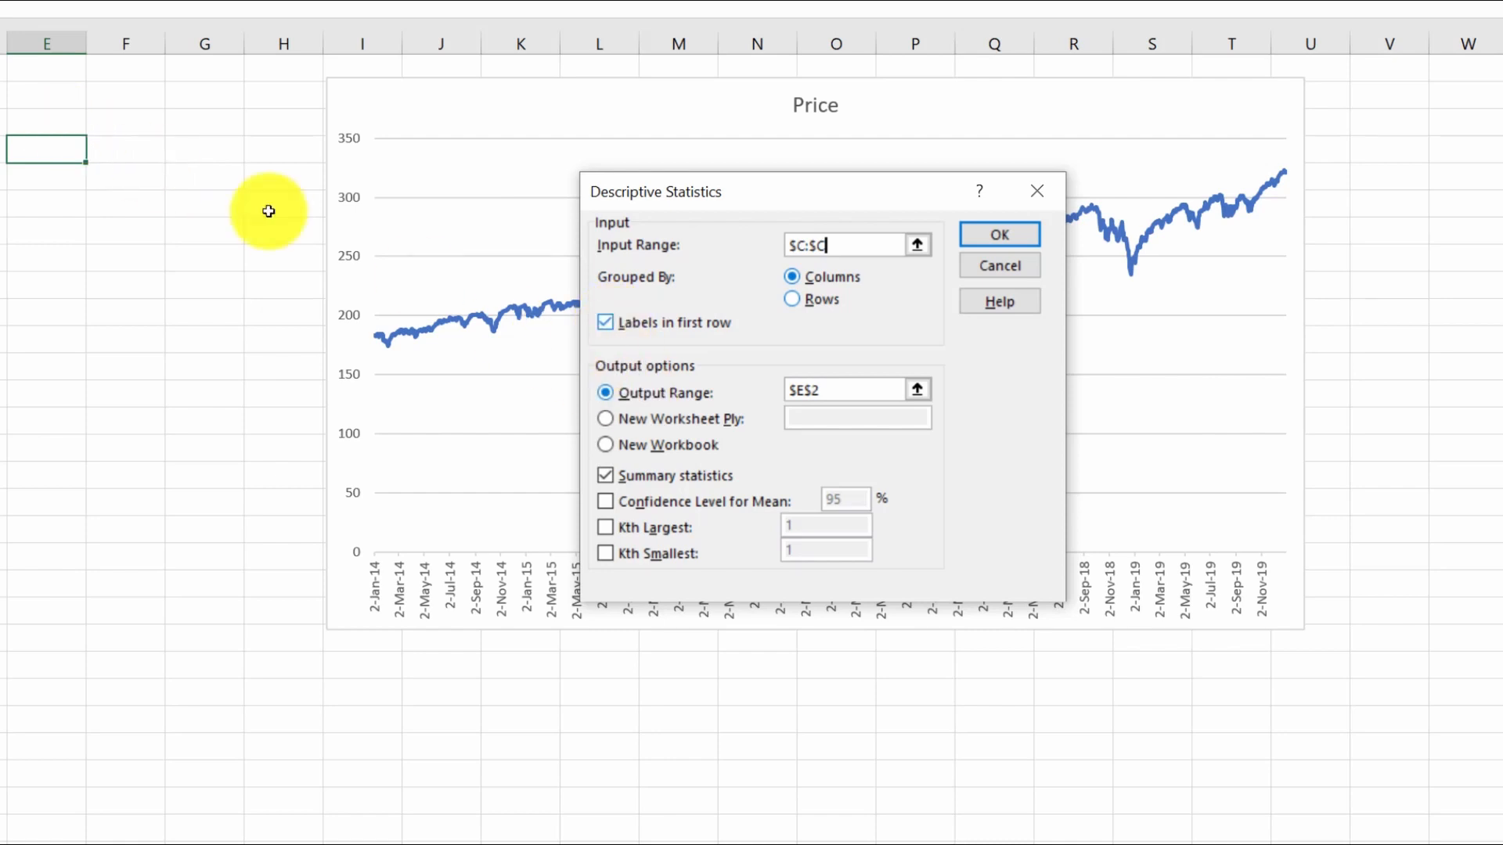
{"action": "left_click", "coordinate": [842, 388]}
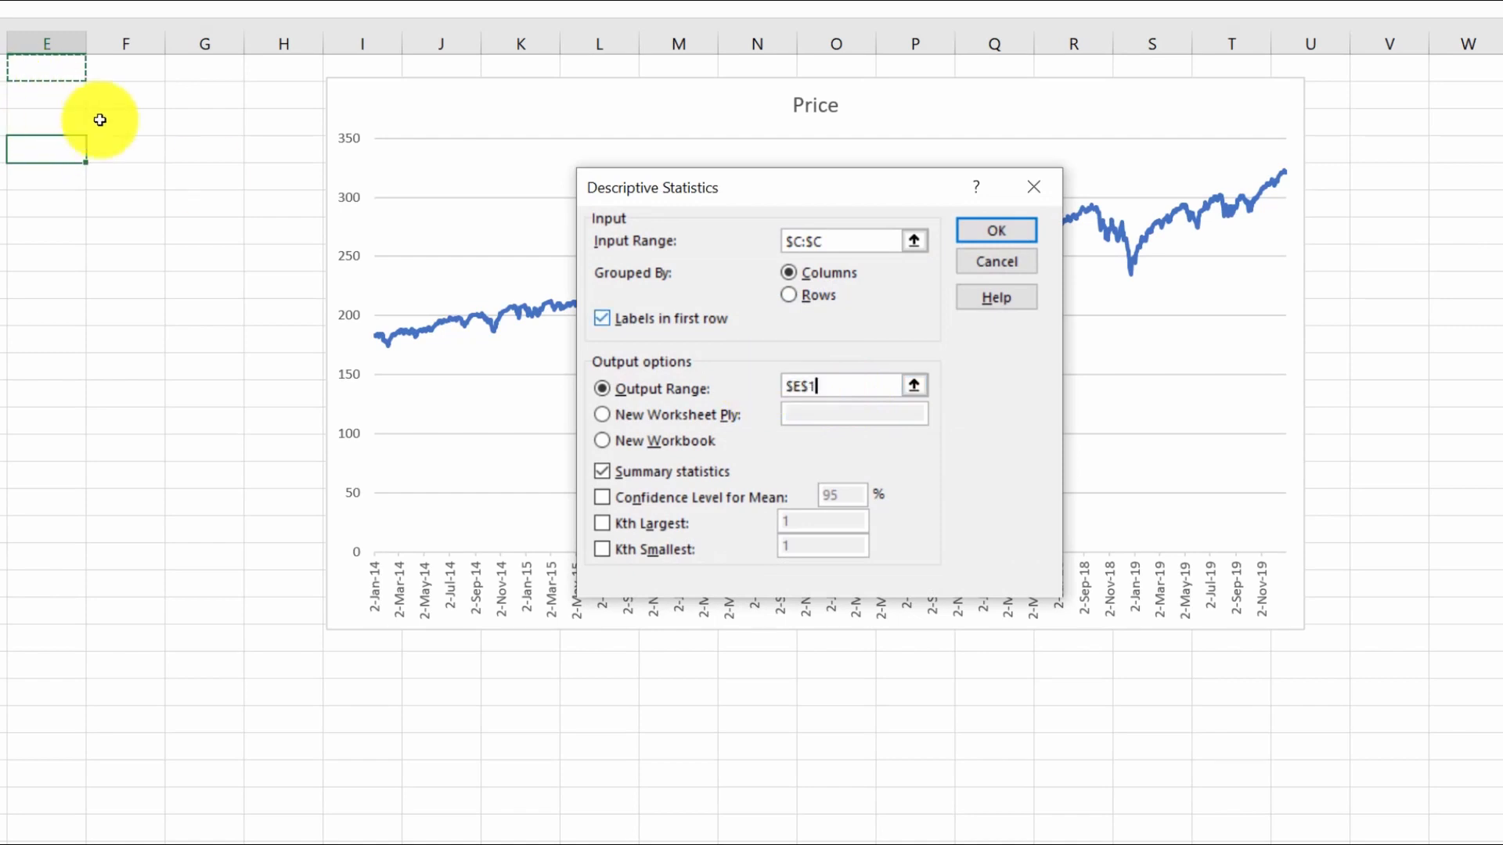
{"action": "mouse_move", "coordinate": [837, 403]}
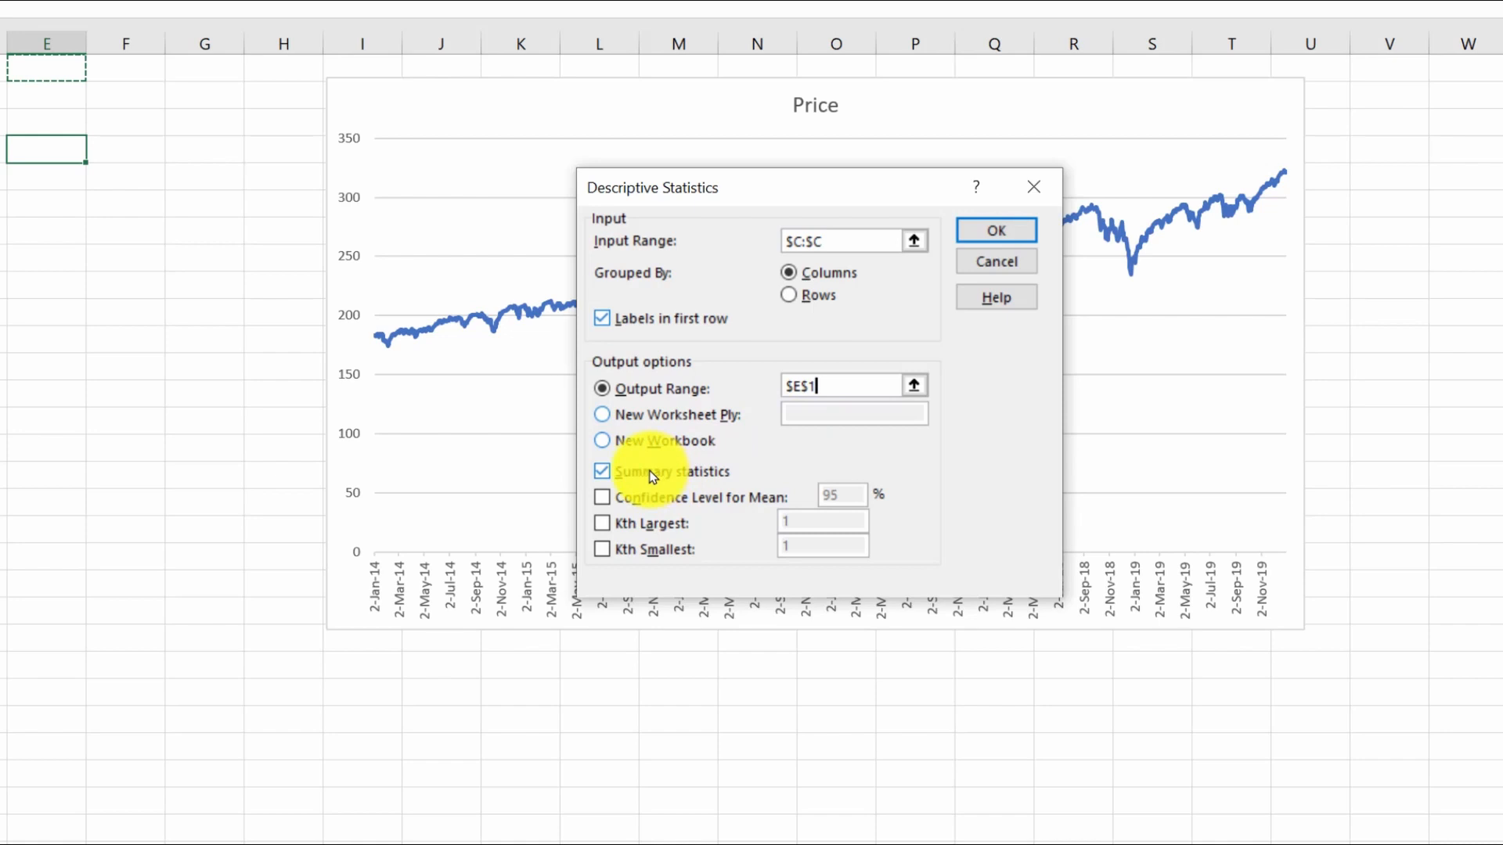
{"action": "left_click", "coordinate": [996, 230]}
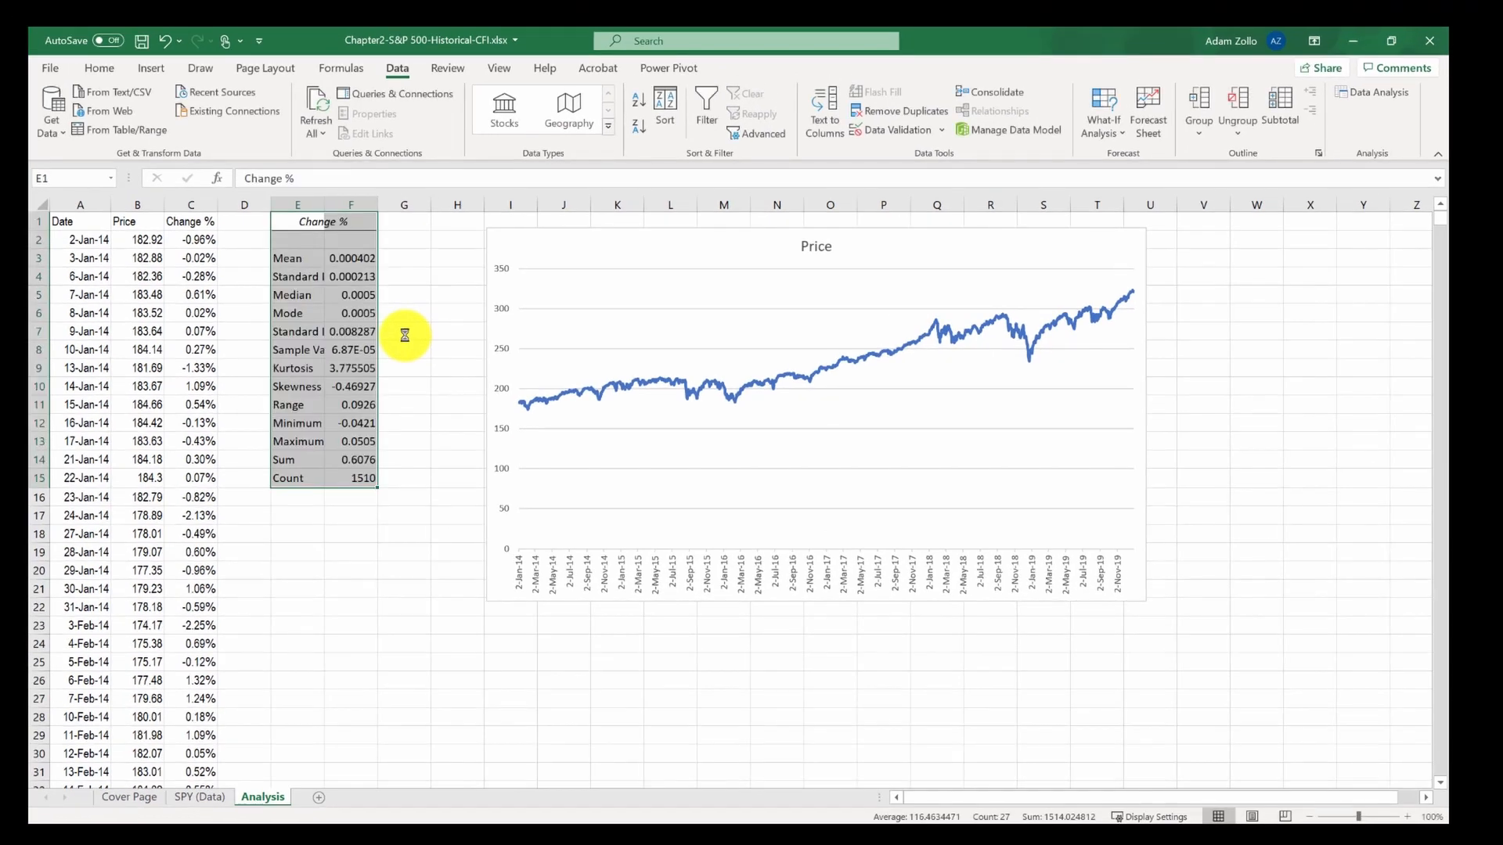
- Format Mean–Mode, standard deviation, range, minimum and maximum as percentages with more decimals
{"action": "left_click", "coordinate": [404, 330]}
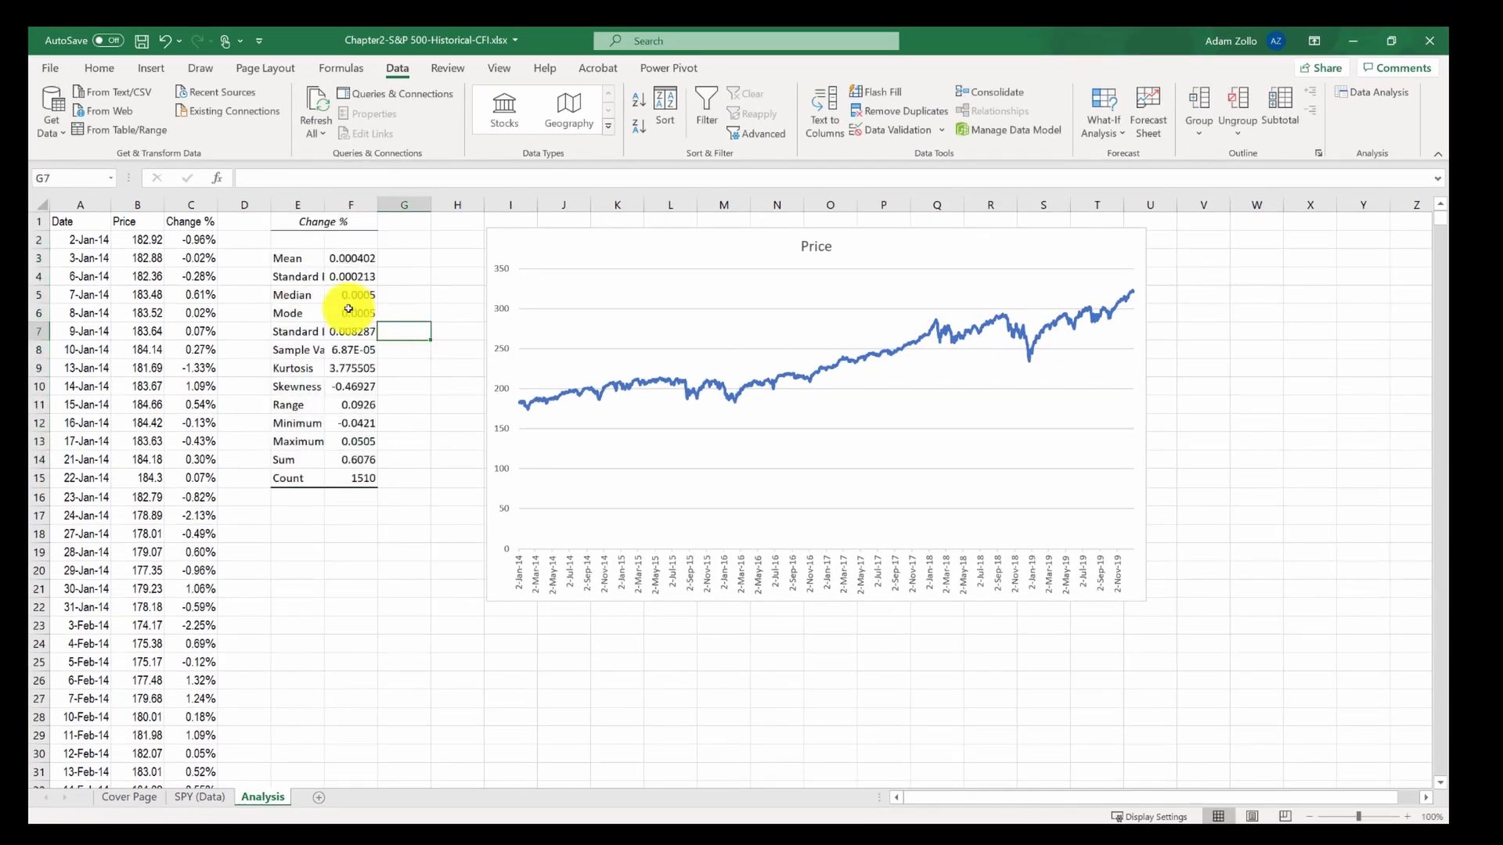
{"action": "left_click_drag", "start_coordinate": [351, 257], "coordinate": [351, 313]}
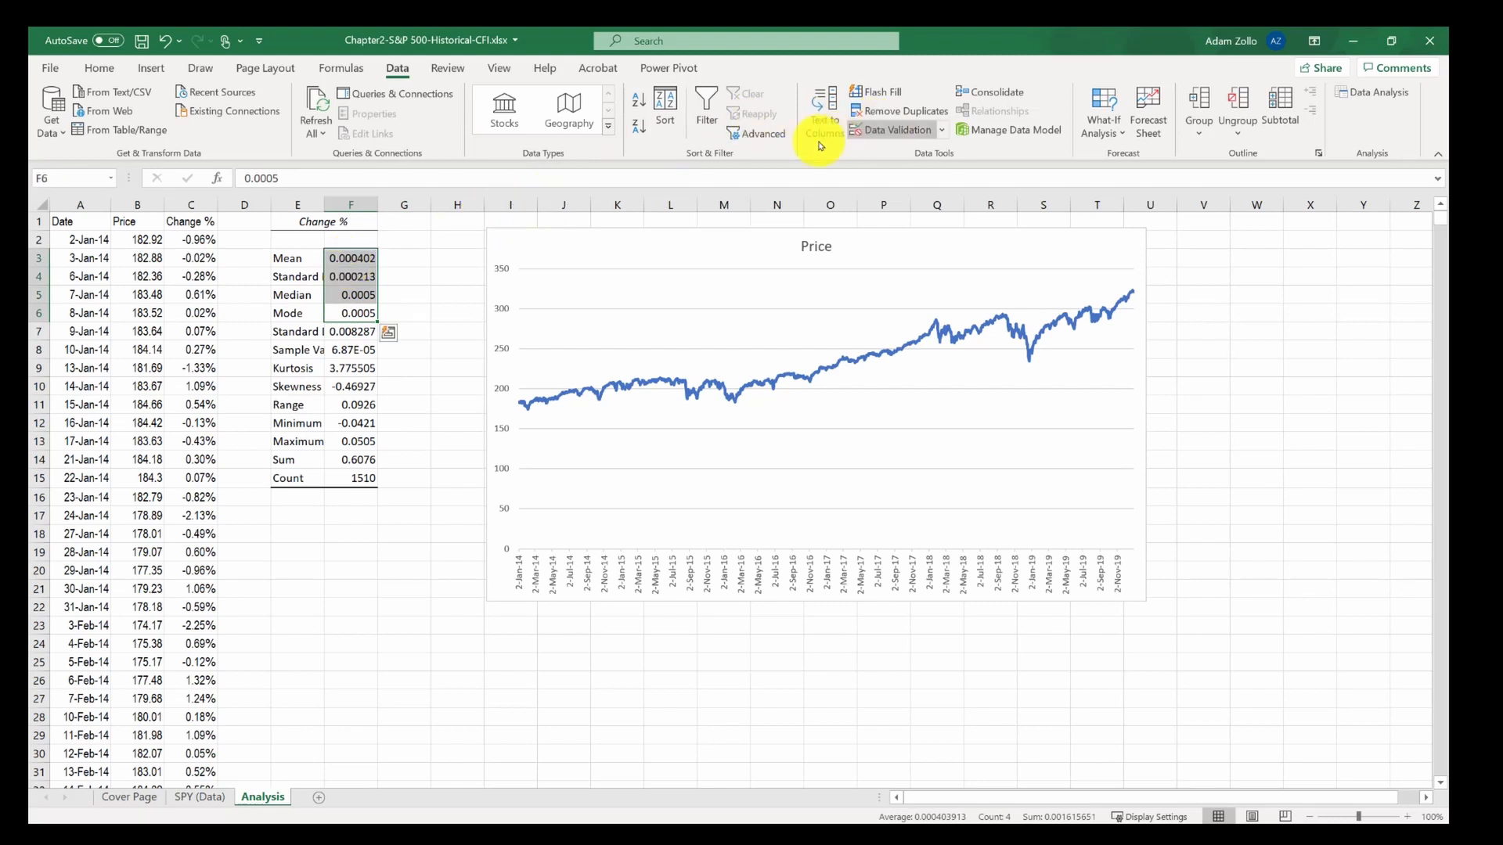
{"action": "left_click", "coordinate": [99, 67]}
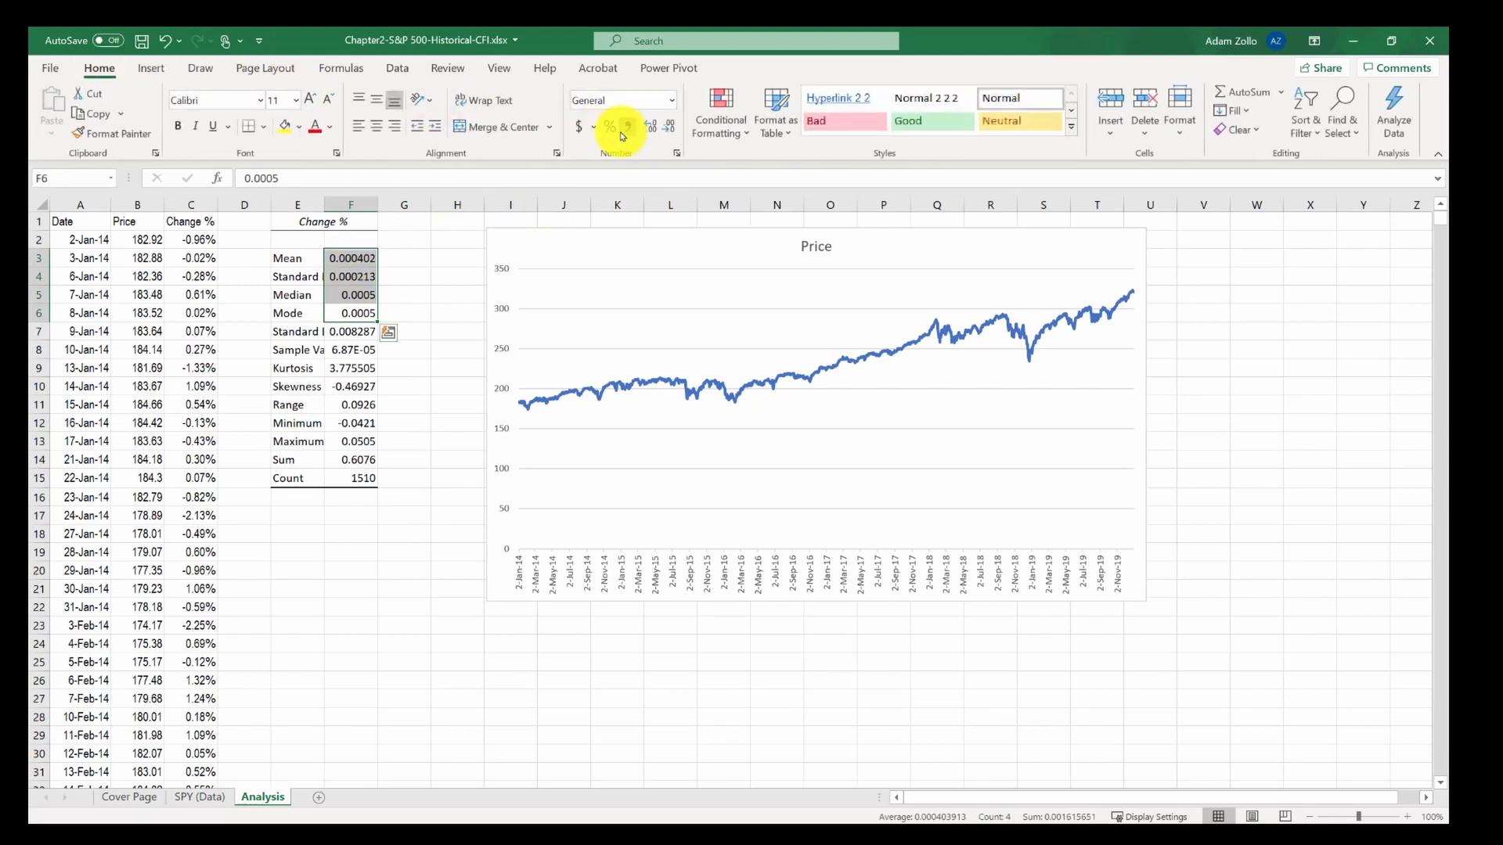
{"action": "left_click", "coordinate": [609, 125]}
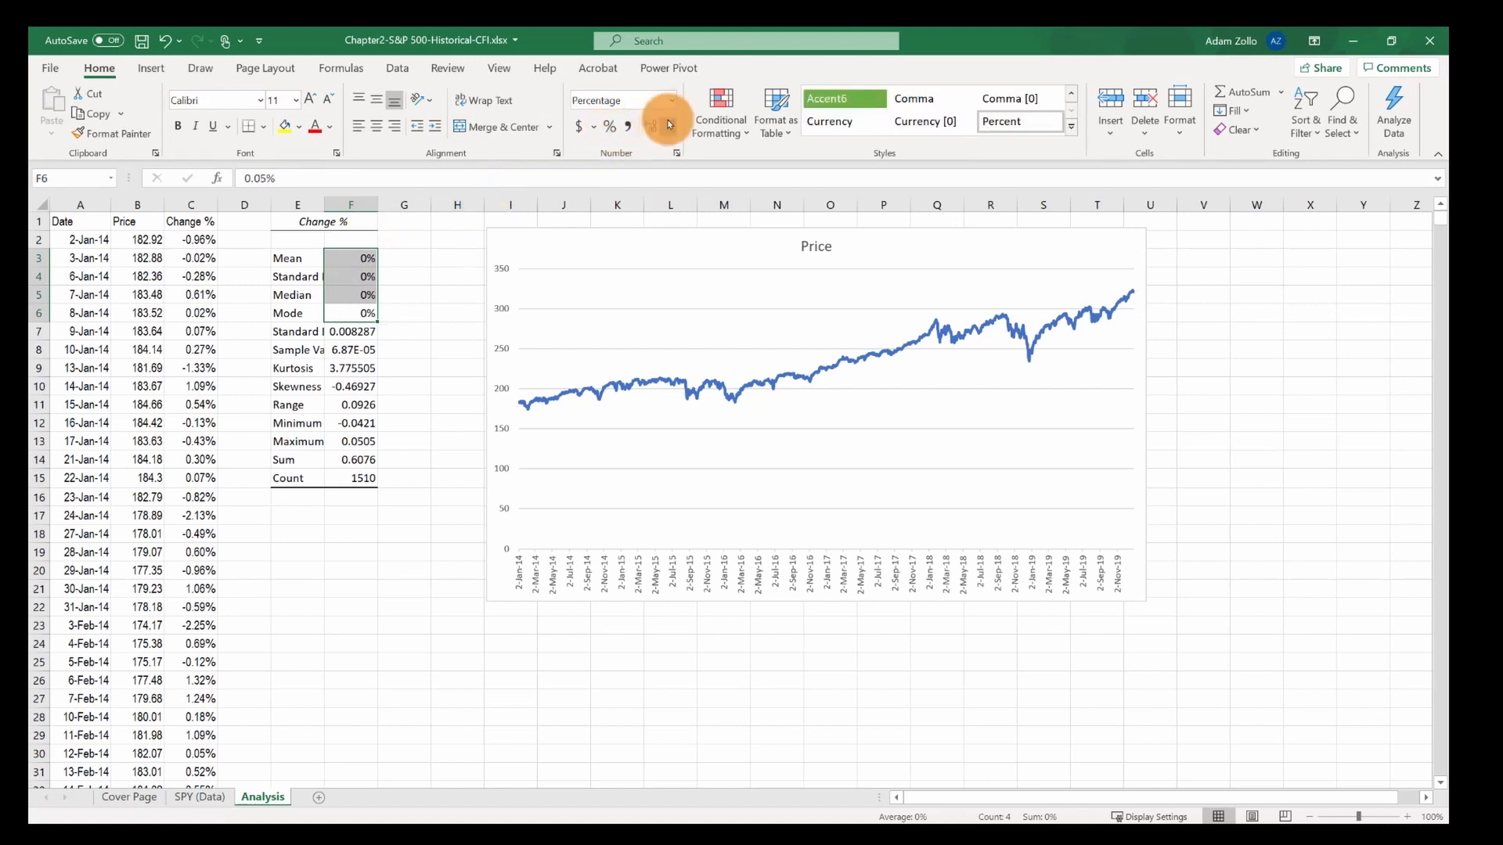
{"action": "left_click", "coordinate": [350, 330]}
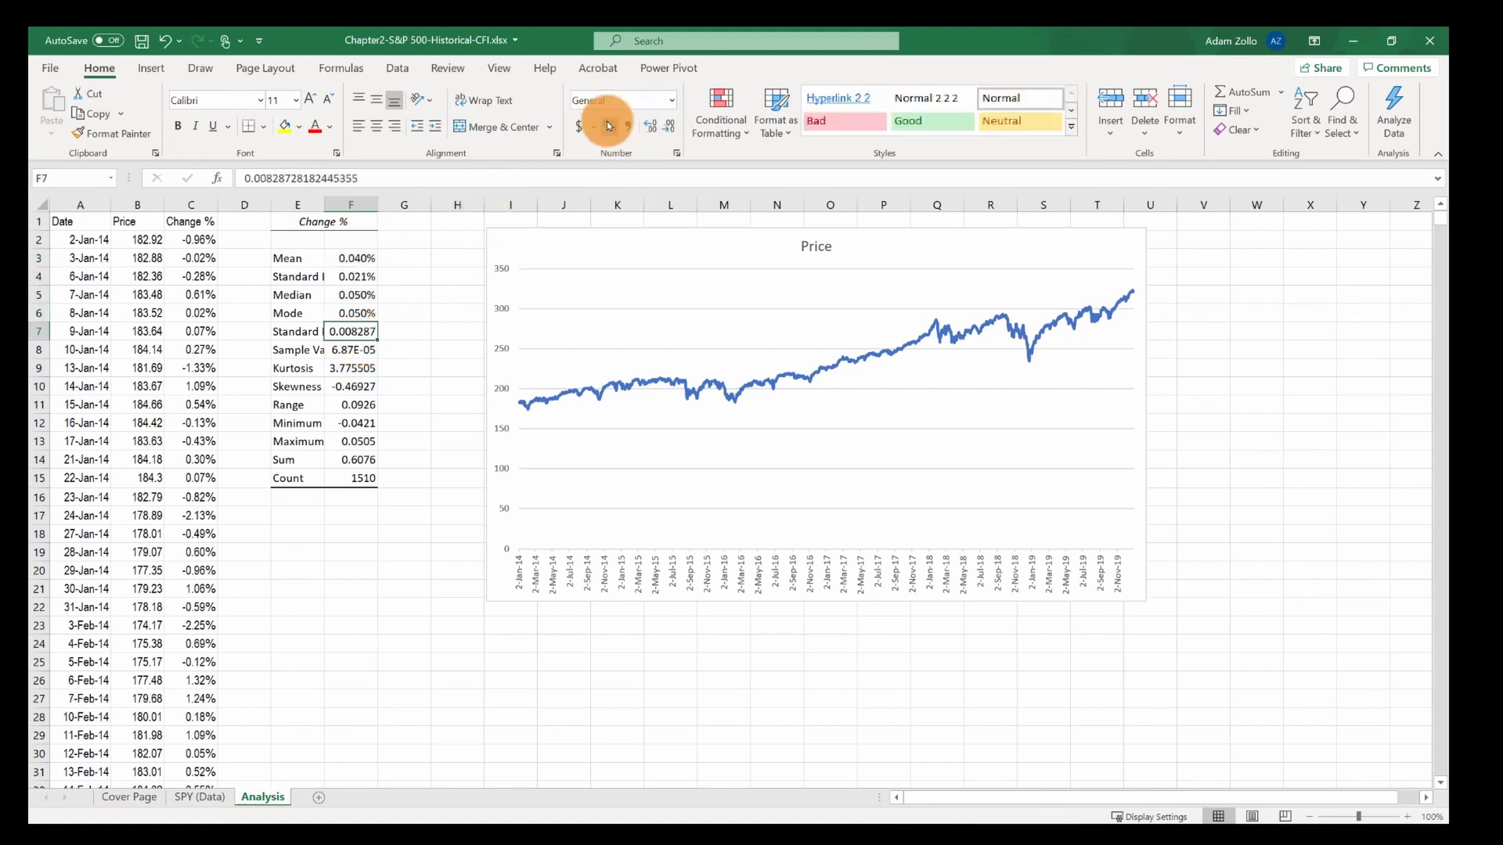
{"action": "left_click", "coordinate": [610, 125]}
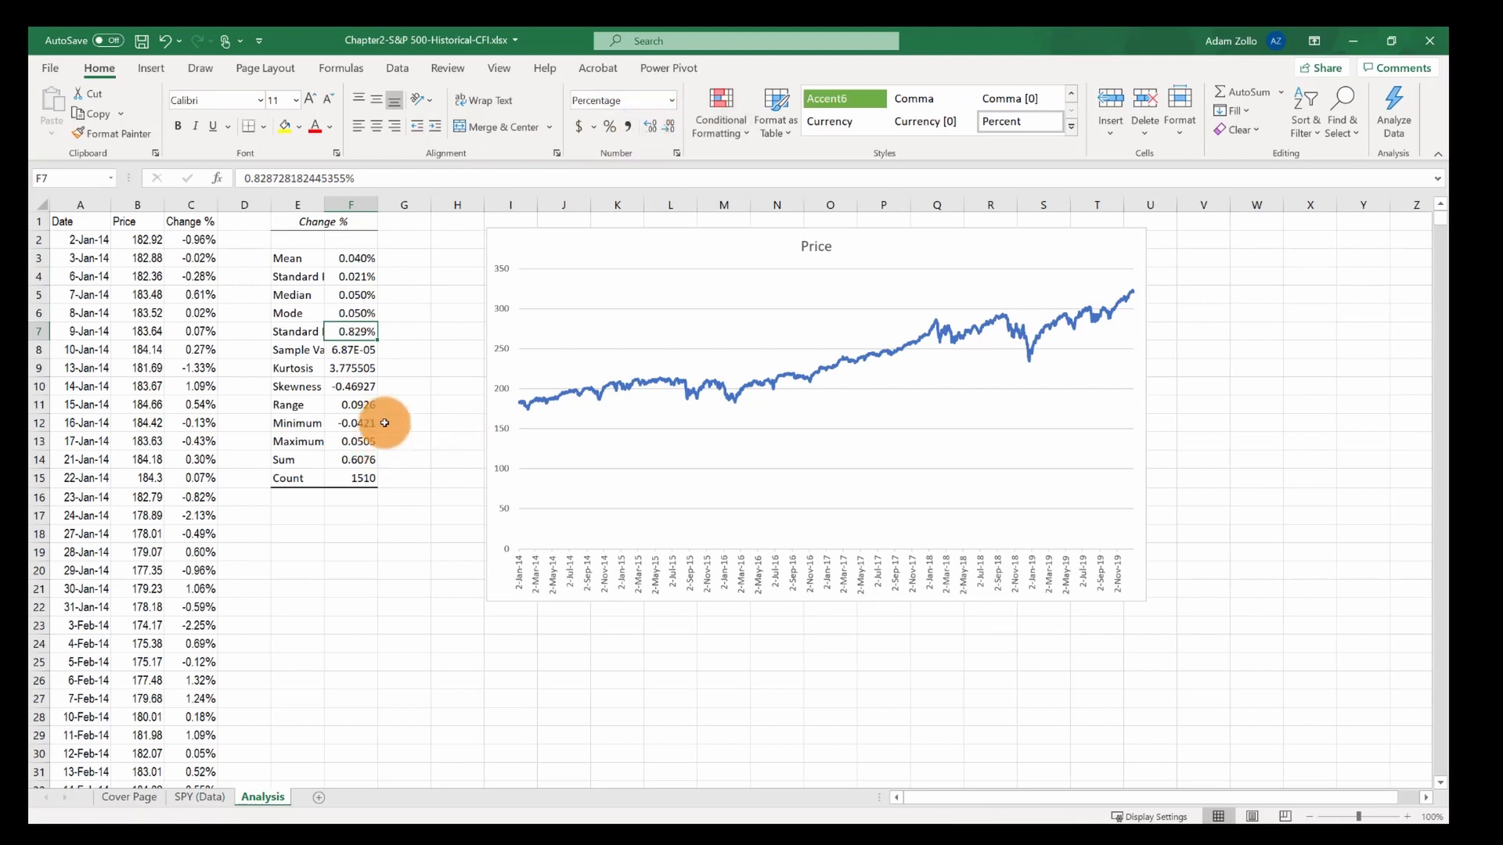
{"action": "left_click", "coordinate": [351, 403]}
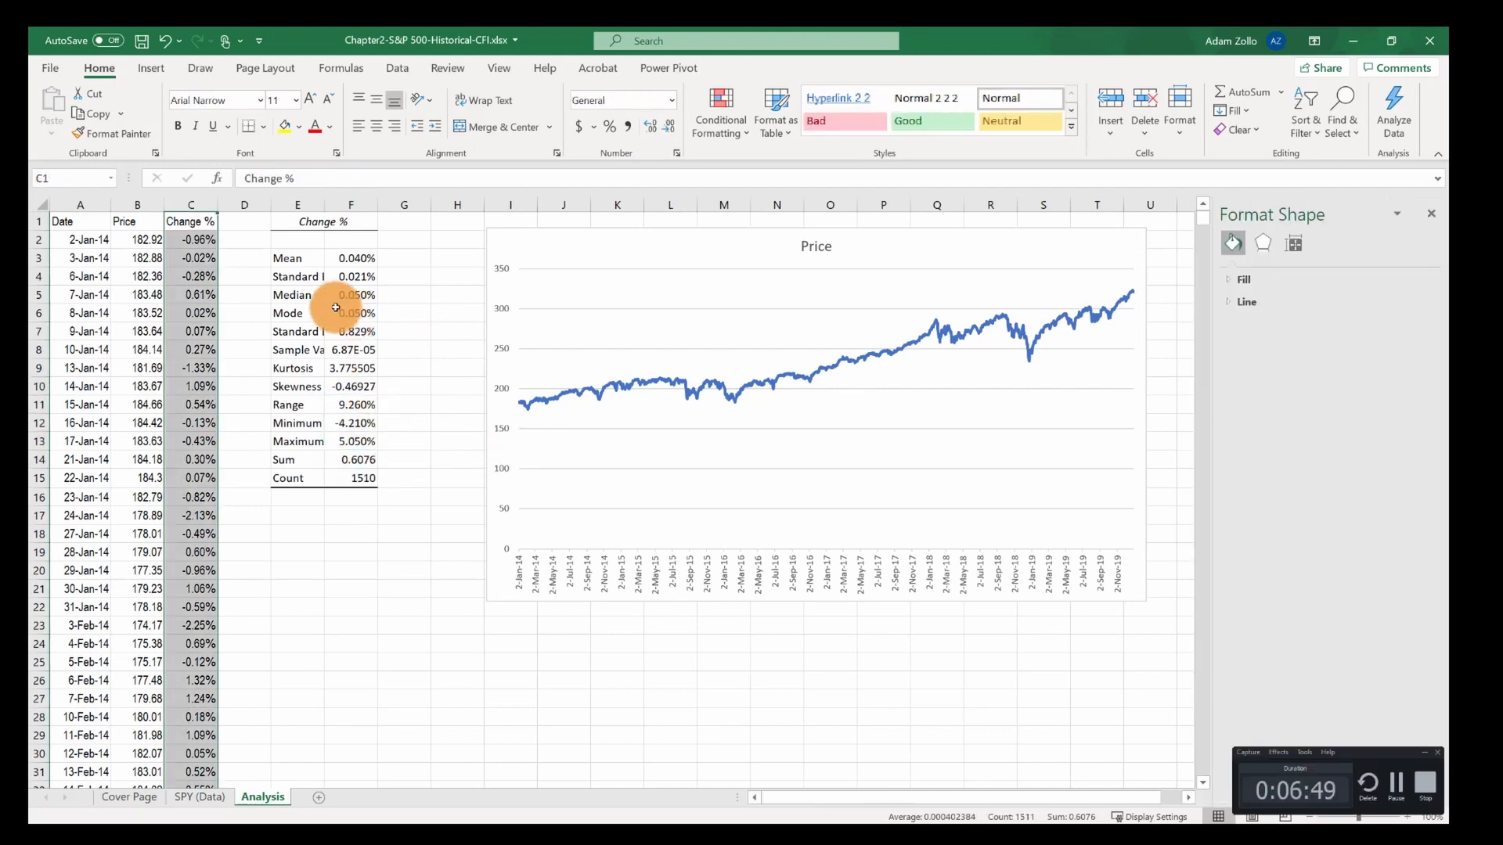
- Point out the Mean, Median and Skewness statistics in the table
{"action": "left_click", "coordinate": [297, 257]}
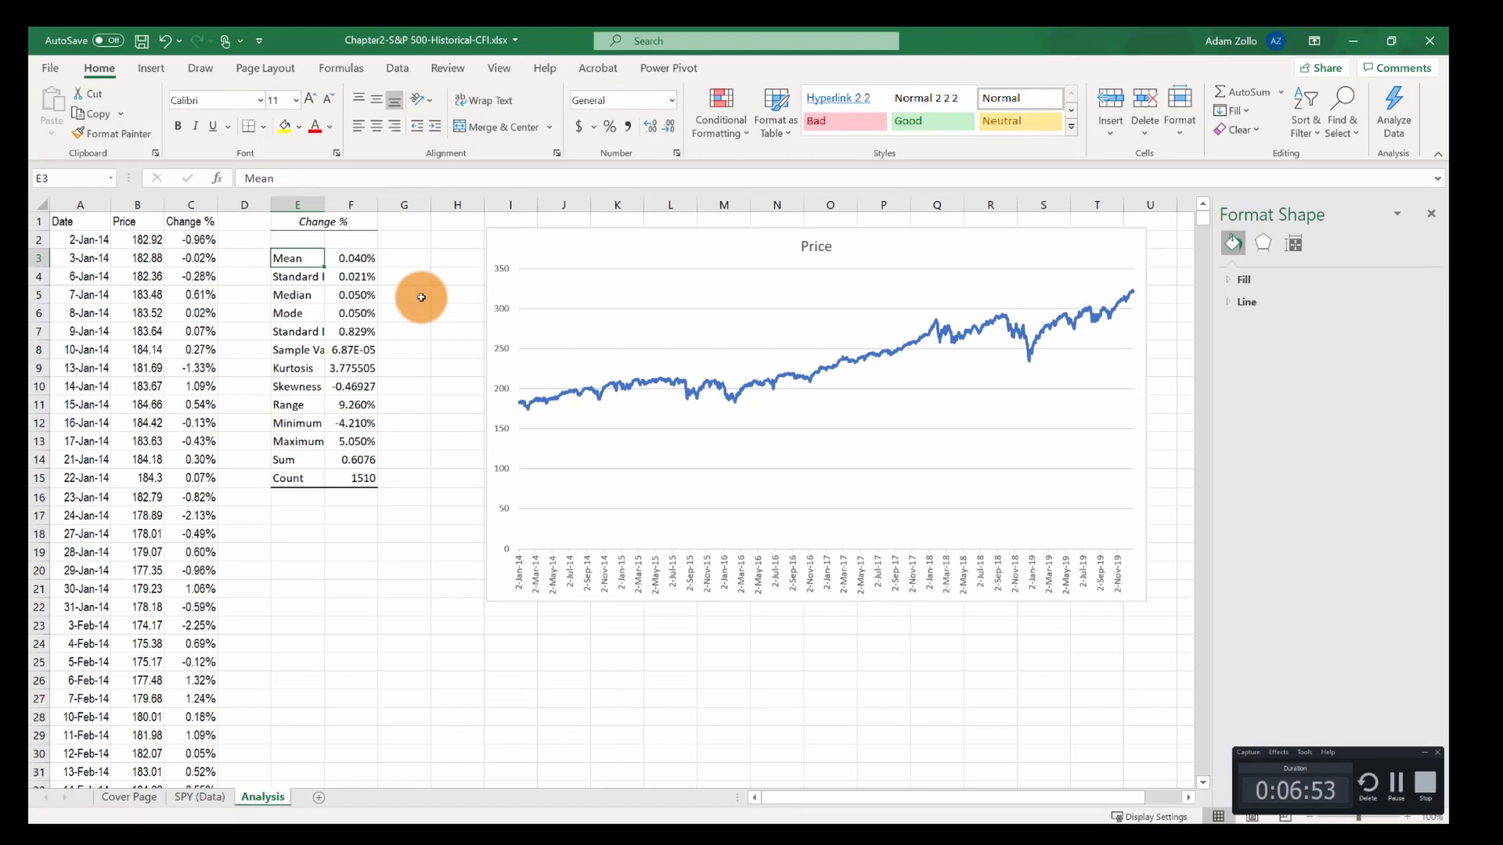
{"action": "left_click", "coordinate": [297, 294]}
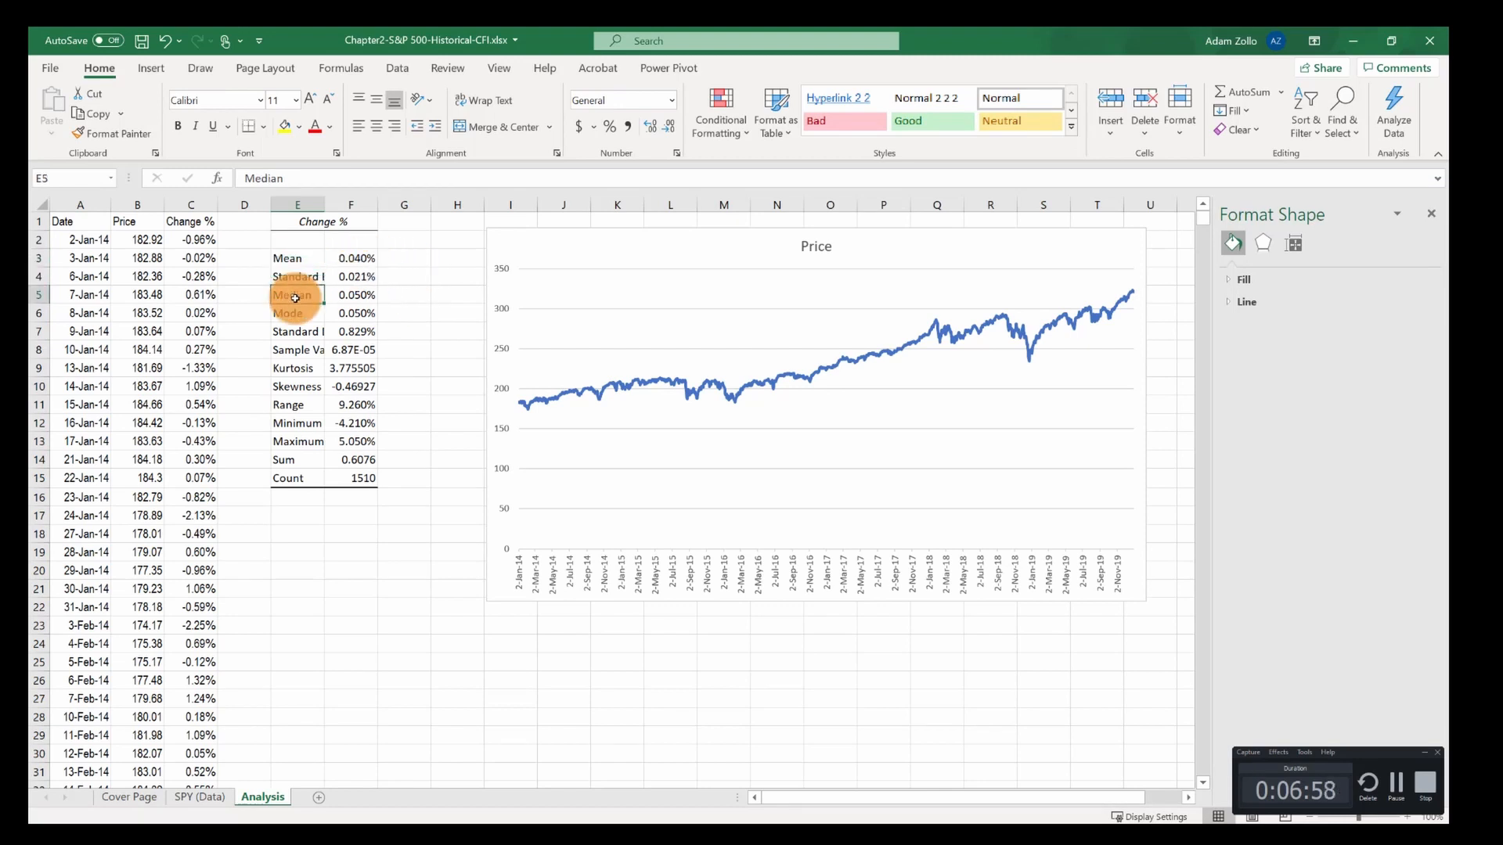
{"action": "mouse_move", "coordinate": [435, 306]}
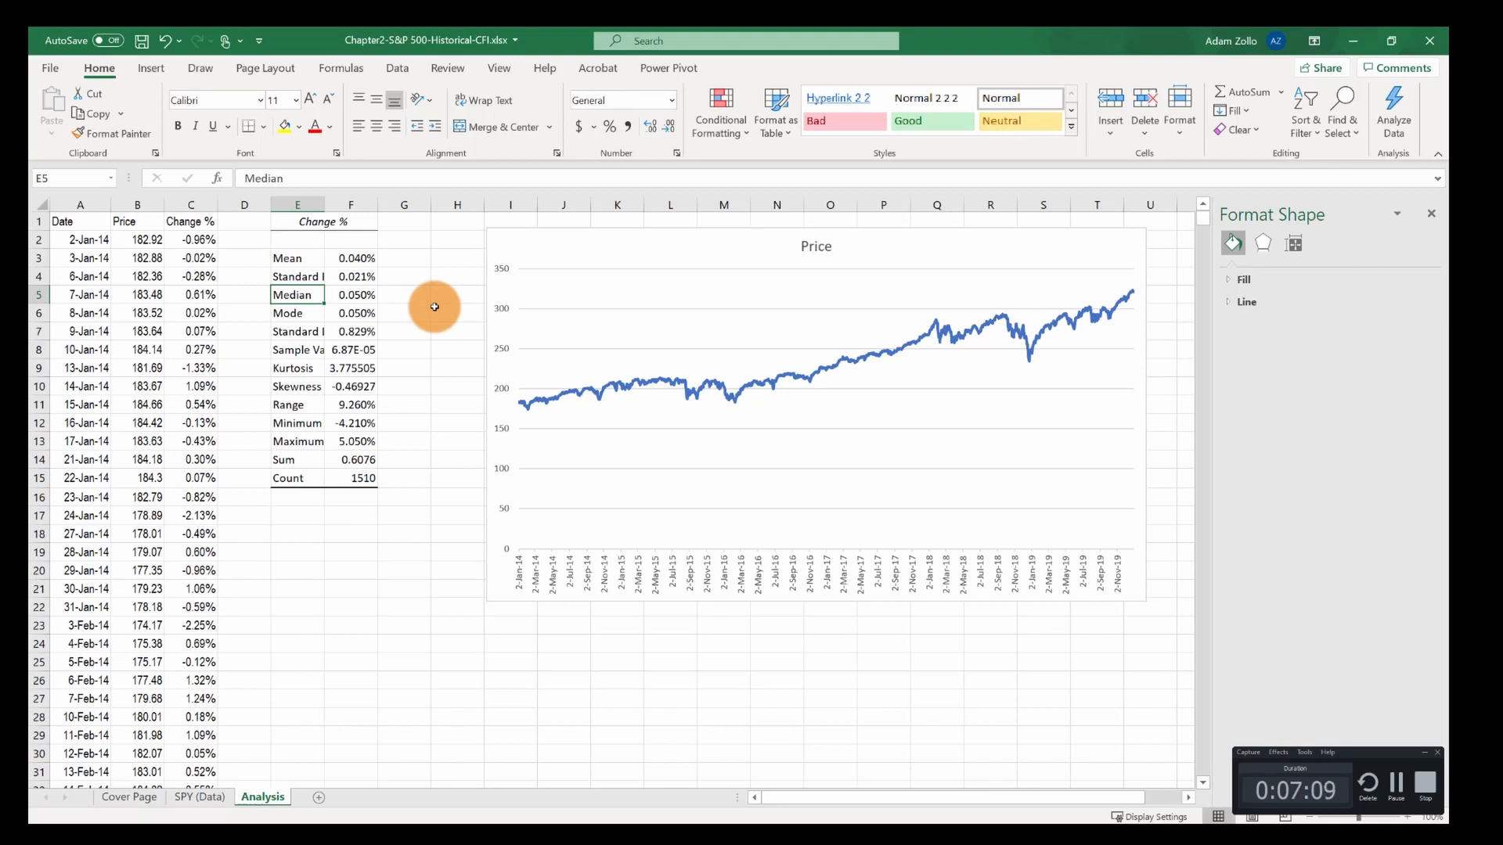
{"action": "left_click", "coordinate": [297, 386]}
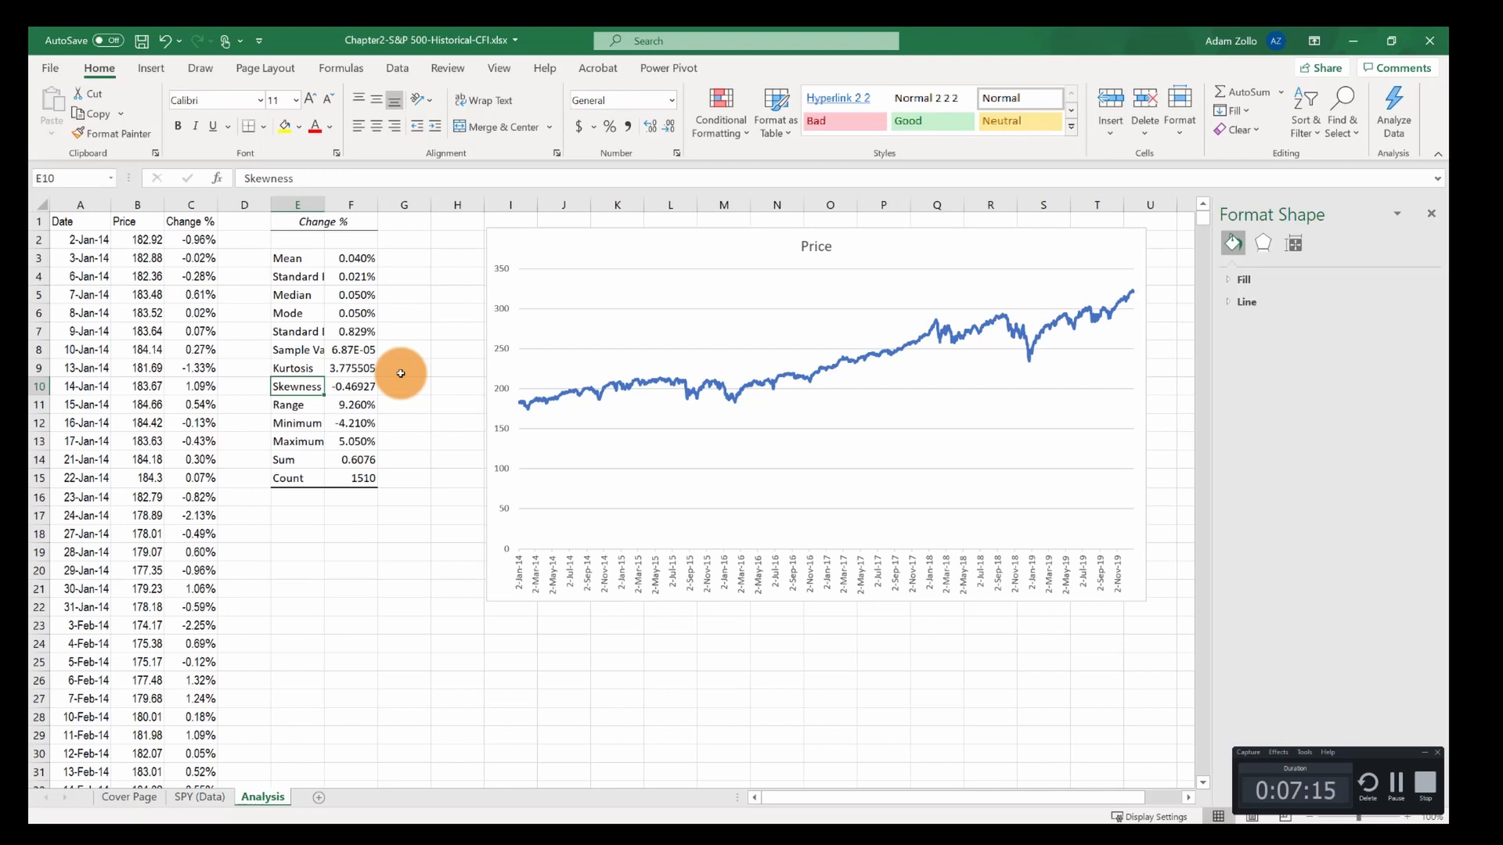
{"action": "mouse_move", "coordinate": [394, 388]}
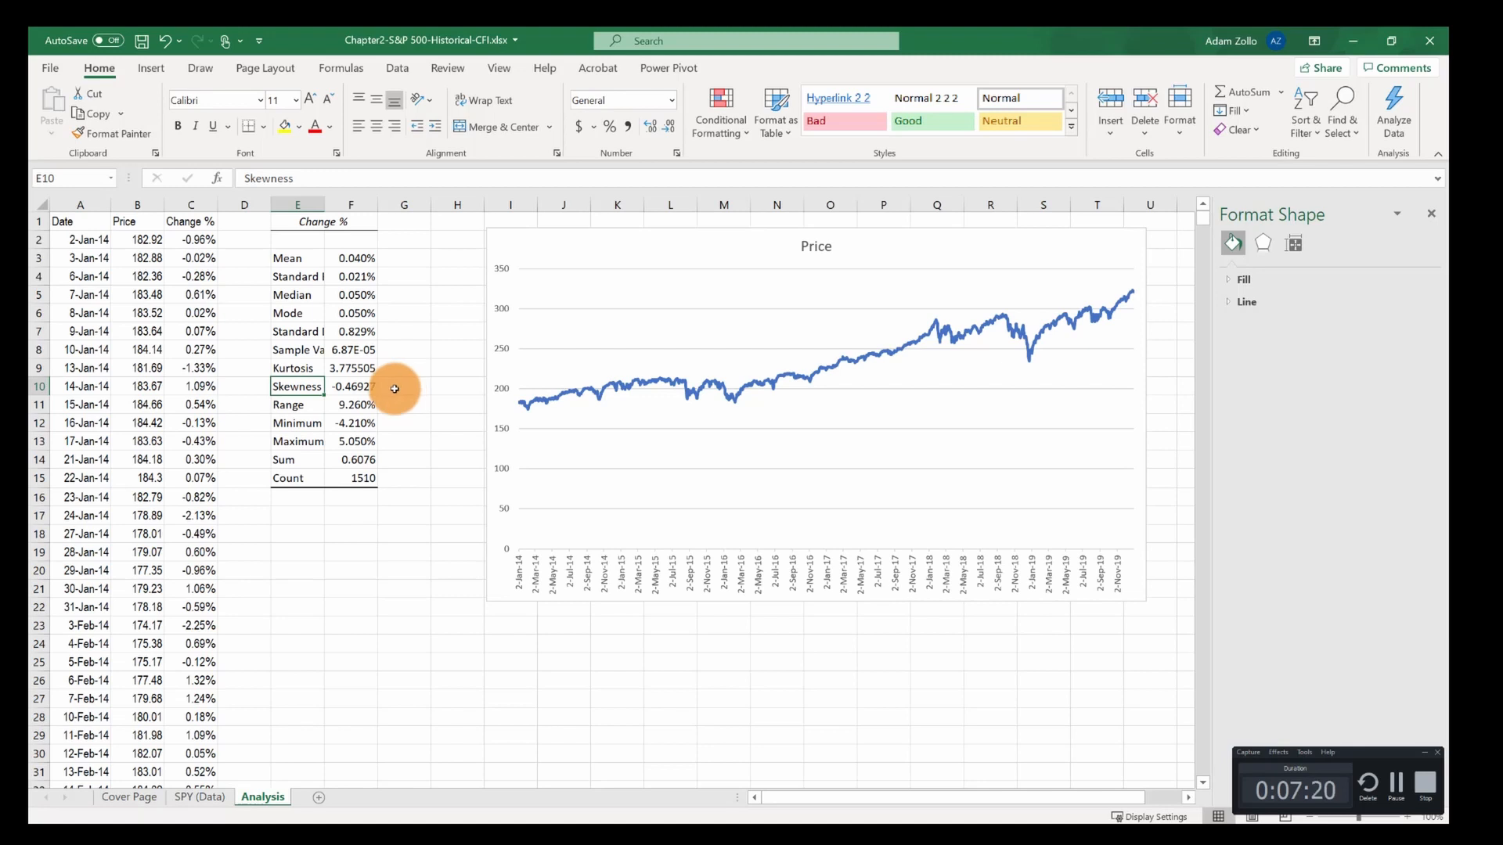
{"action": "mouse_move", "coordinate": [364, 384]}
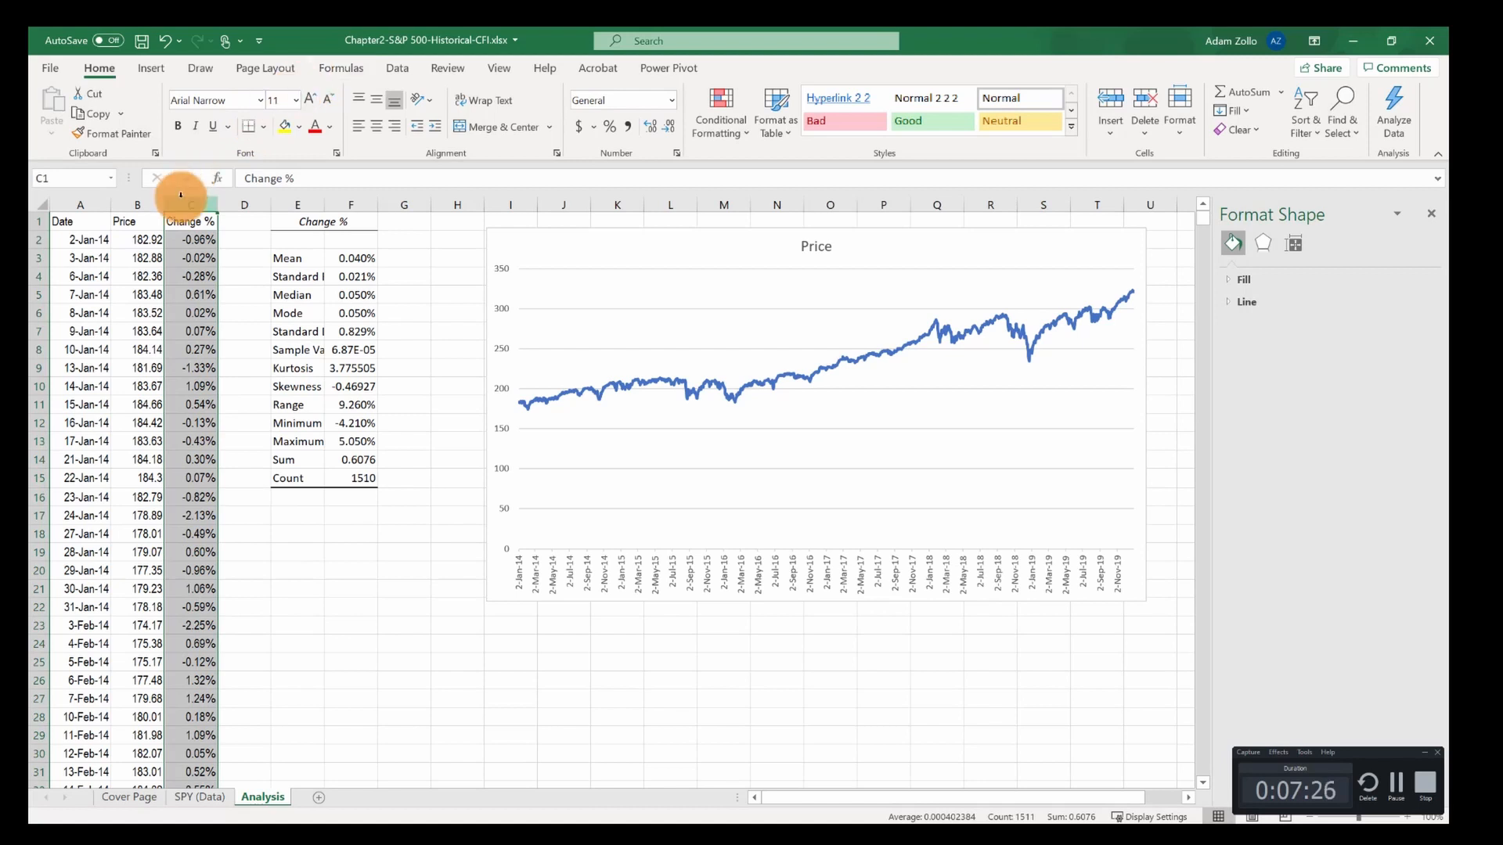
- Insert a histogram of Change % and set its axis to 70 bins
{"action": "left_click", "coordinate": [150, 68]}
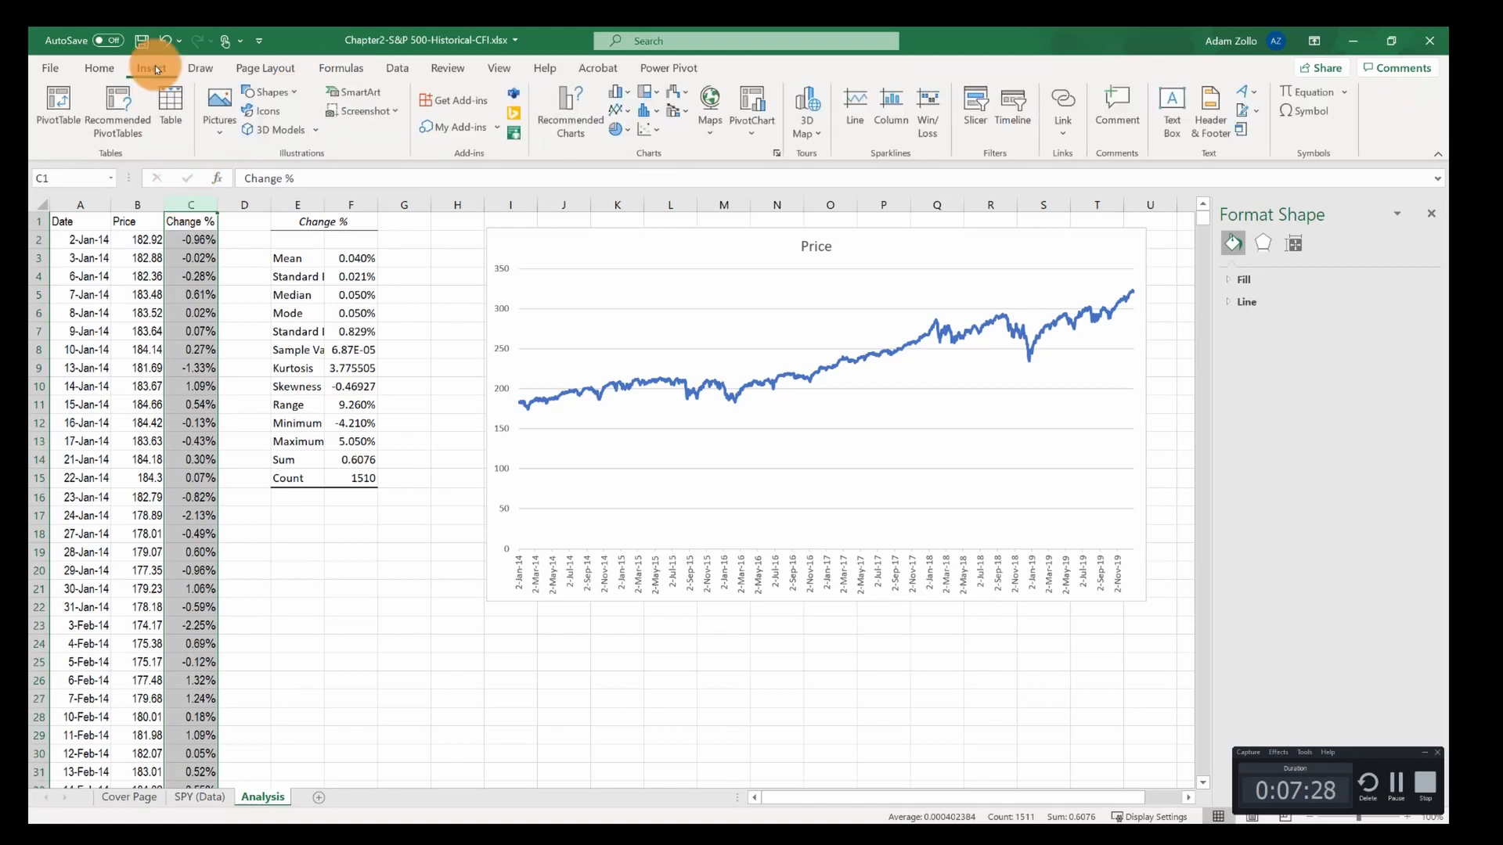
{"action": "mouse_move", "coordinate": [170, 106]}
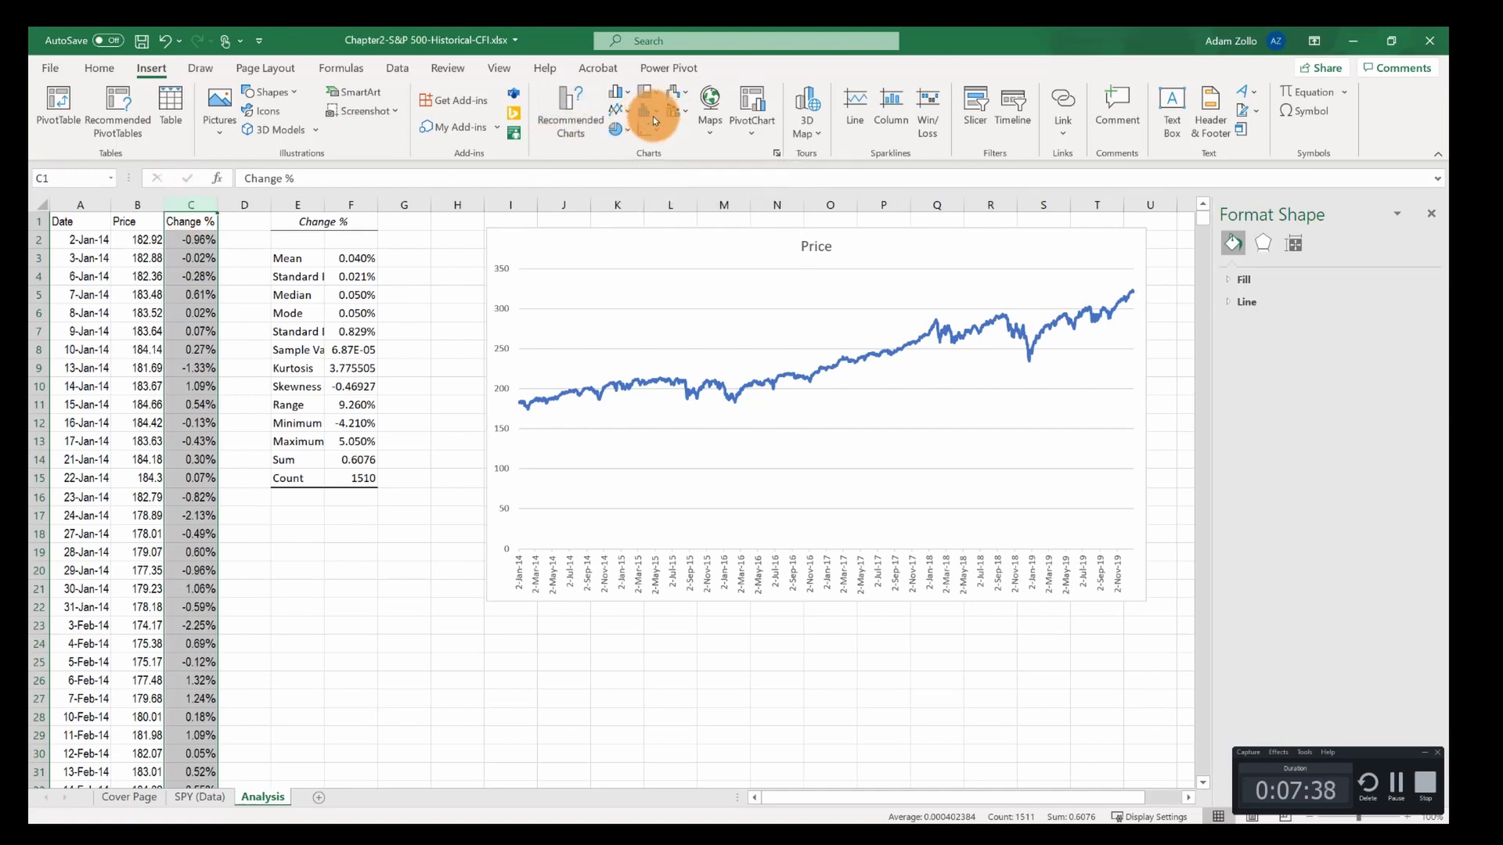
{"action": "mouse_move", "coordinate": [650, 167]}
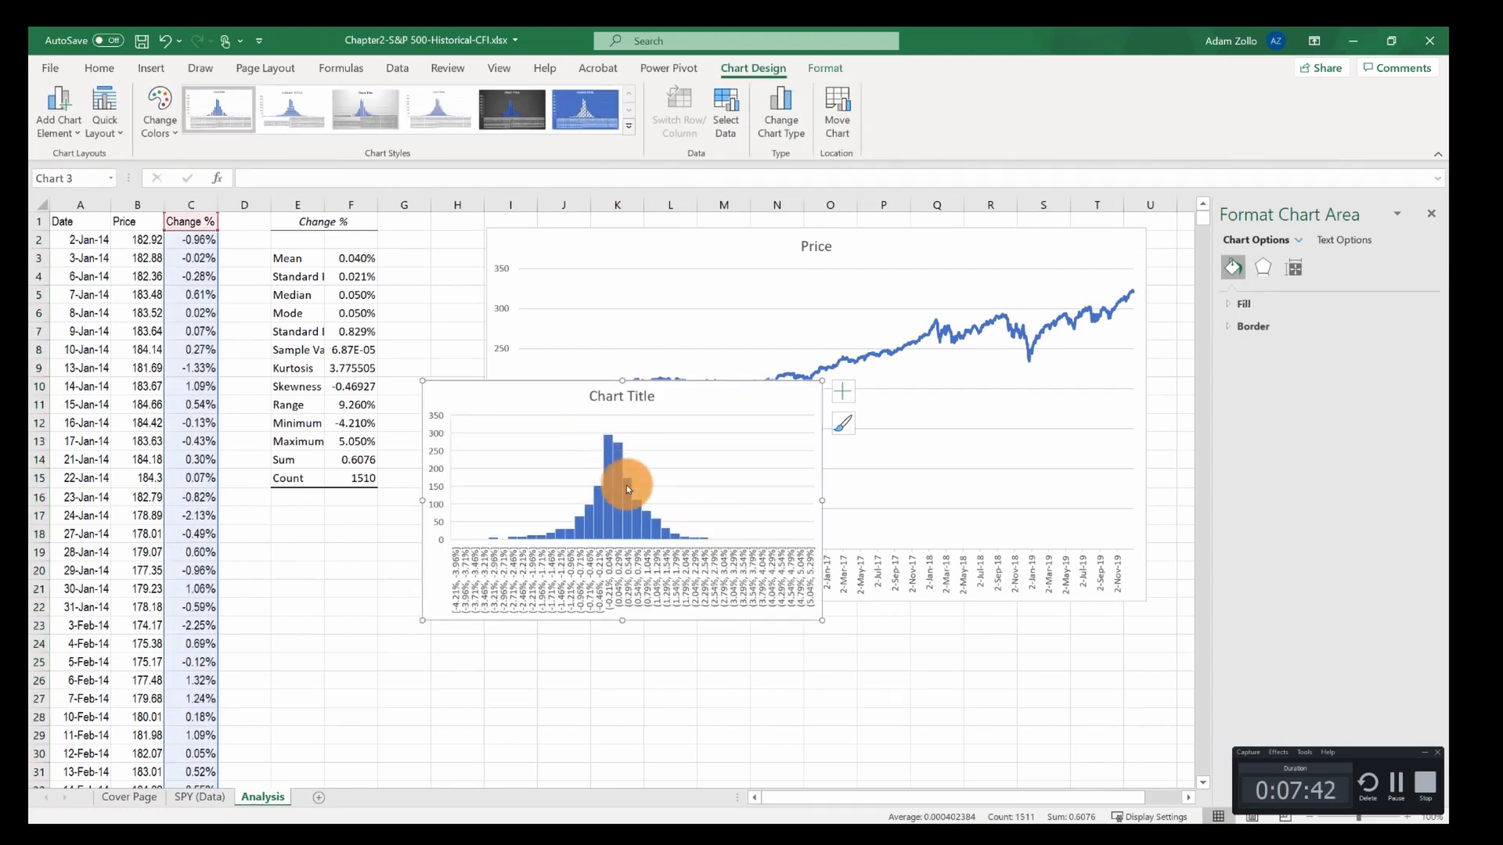
{"action": "mouse_move", "coordinate": [808, 534]}
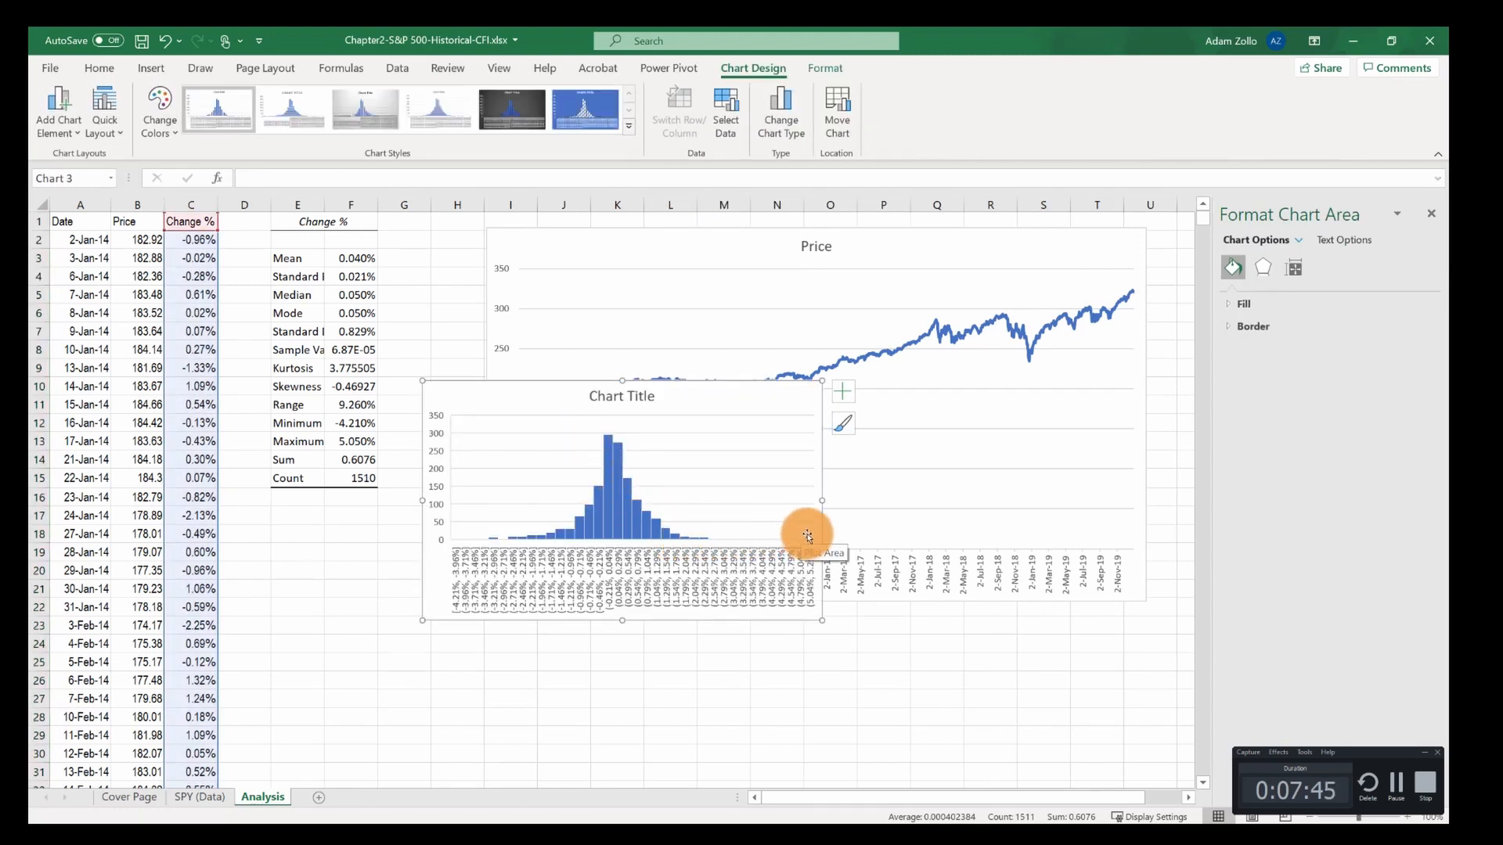
{"action": "mouse_move", "coordinate": [625, 529]}
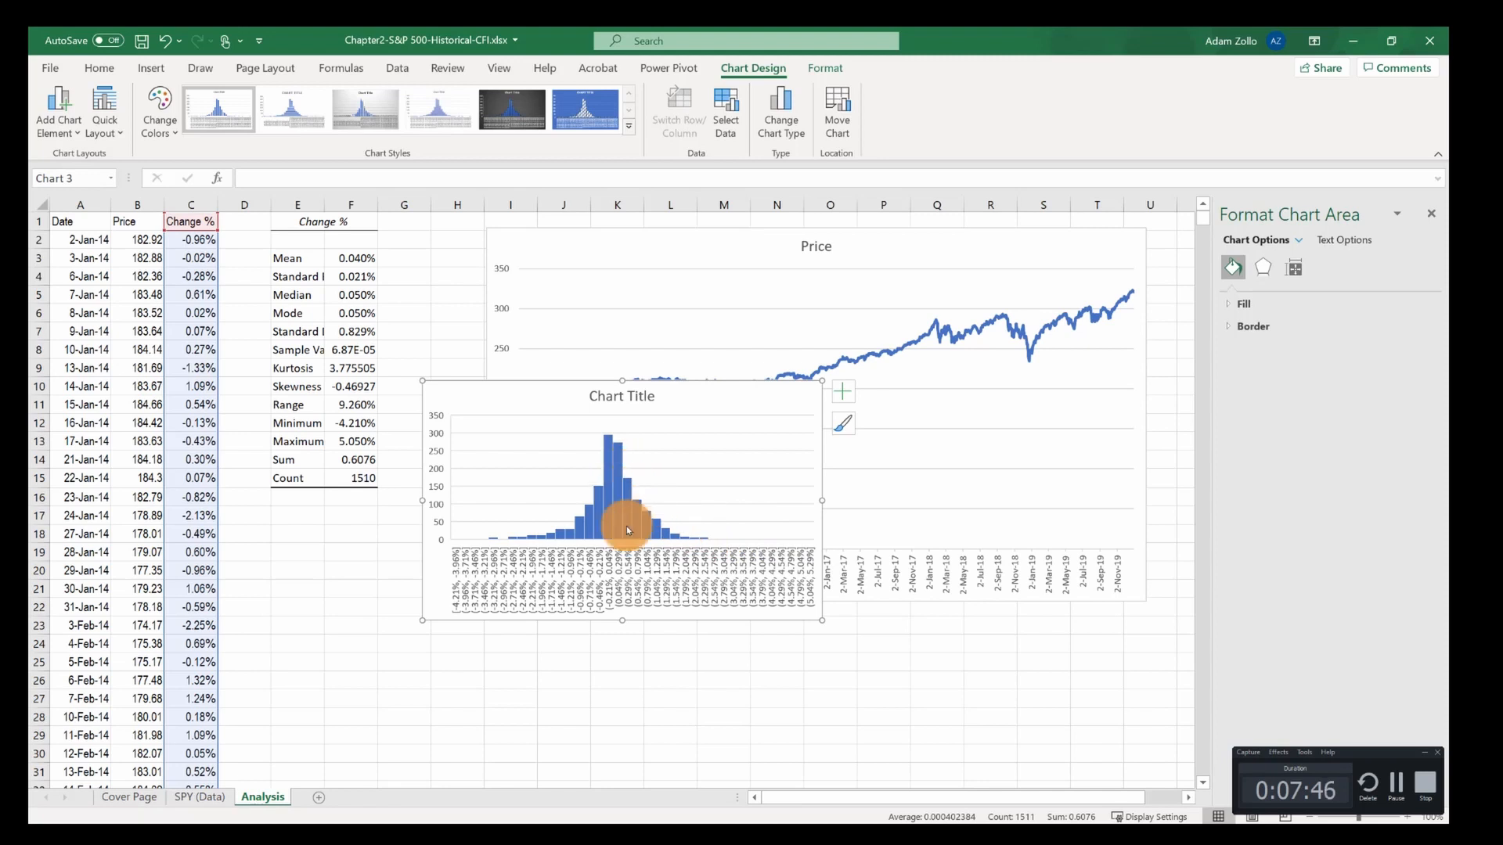
{"action": "left_click", "coordinate": [626, 530]}
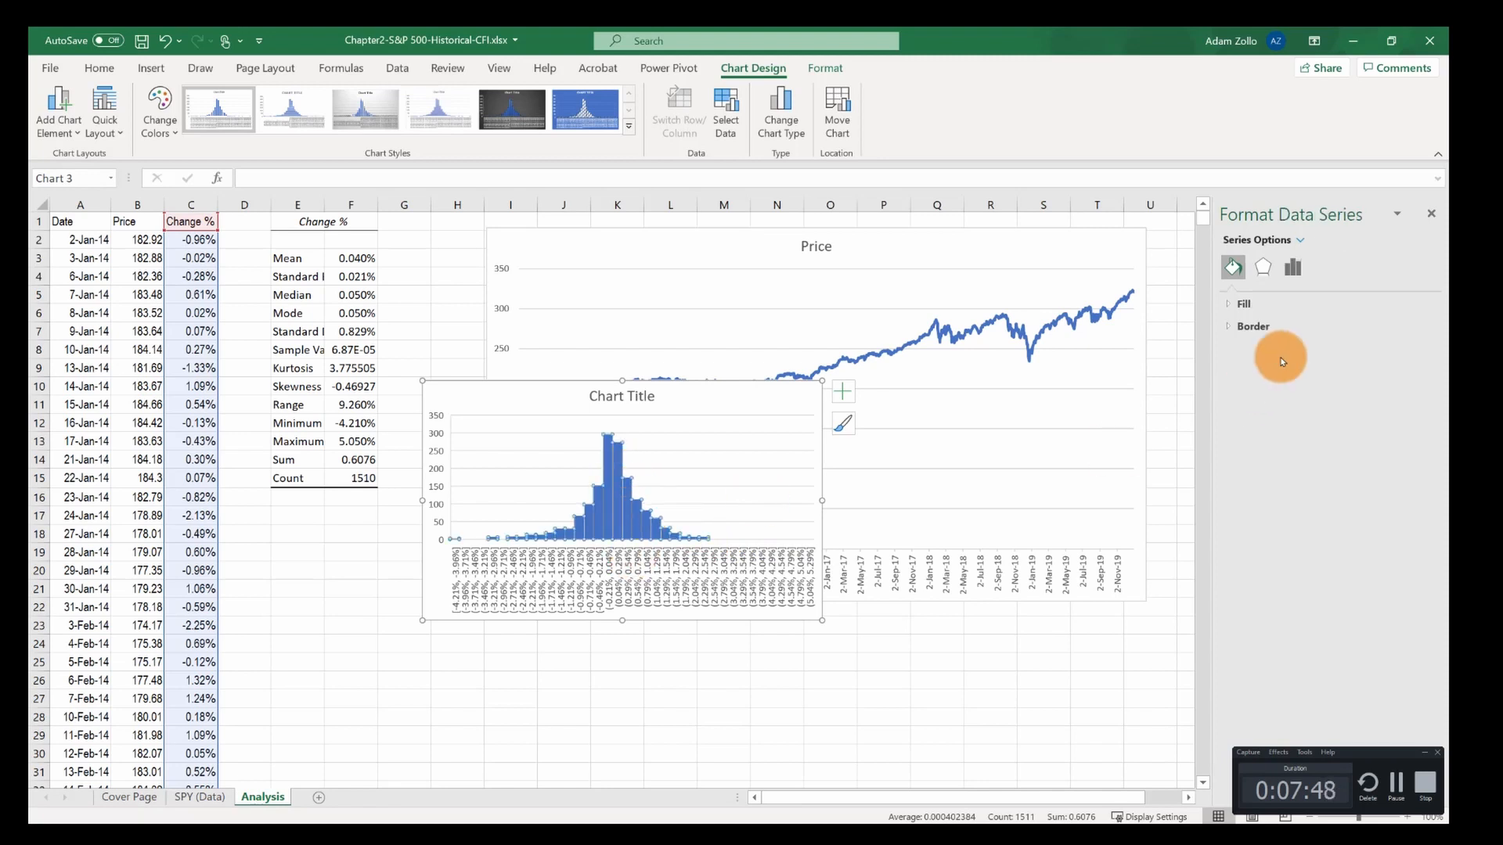
{"action": "left_click", "coordinate": [1292, 266]}
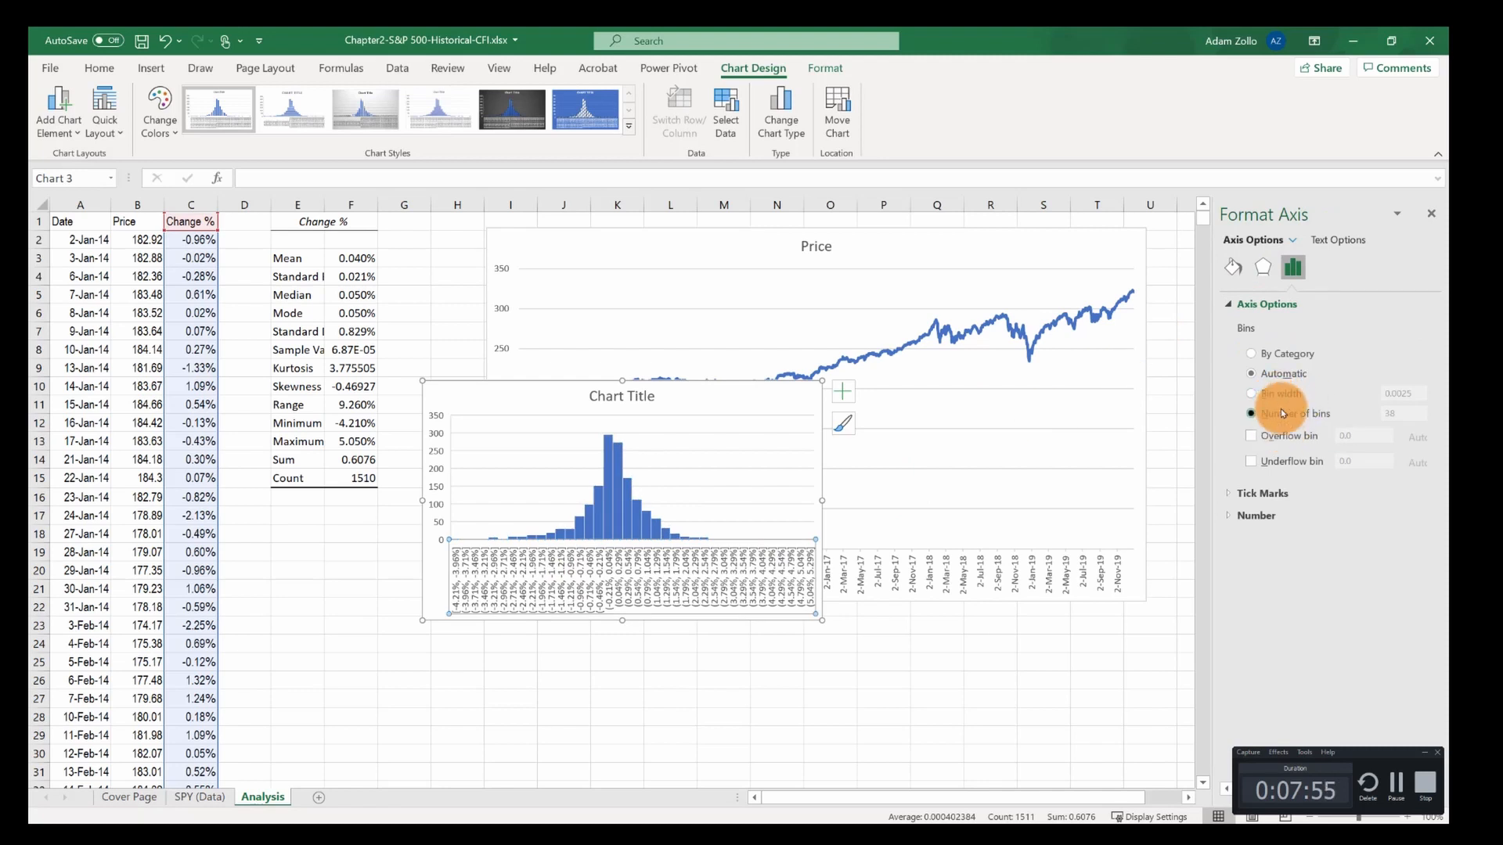
{"action": "left_click", "coordinate": [1252, 414]}
{"action": "type", "text": "70"}
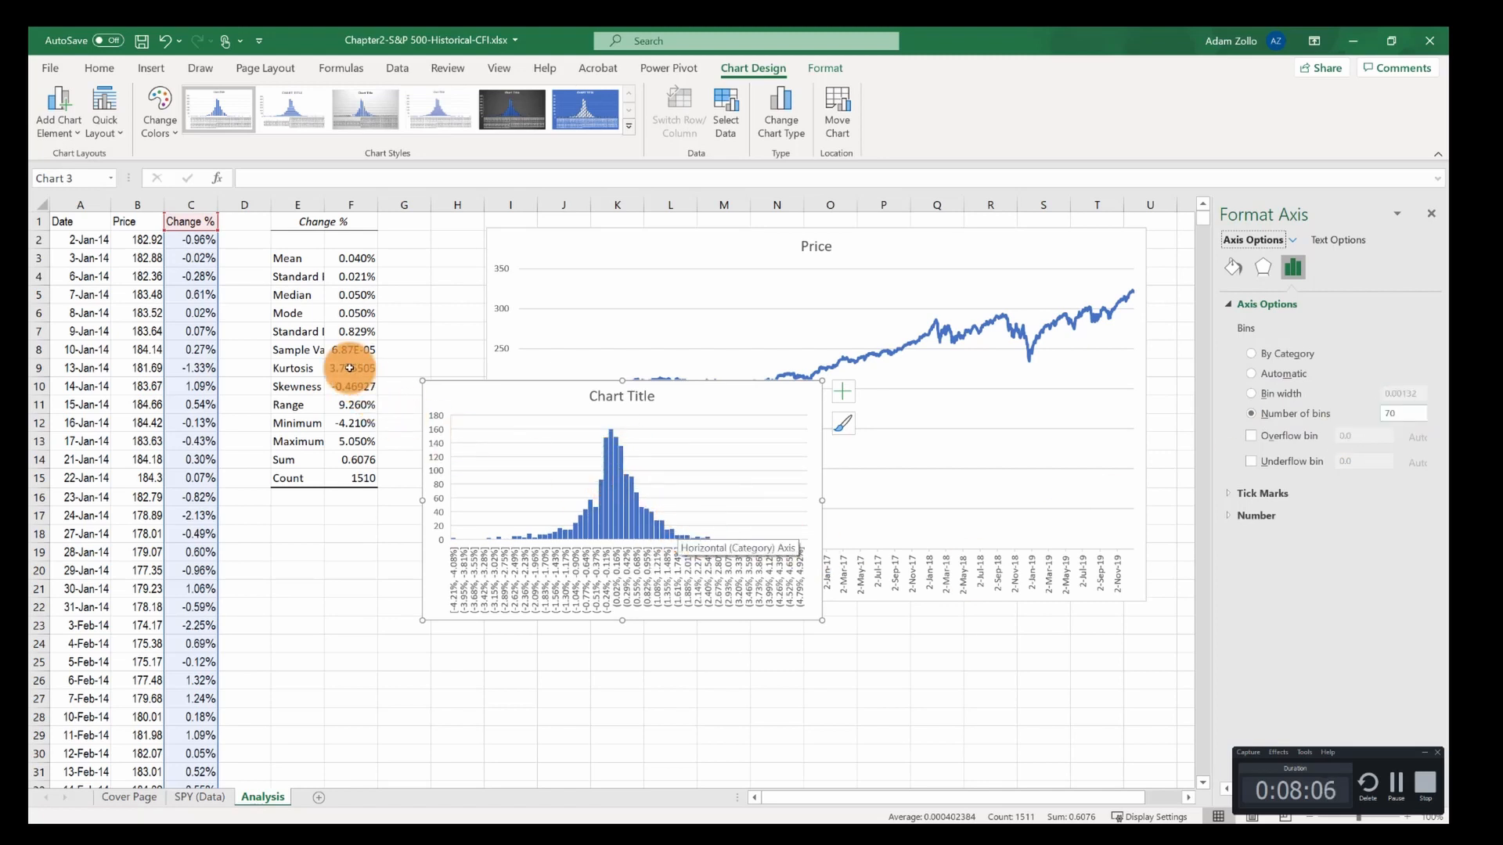
{"action": "left_click", "coordinate": [351, 367]}
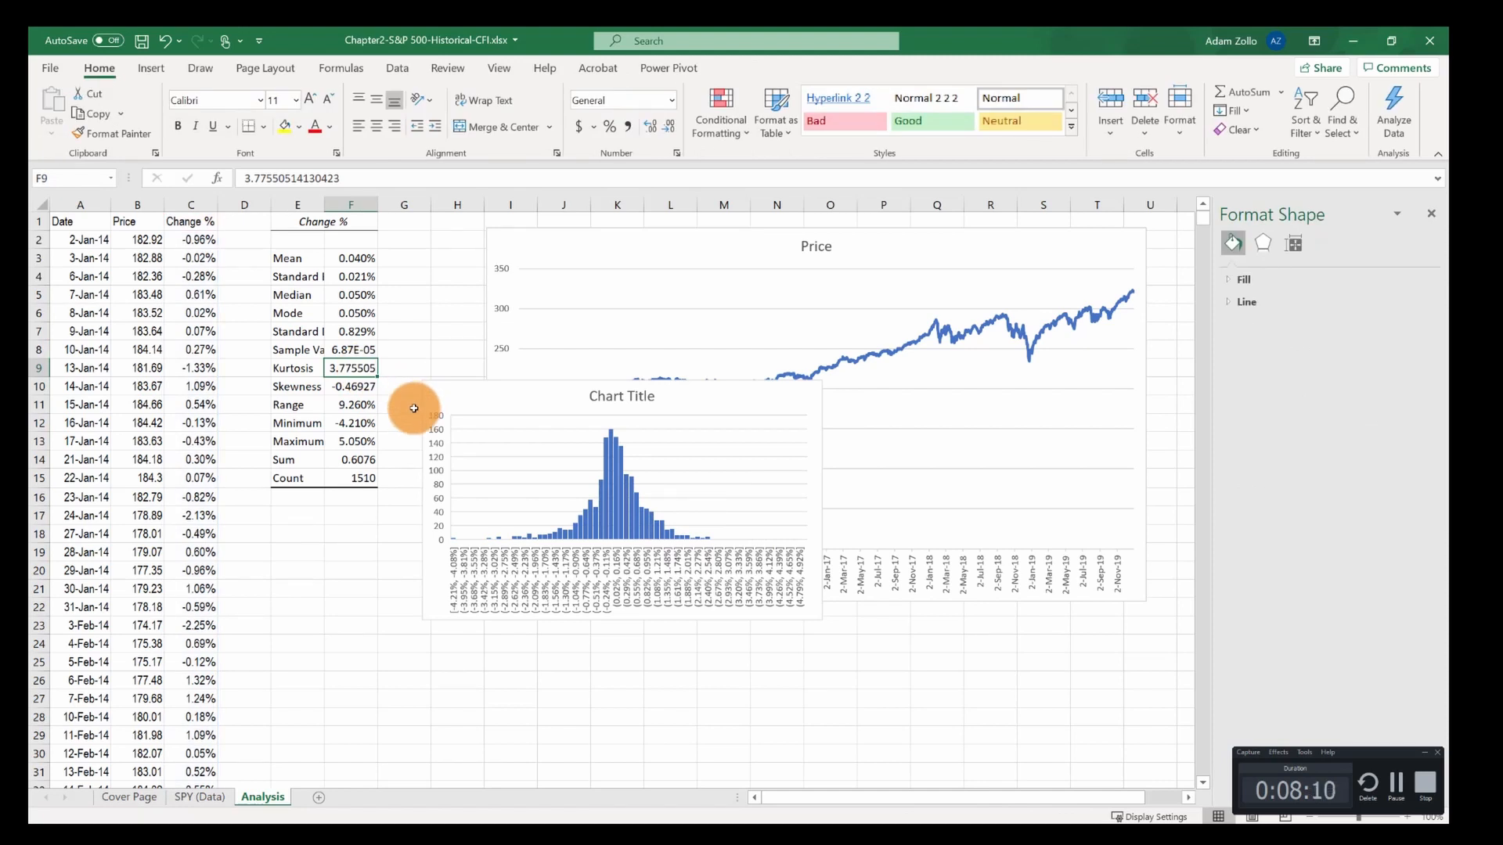
{"action": "mouse_move", "coordinate": [476, 538]}
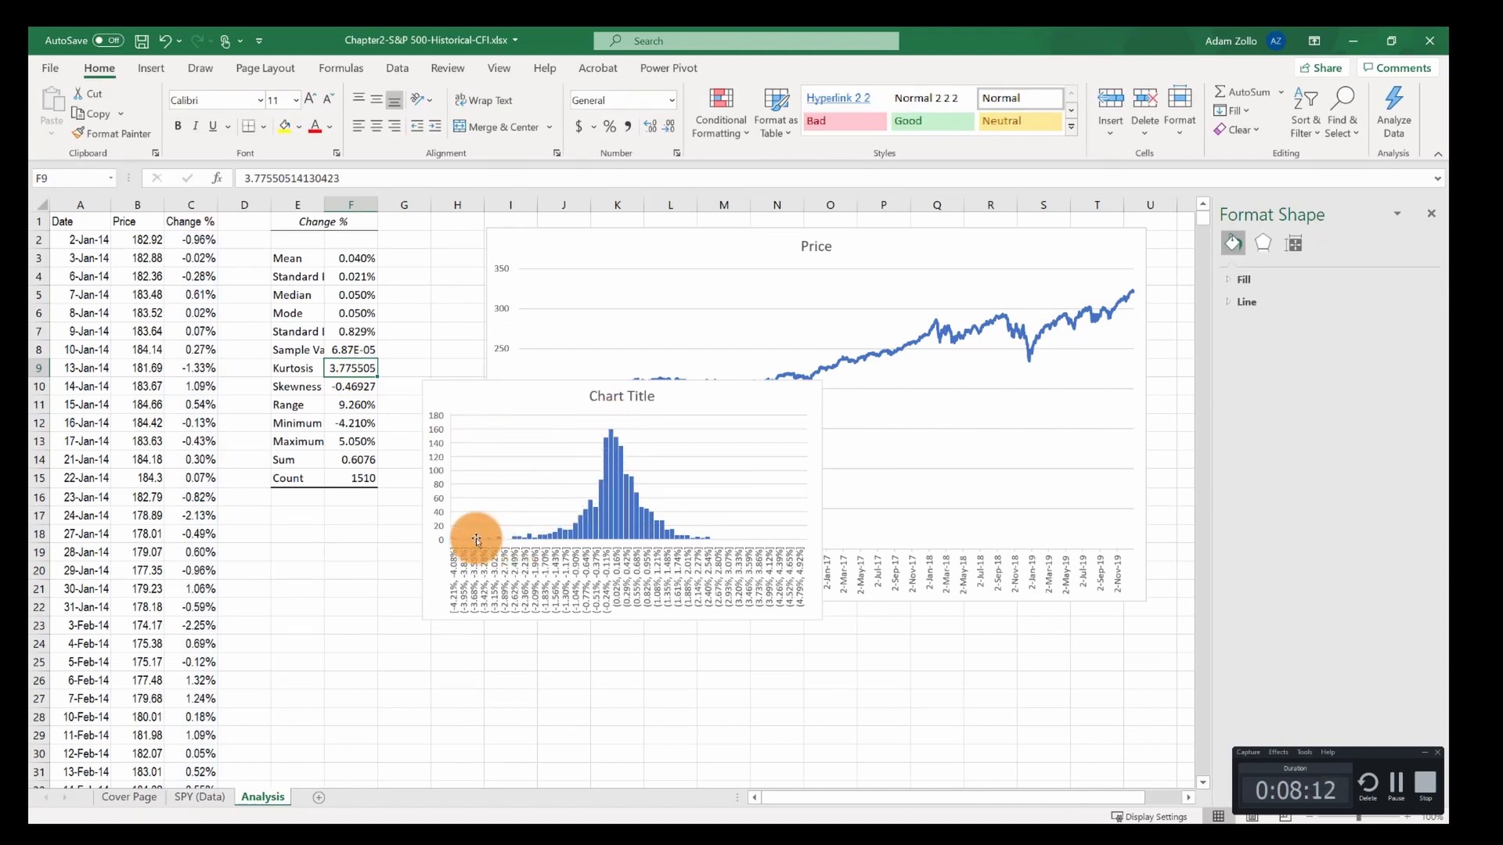
{"action": "mouse_move", "coordinate": [611, 431]}
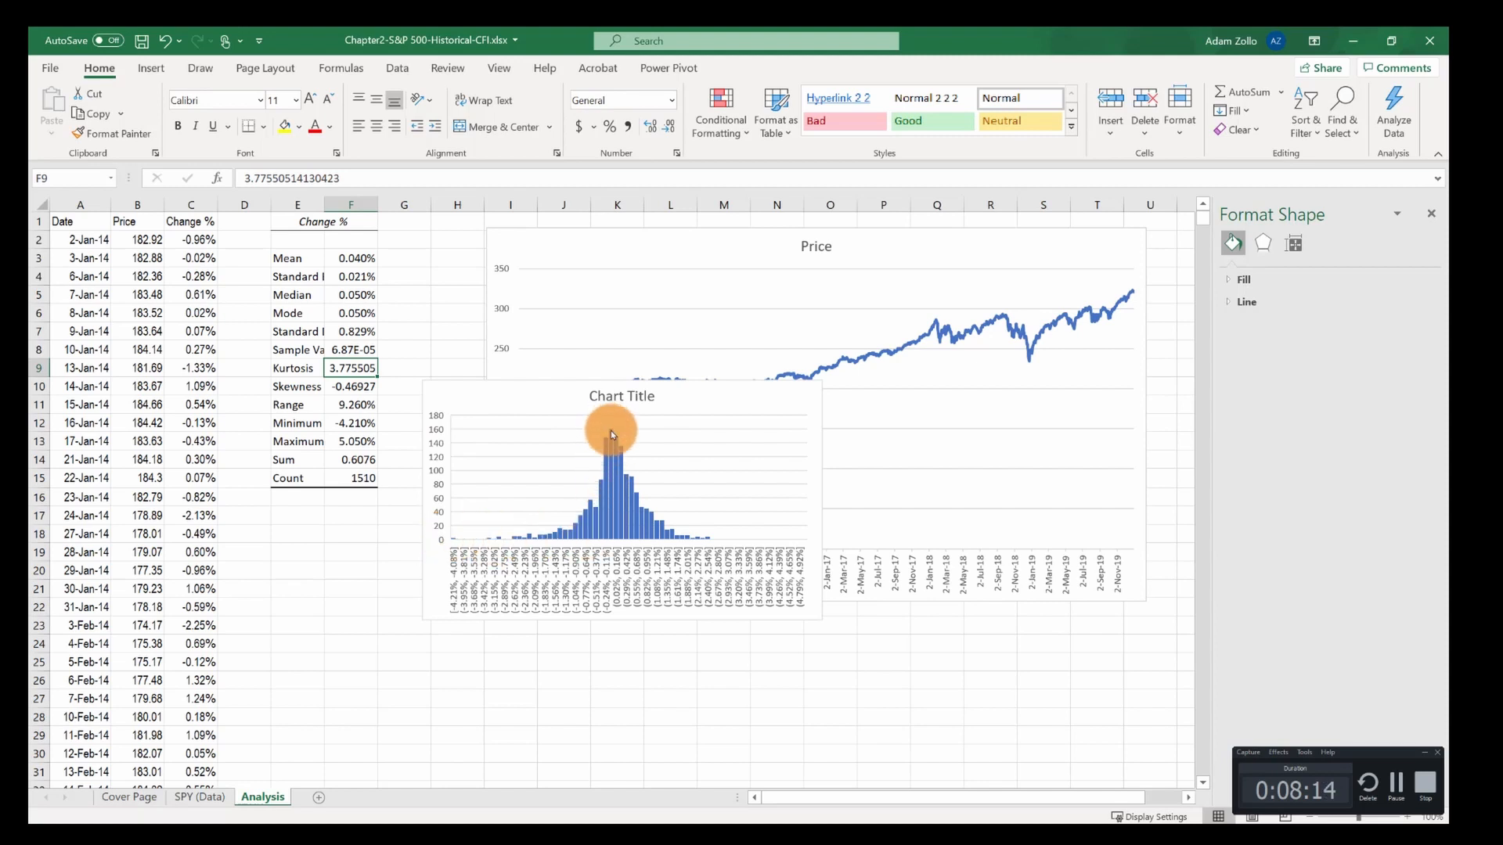
{"action": "mouse_move", "coordinate": [804, 535]}
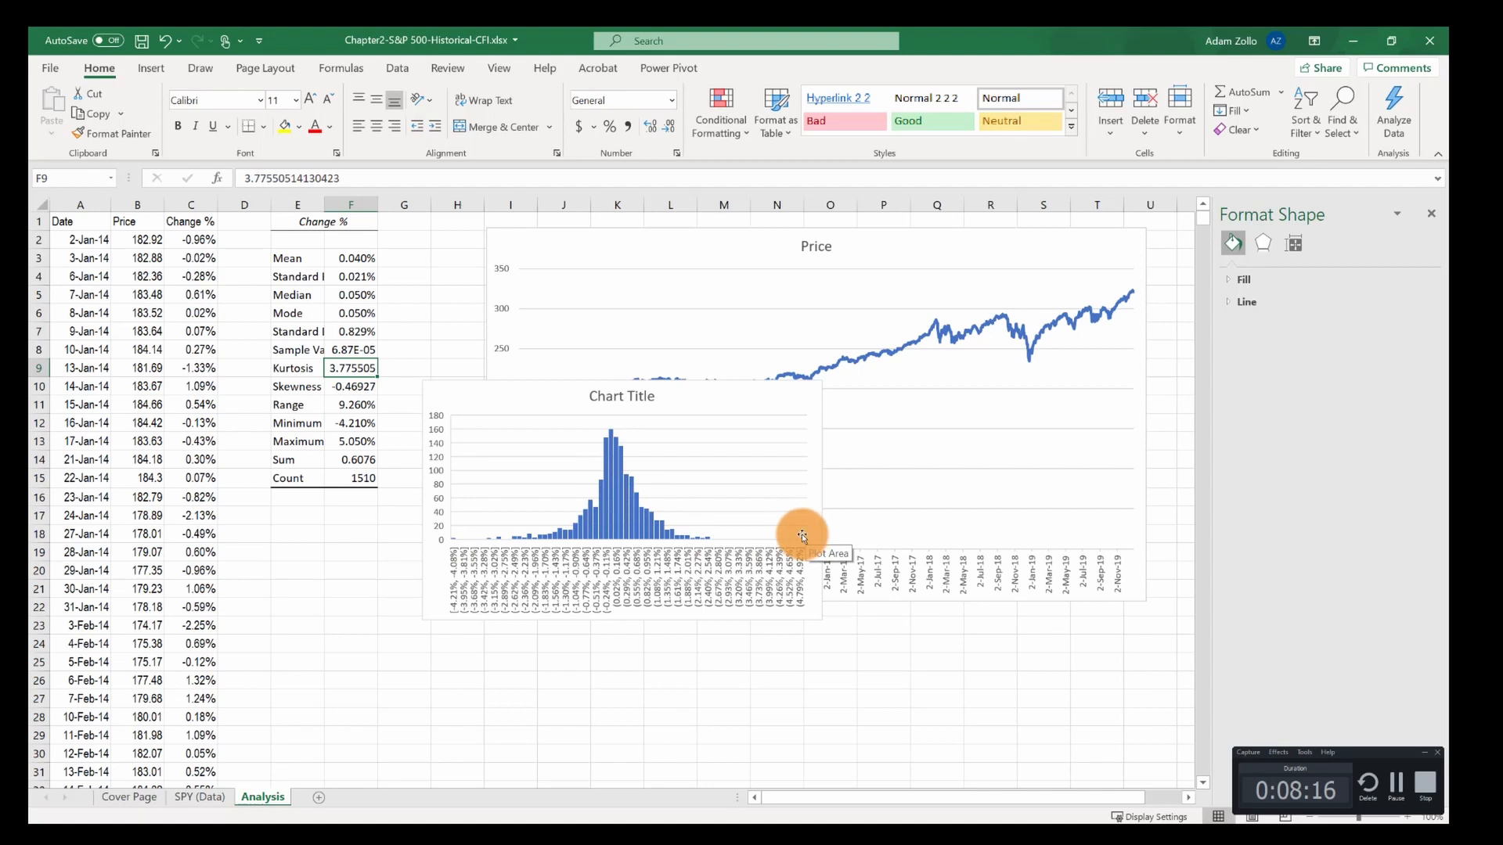
{"action": "left_click", "coordinate": [351, 404]}
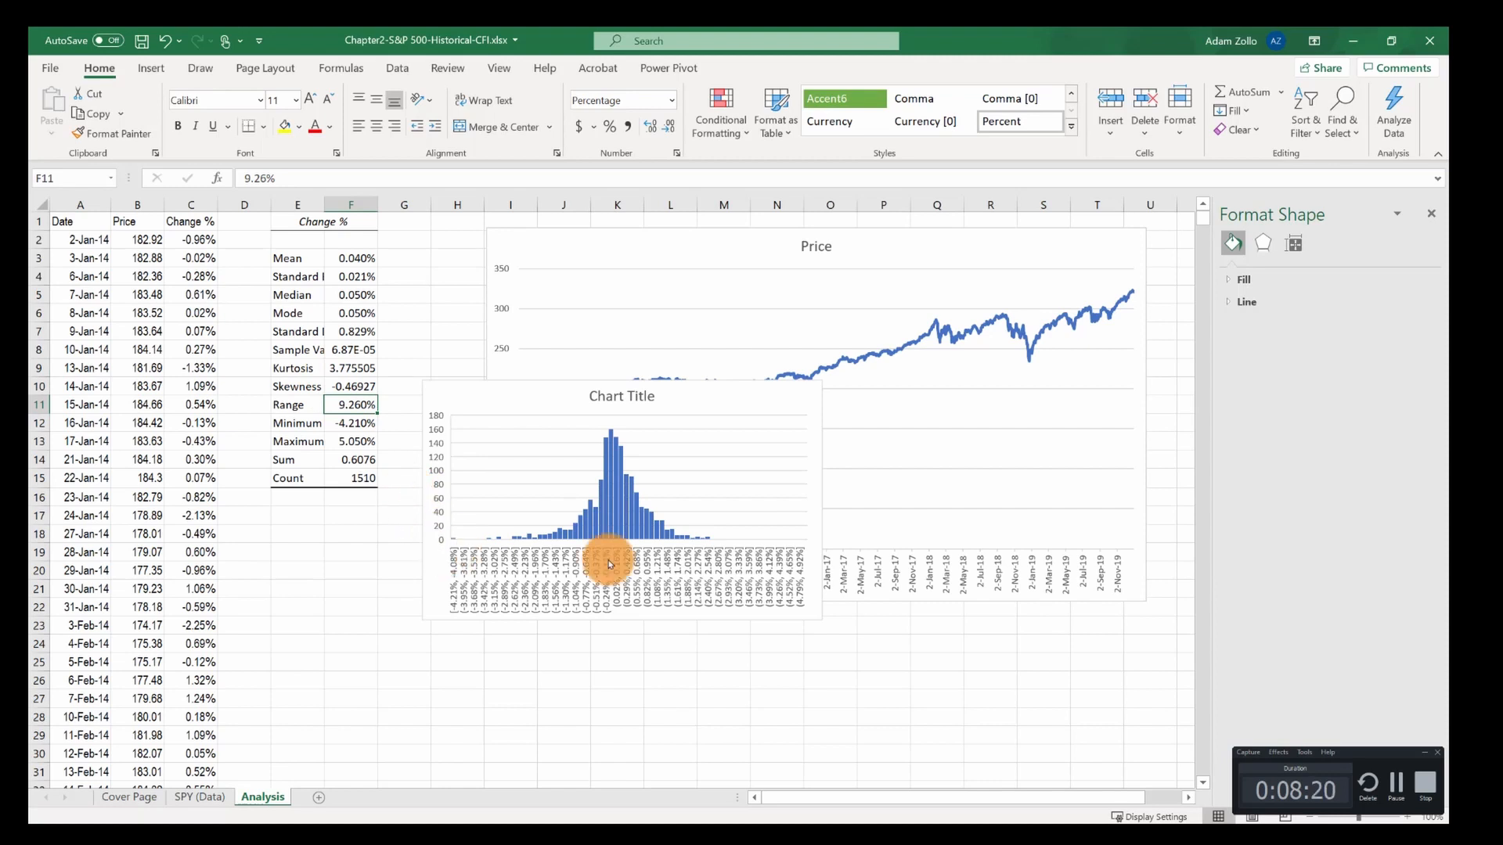
{"action": "mouse_move", "coordinate": [359, 427]}
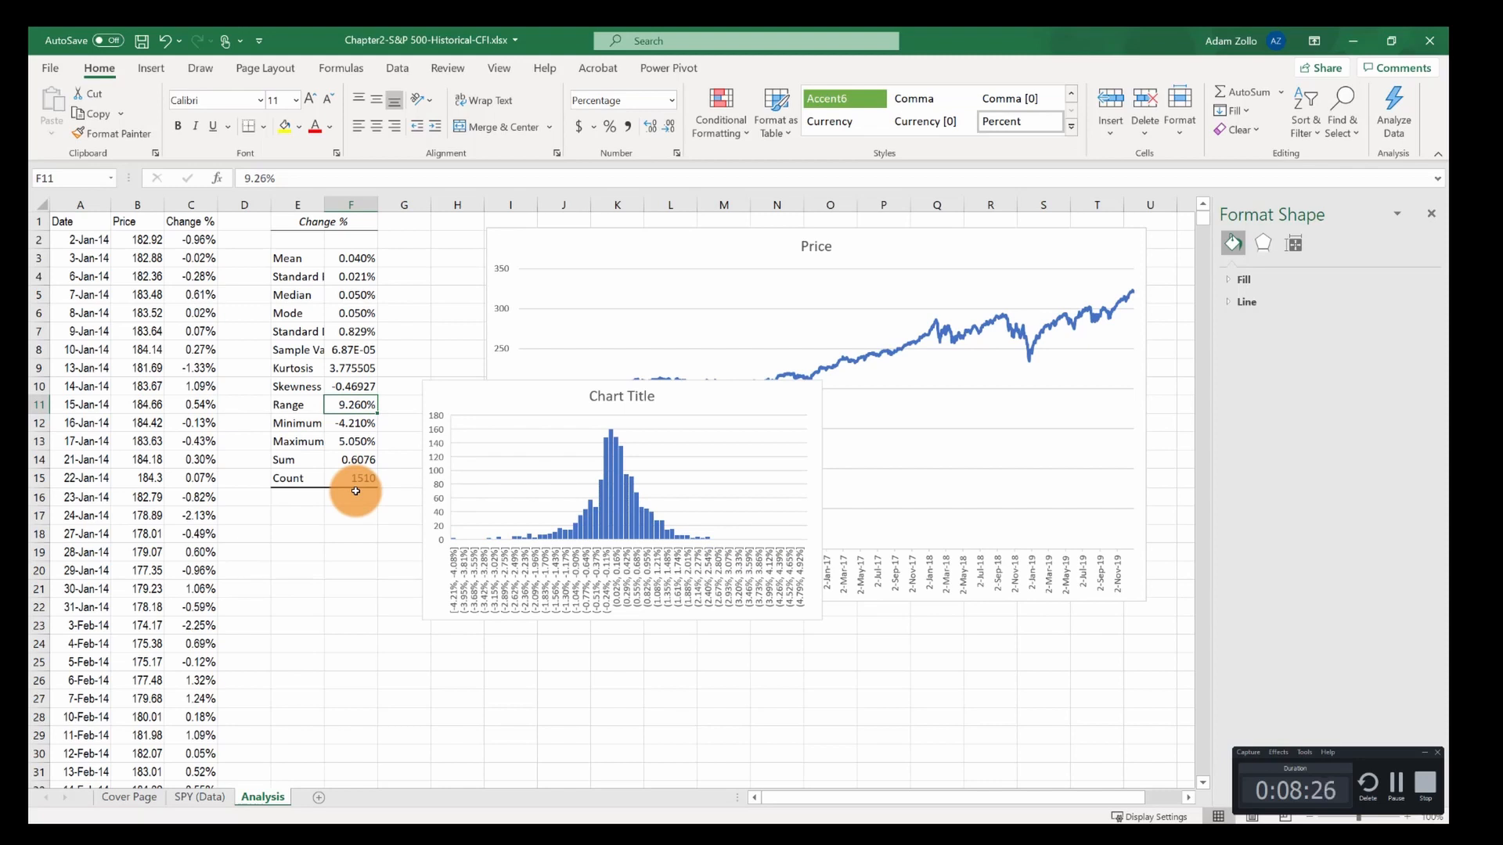
{"action": "left_click", "coordinate": [351, 423]}
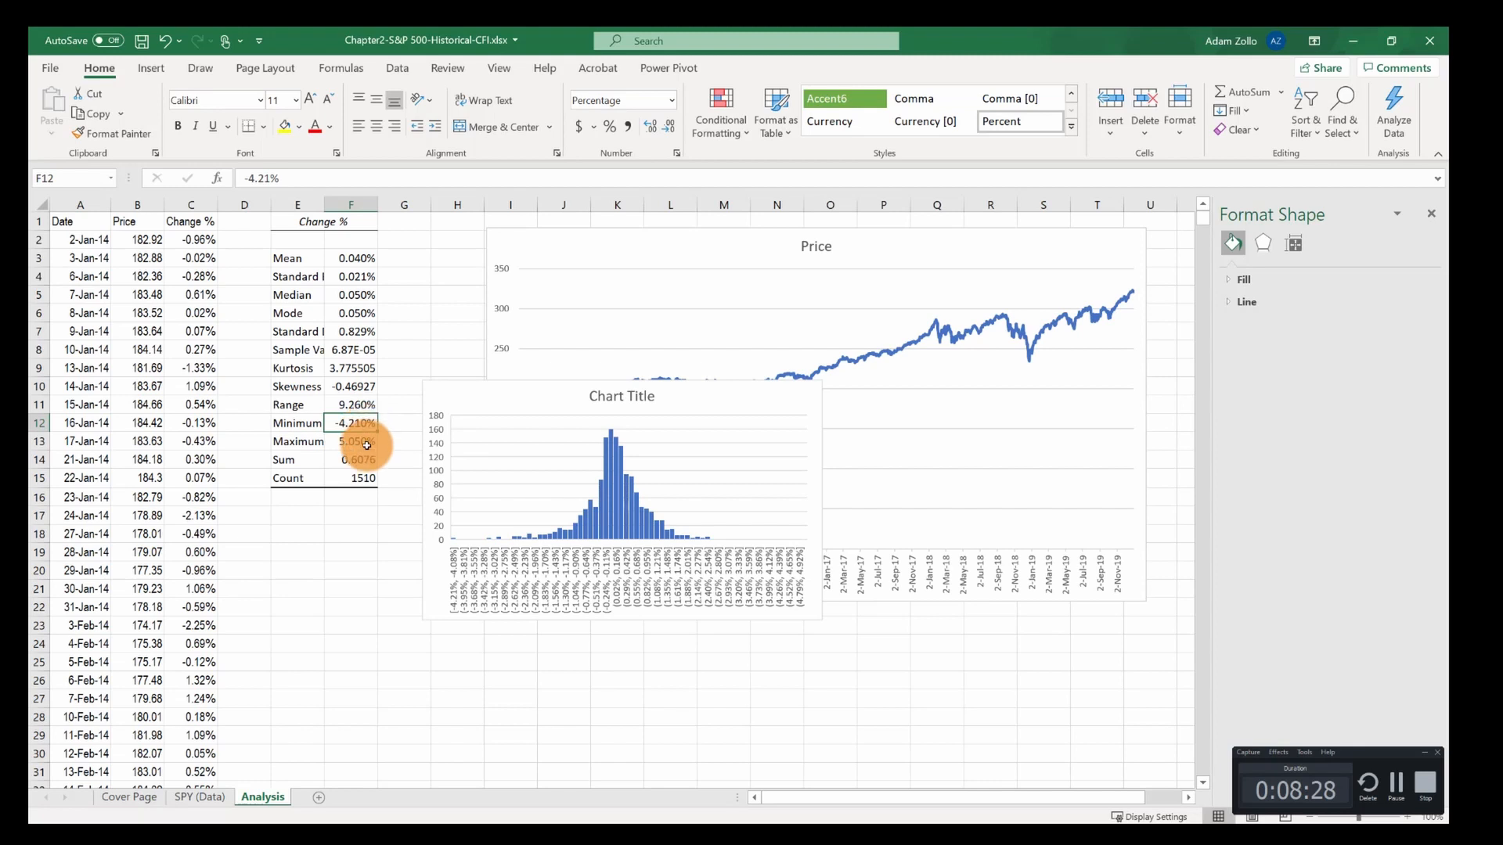
{"action": "left_click", "coordinate": [350, 440]}
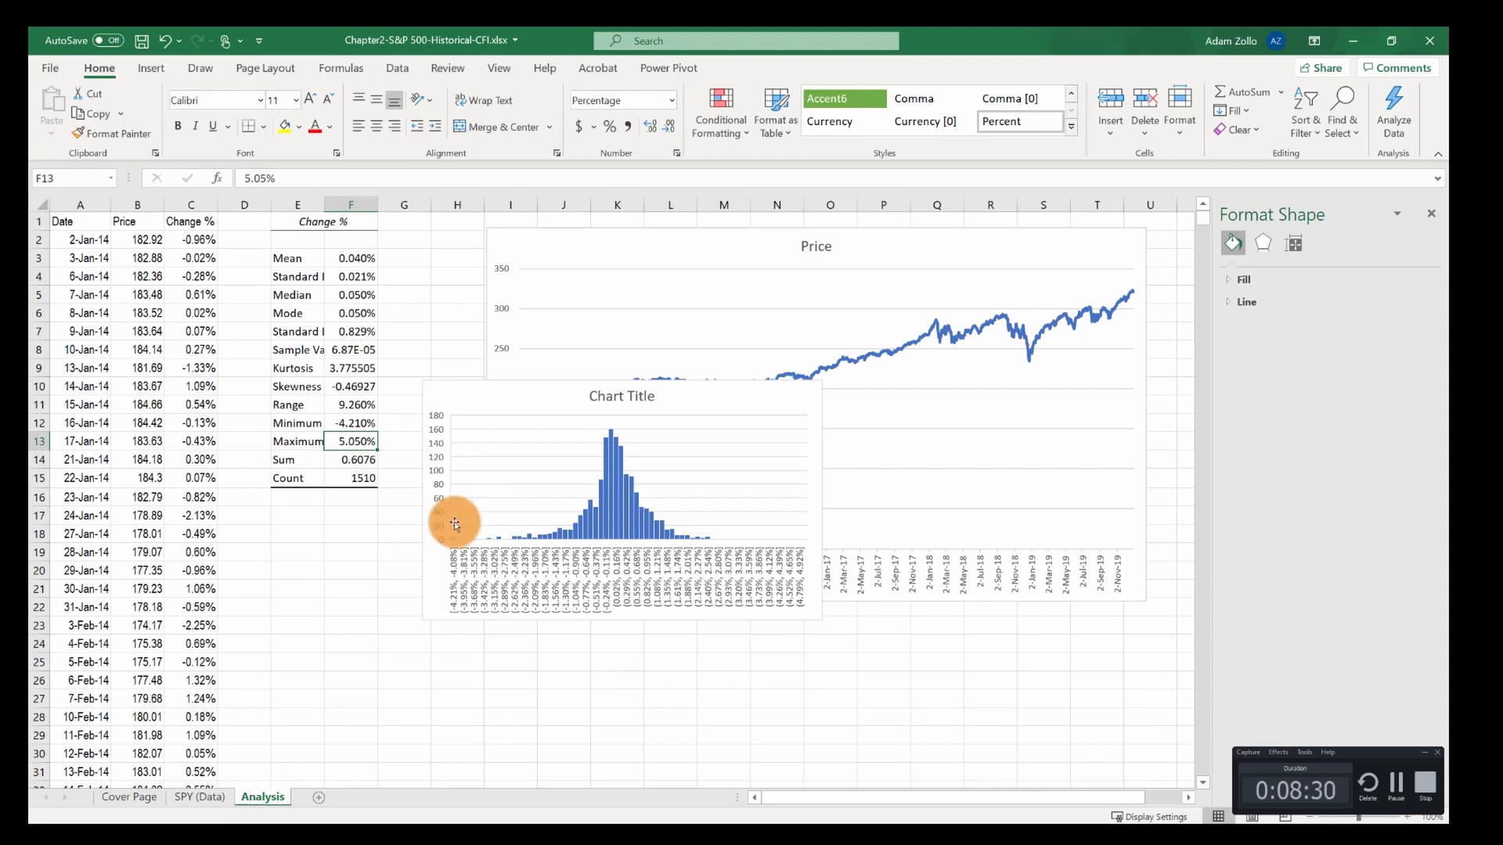
{"action": "mouse_move", "coordinate": [457, 524]}
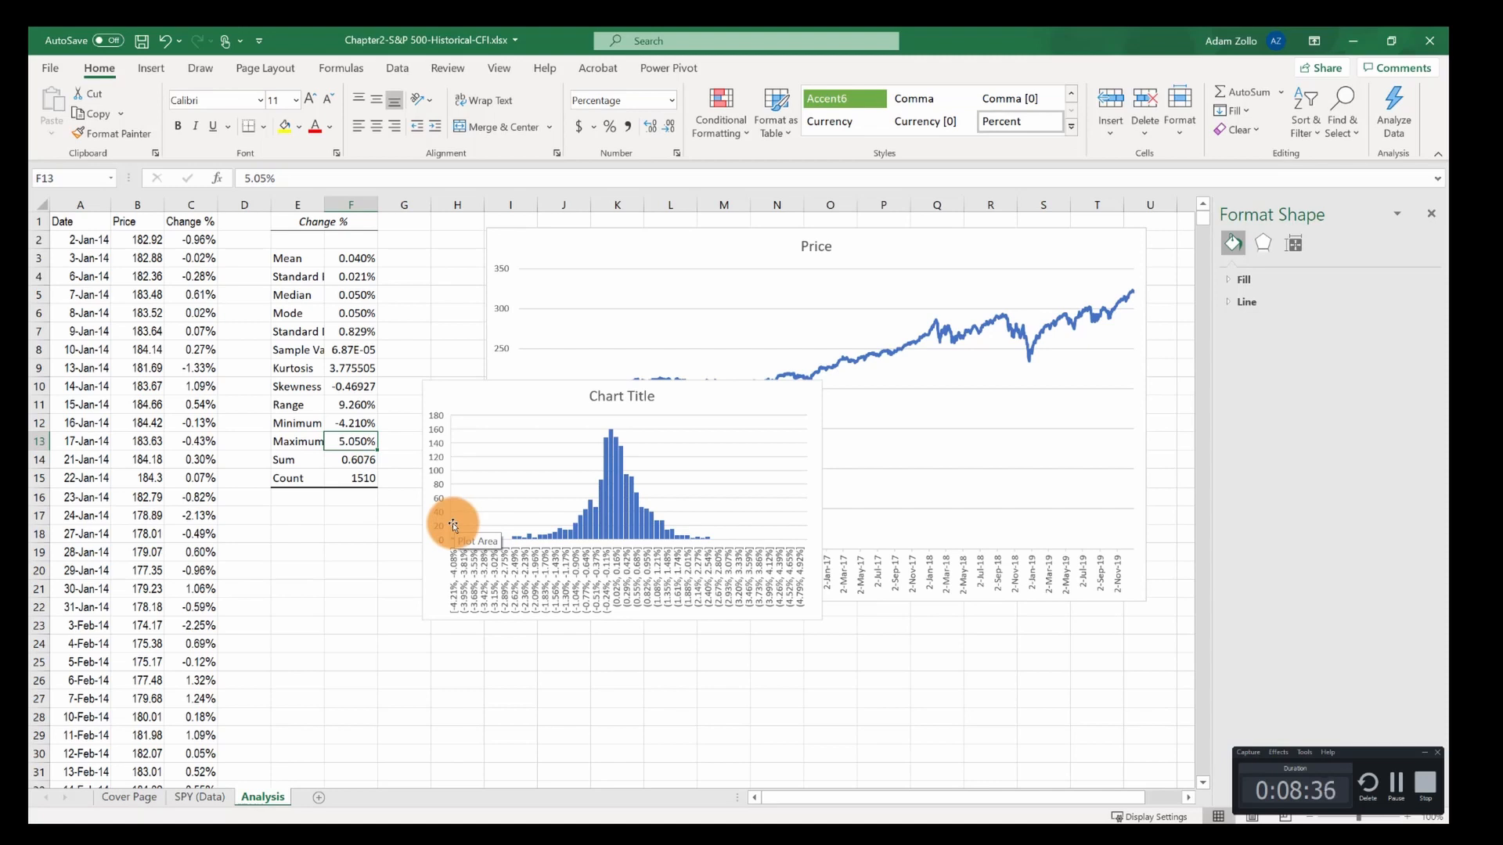
{"action": "mouse_move", "coordinate": [406, 517]}
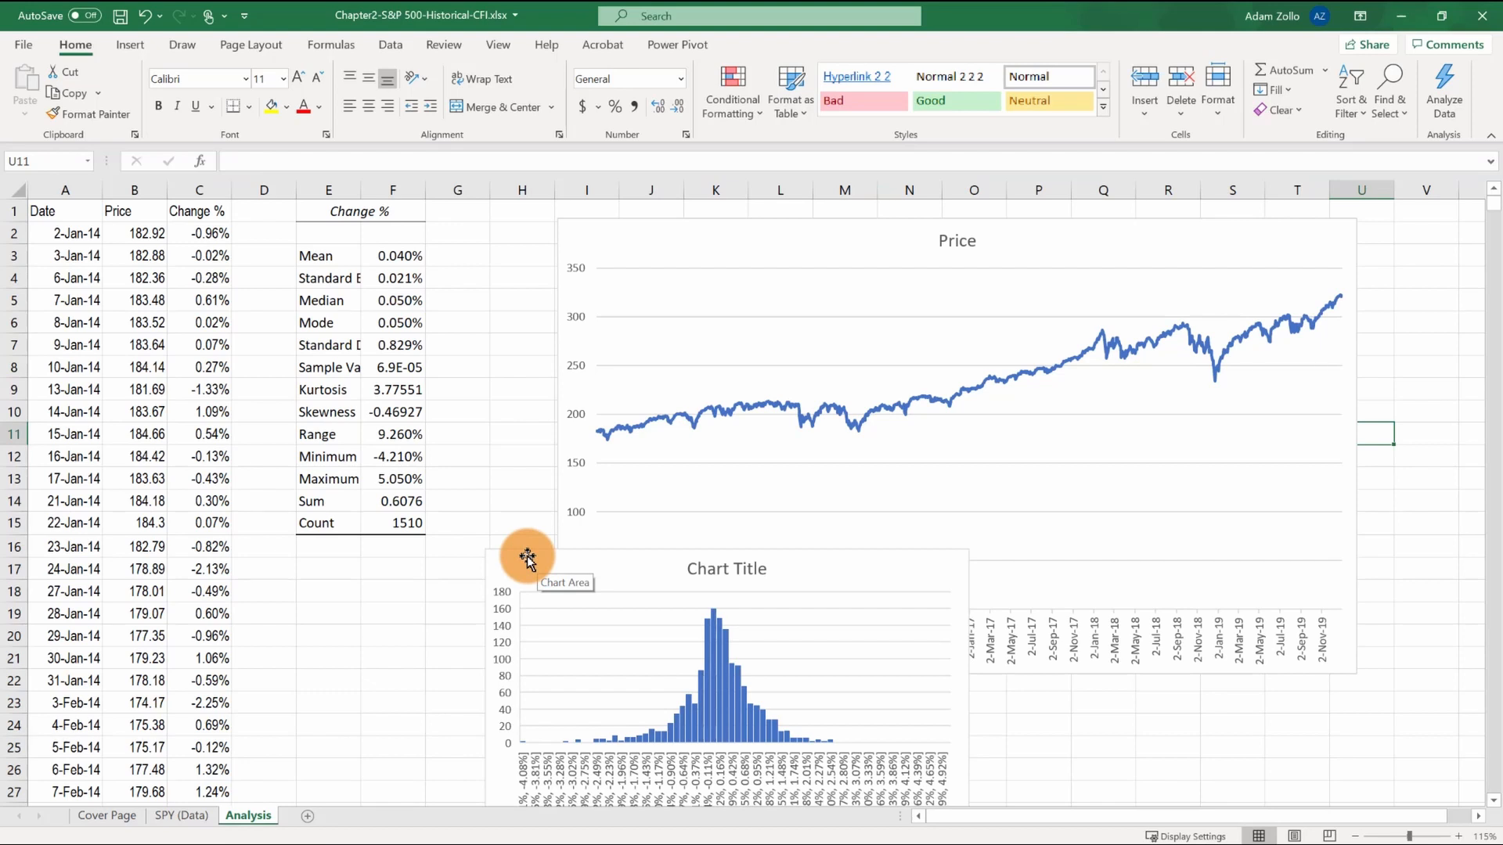
{"action": "mouse_move", "coordinate": [688, 443]}
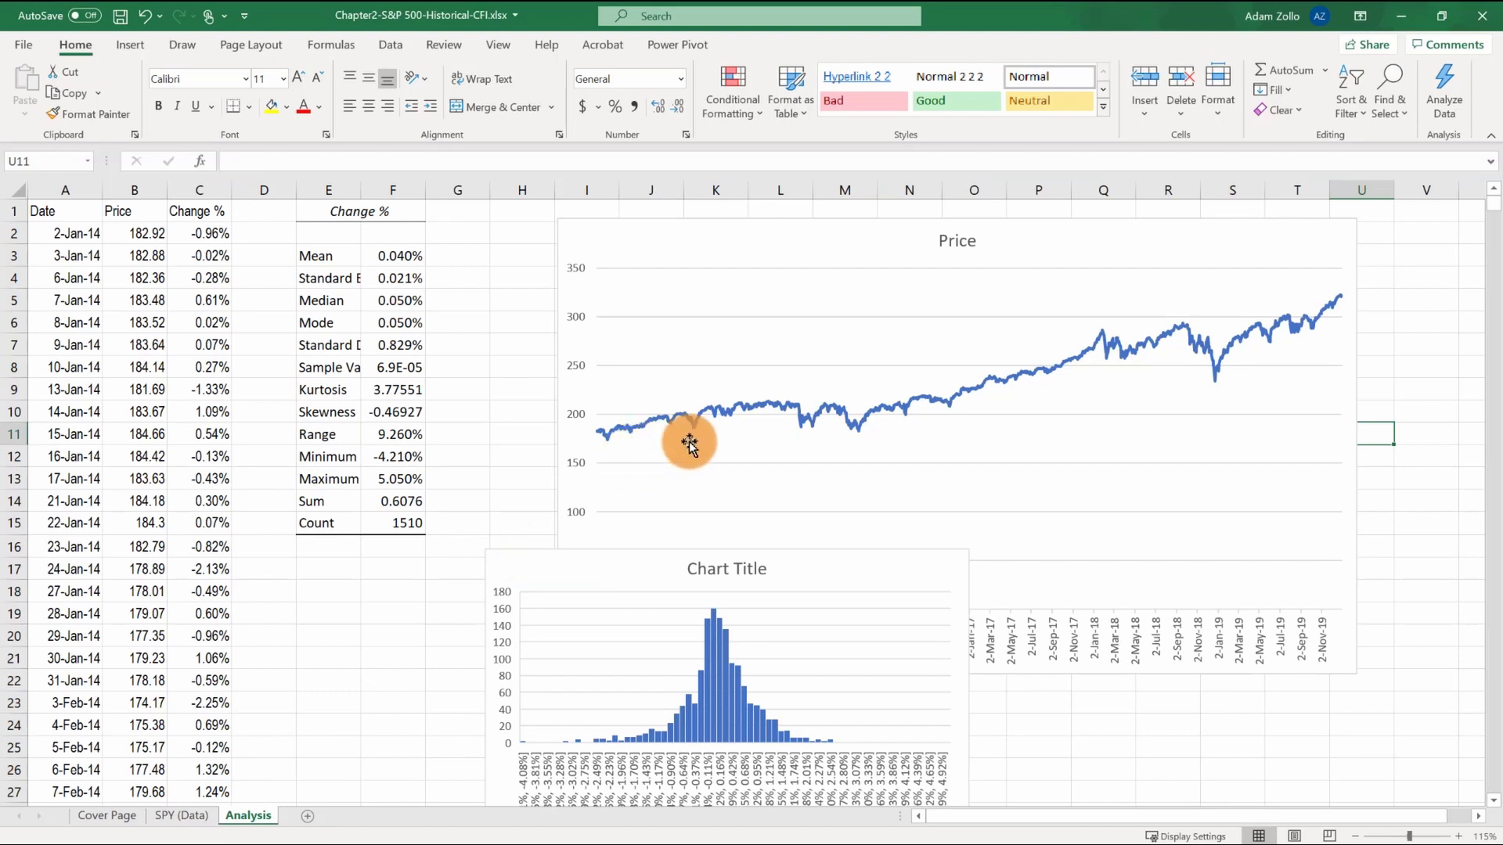
- Delete the histogram and insert a stacked area chart from columns A:C
{"action": "left_click", "coordinate": [537, 572]}
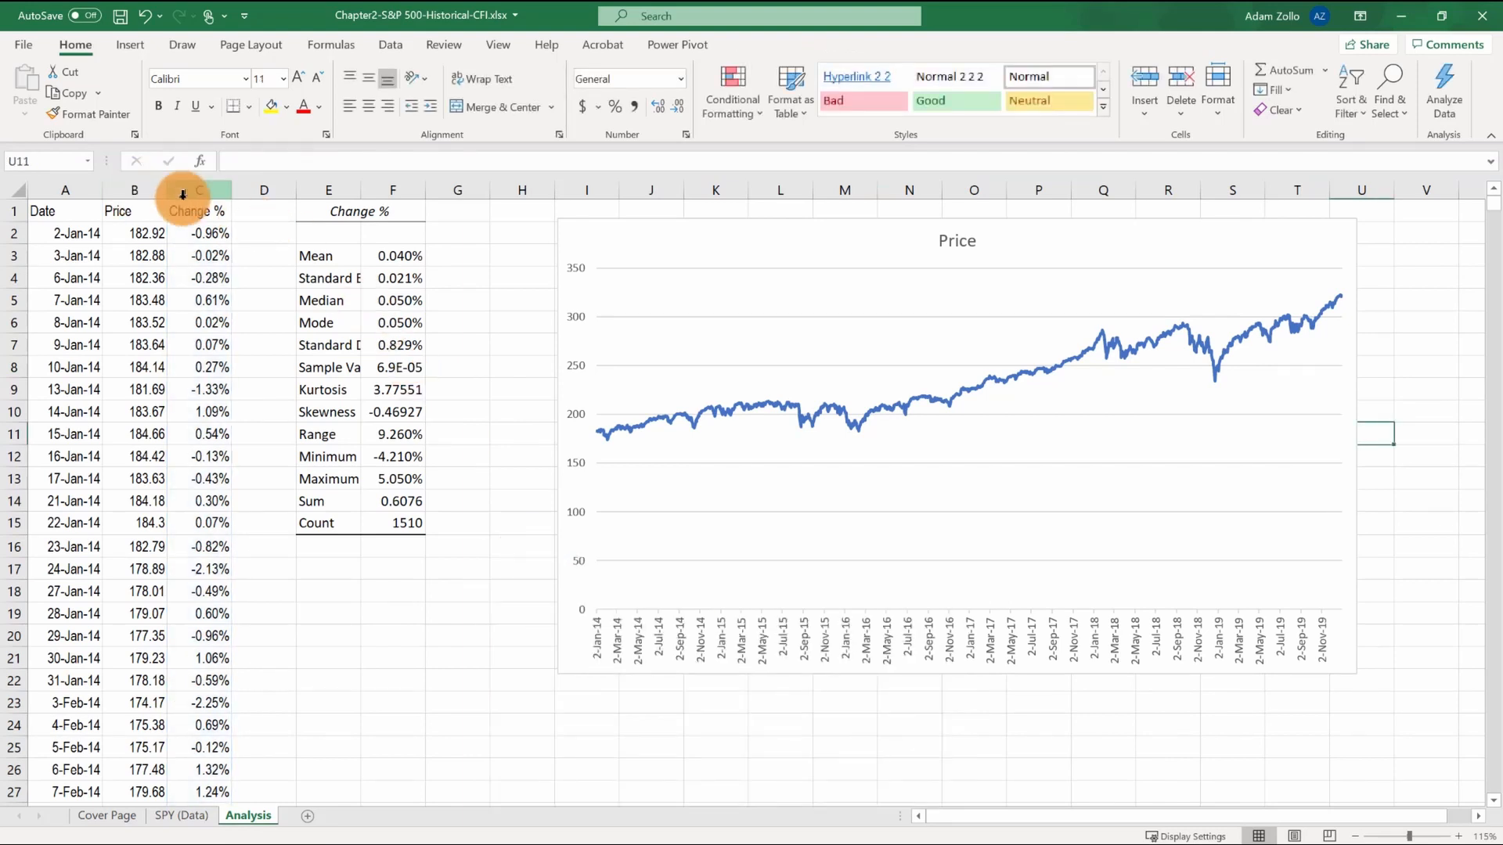
{"action": "left_click", "coordinate": [64, 211]}
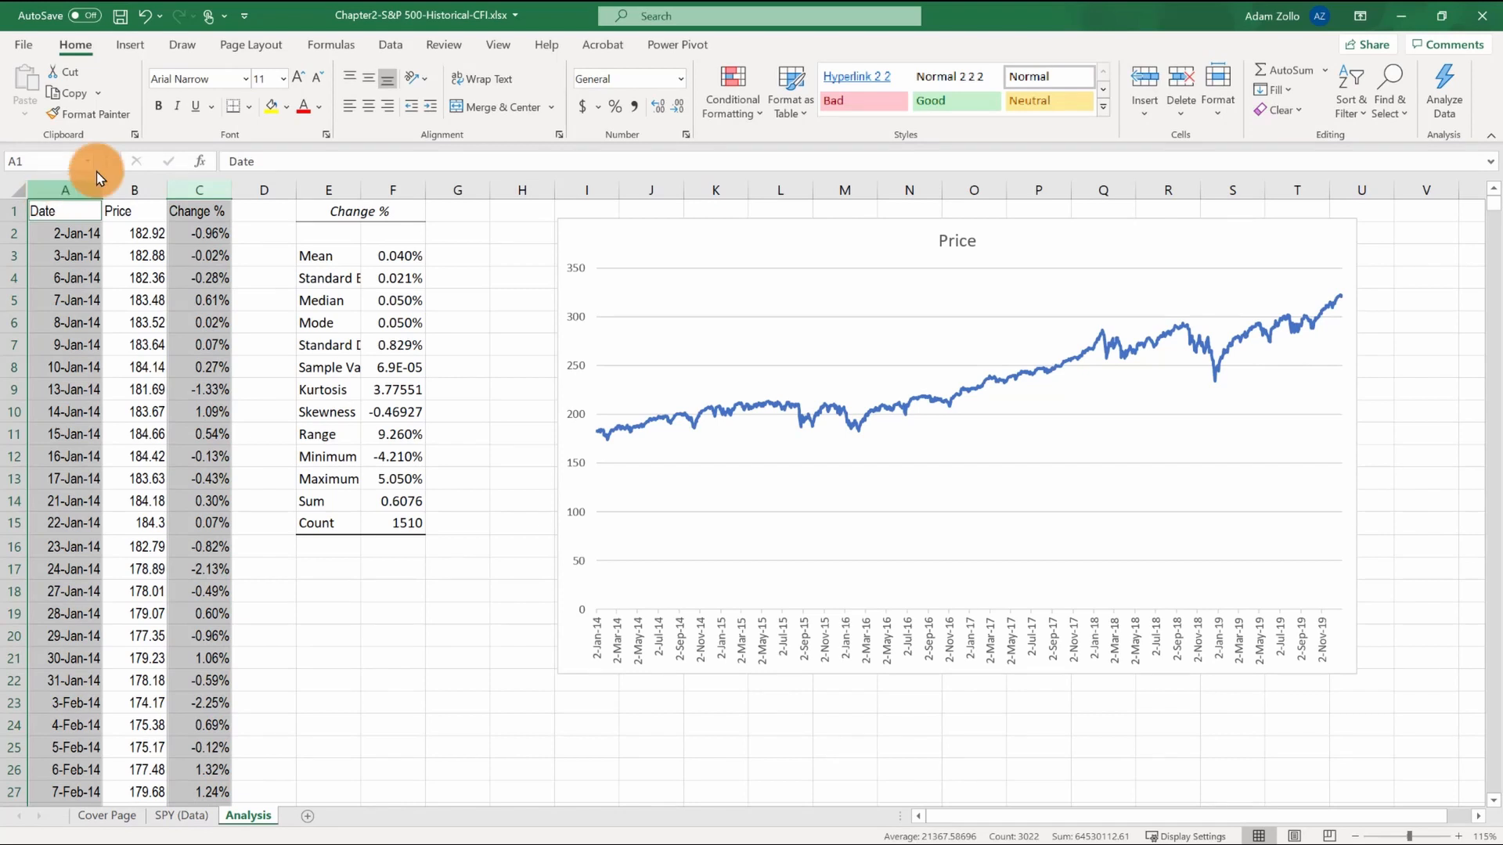
{"action": "left_click", "coordinate": [129, 44]}
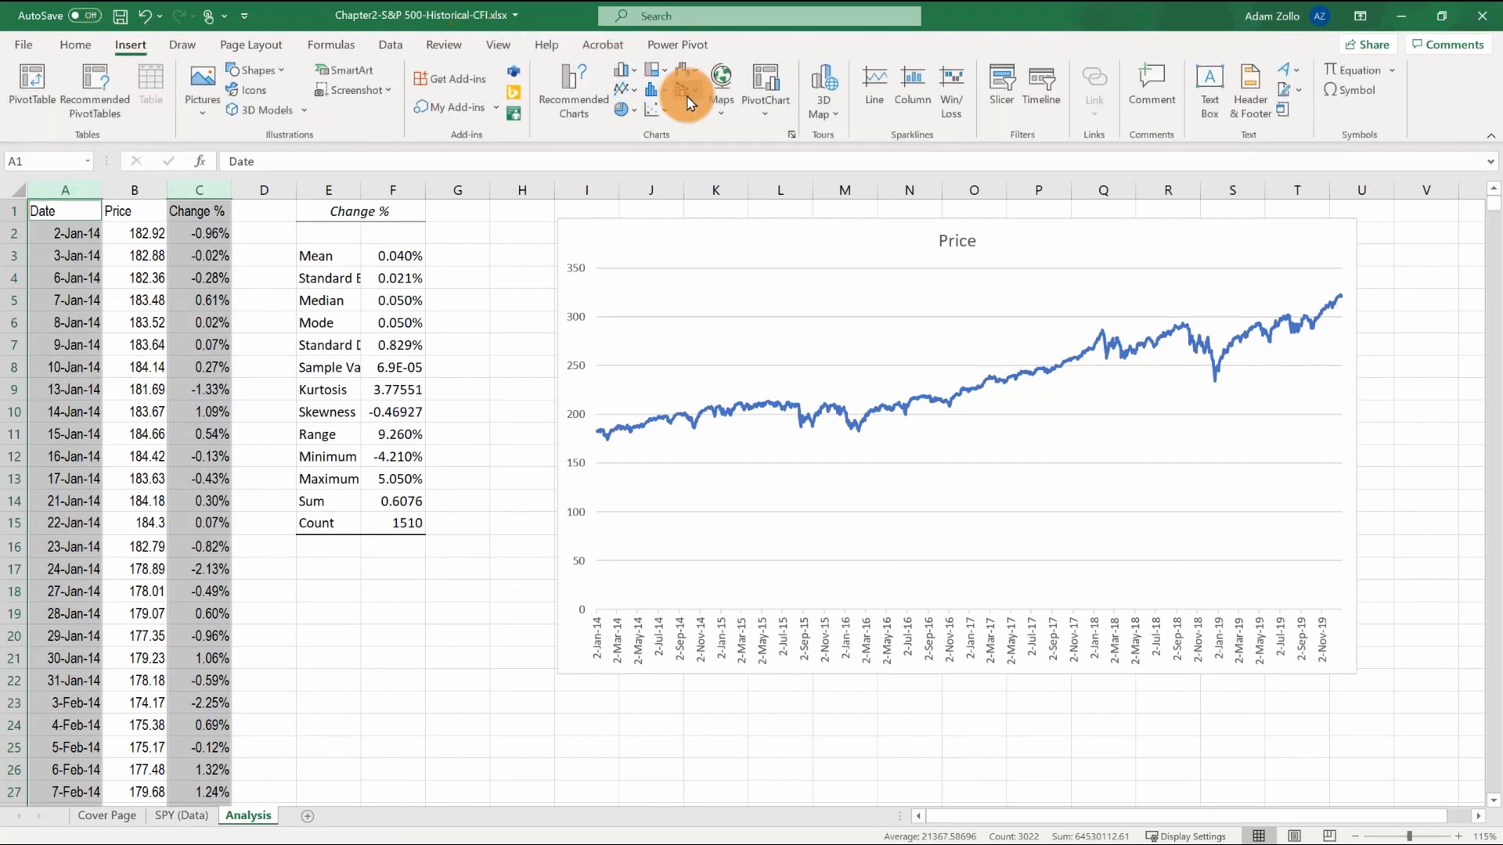
{"action": "left_click", "coordinate": [686, 91]}
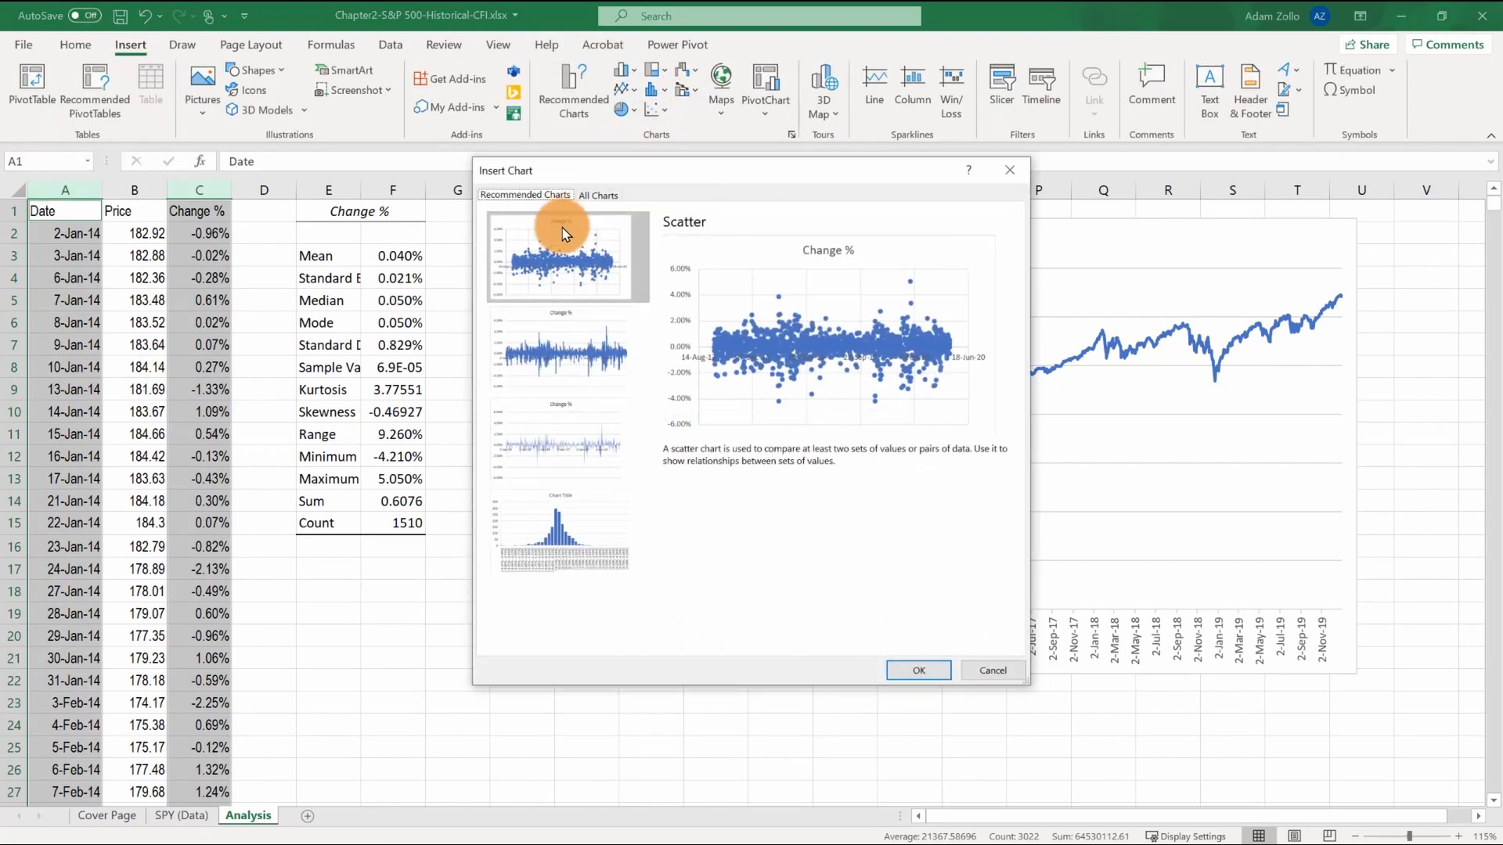
{"action": "left_click", "coordinate": [563, 439]}
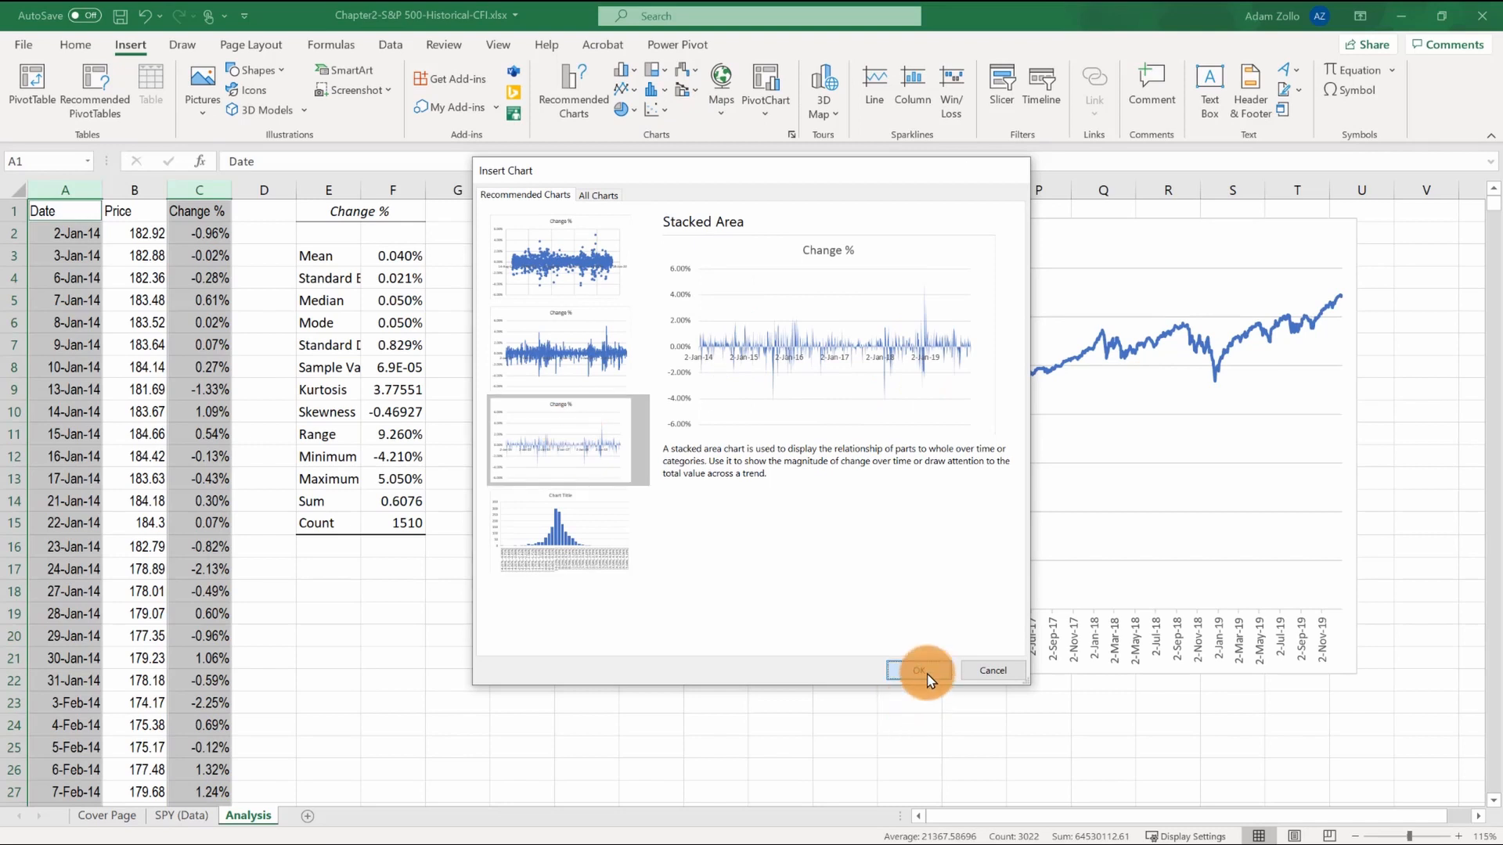
{"action": "left_click", "coordinate": [918, 670]}
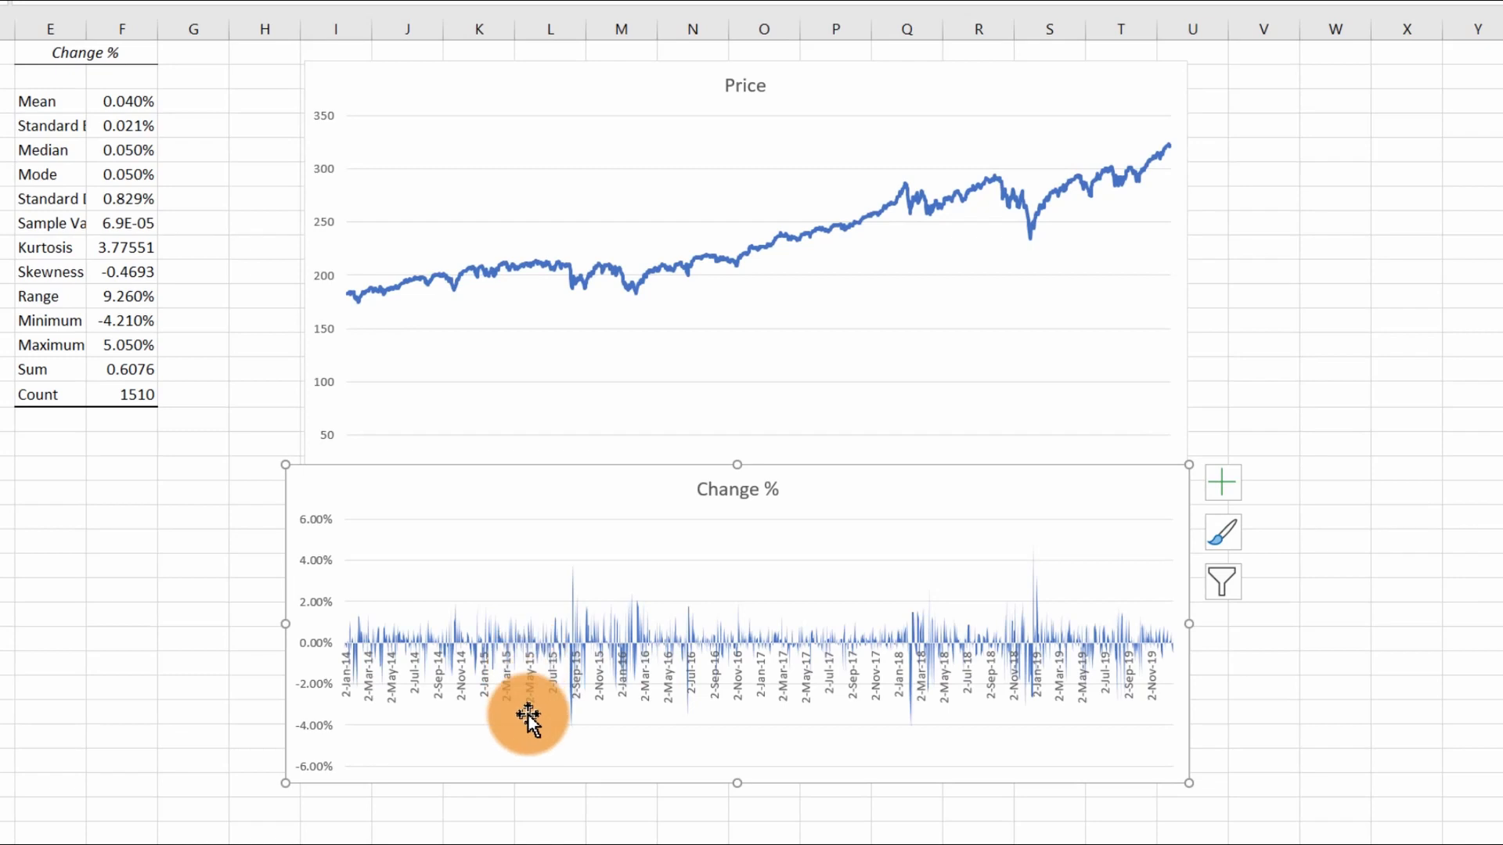
- Select the Change % chart to enlarge it beneath the Price chart
{"action": "left_click", "coordinate": [695, 776]}
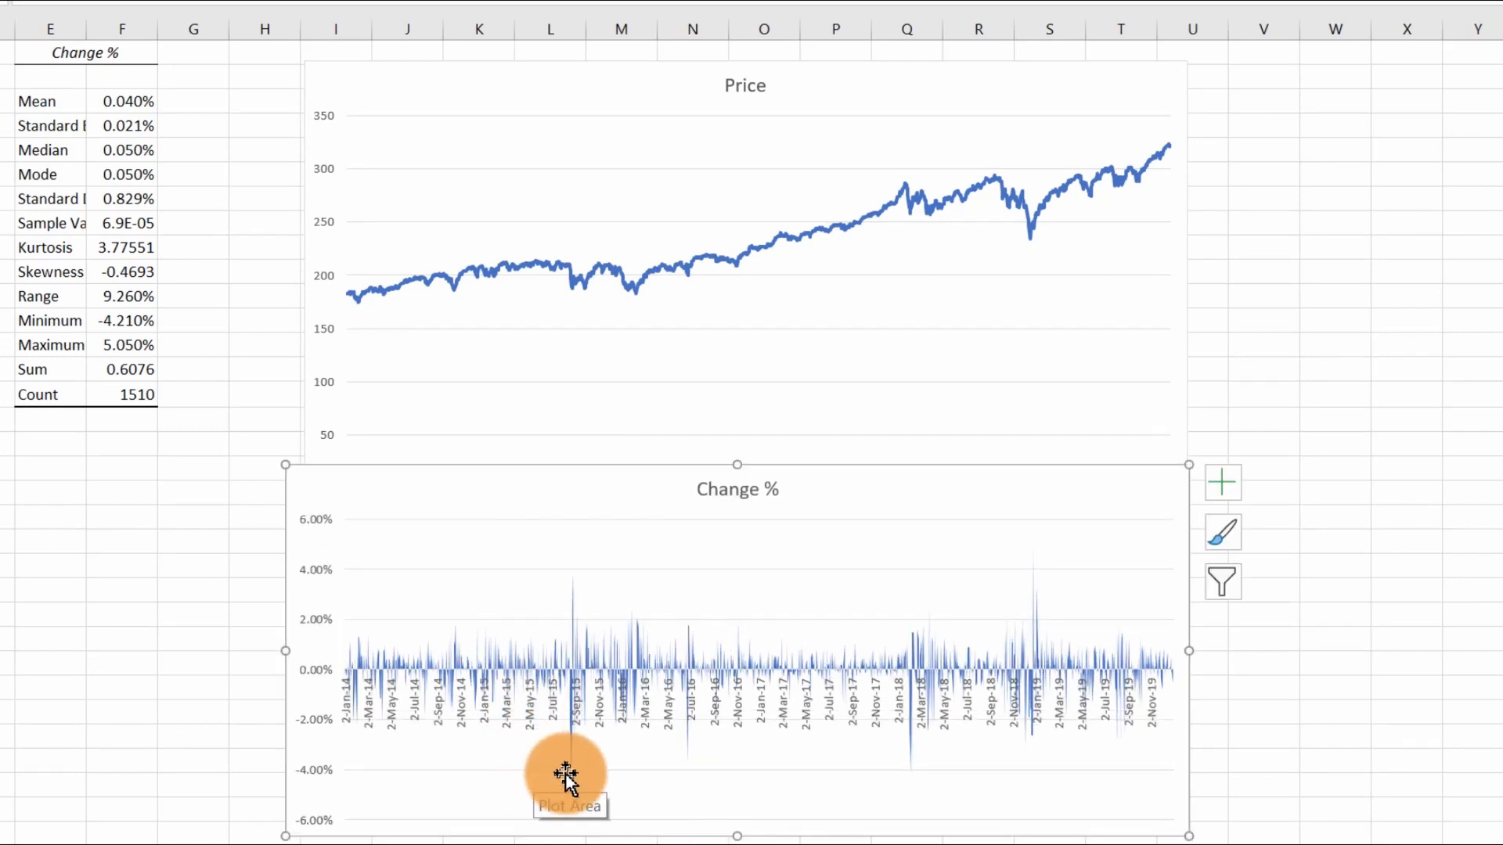
{"action": "mouse_move", "coordinate": [572, 777]}
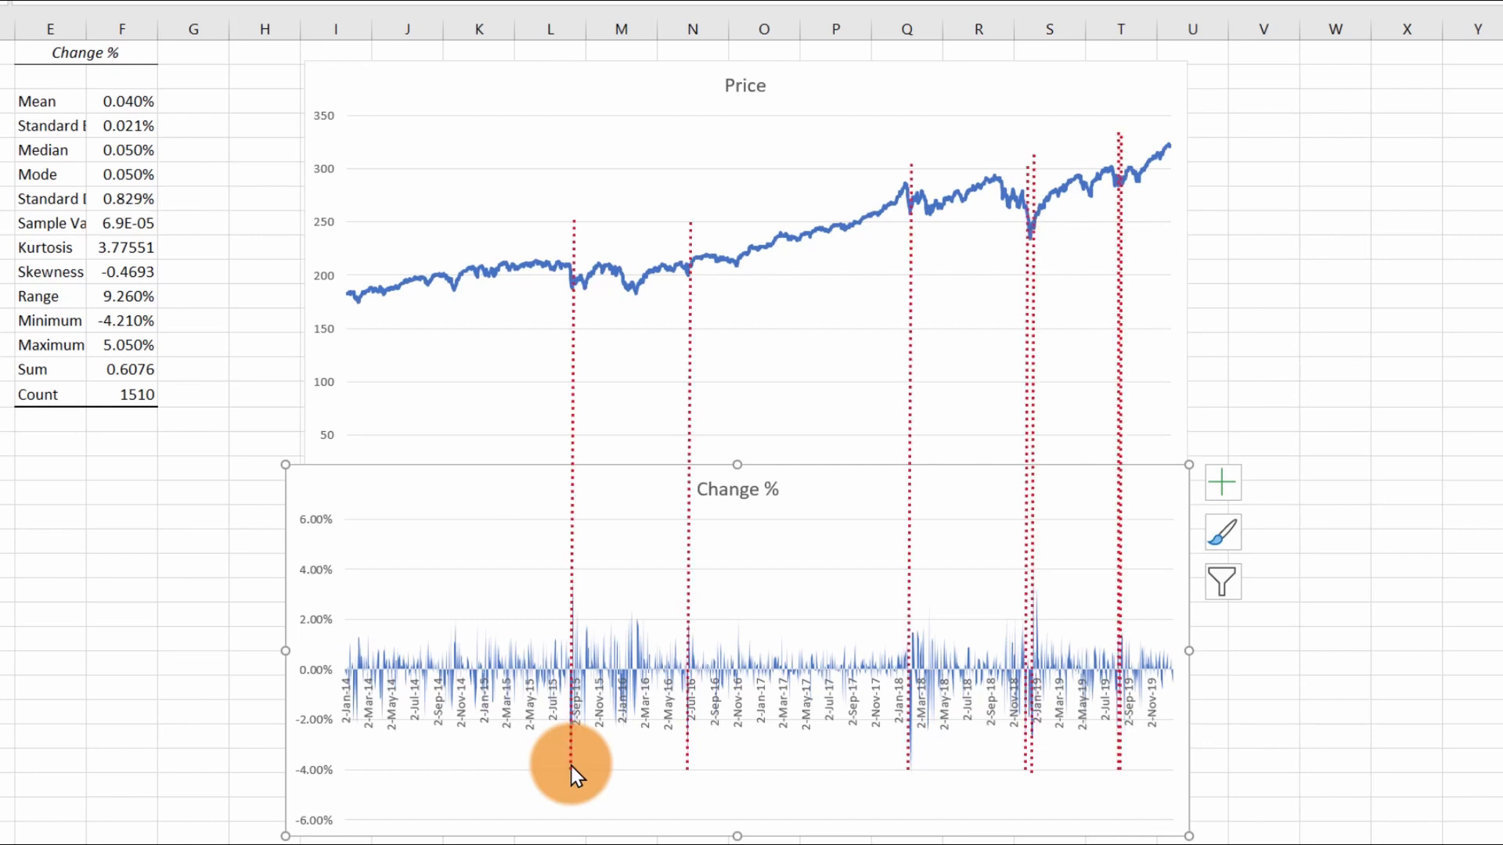
{"action": "mouse_move", "coordinate": [678, 750]}
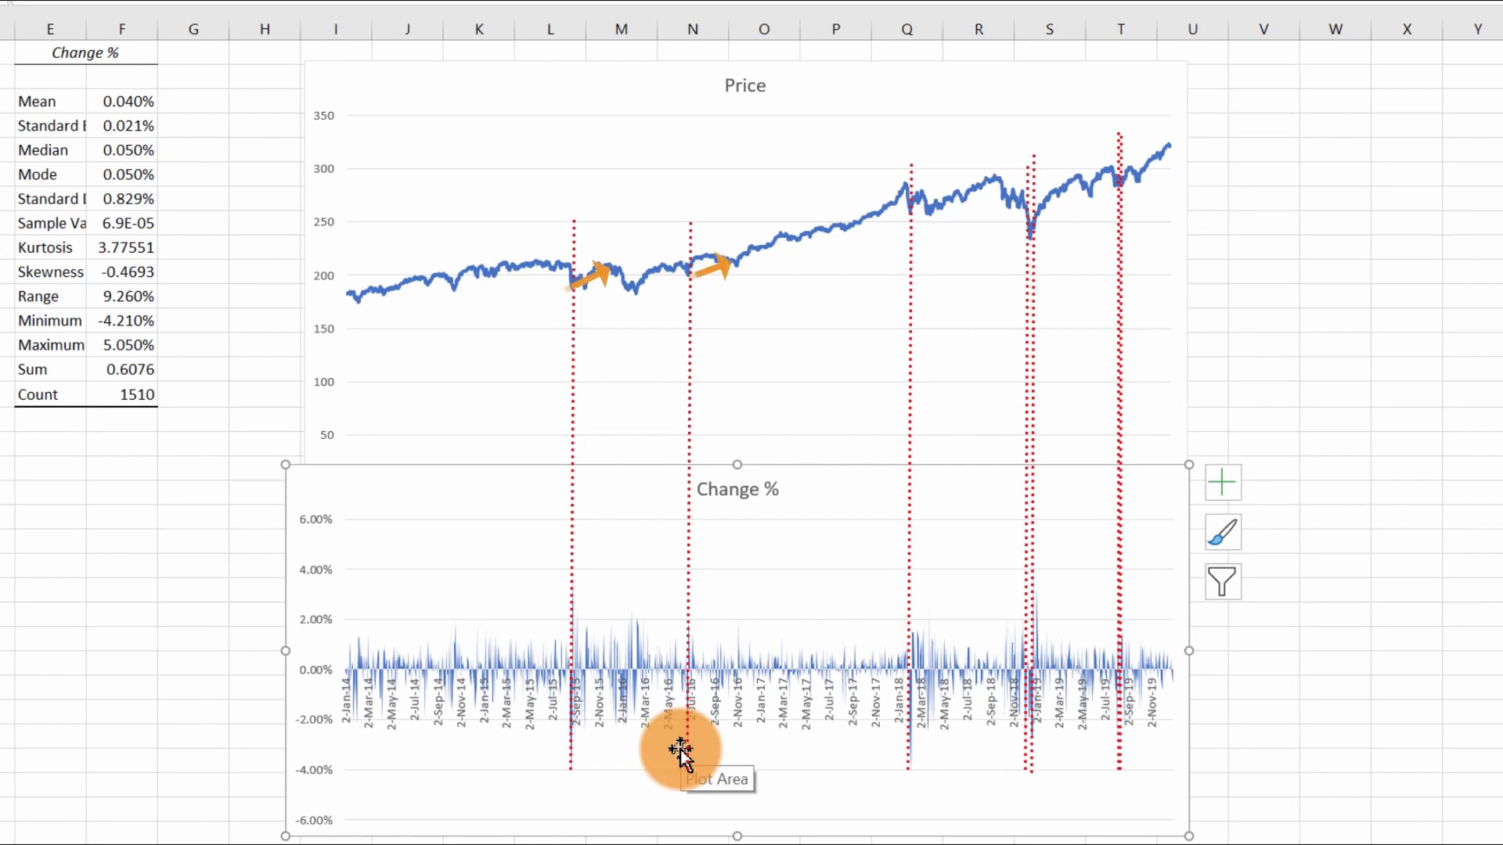
{"action": "mouse_move", "coordinate": [691, 752]}
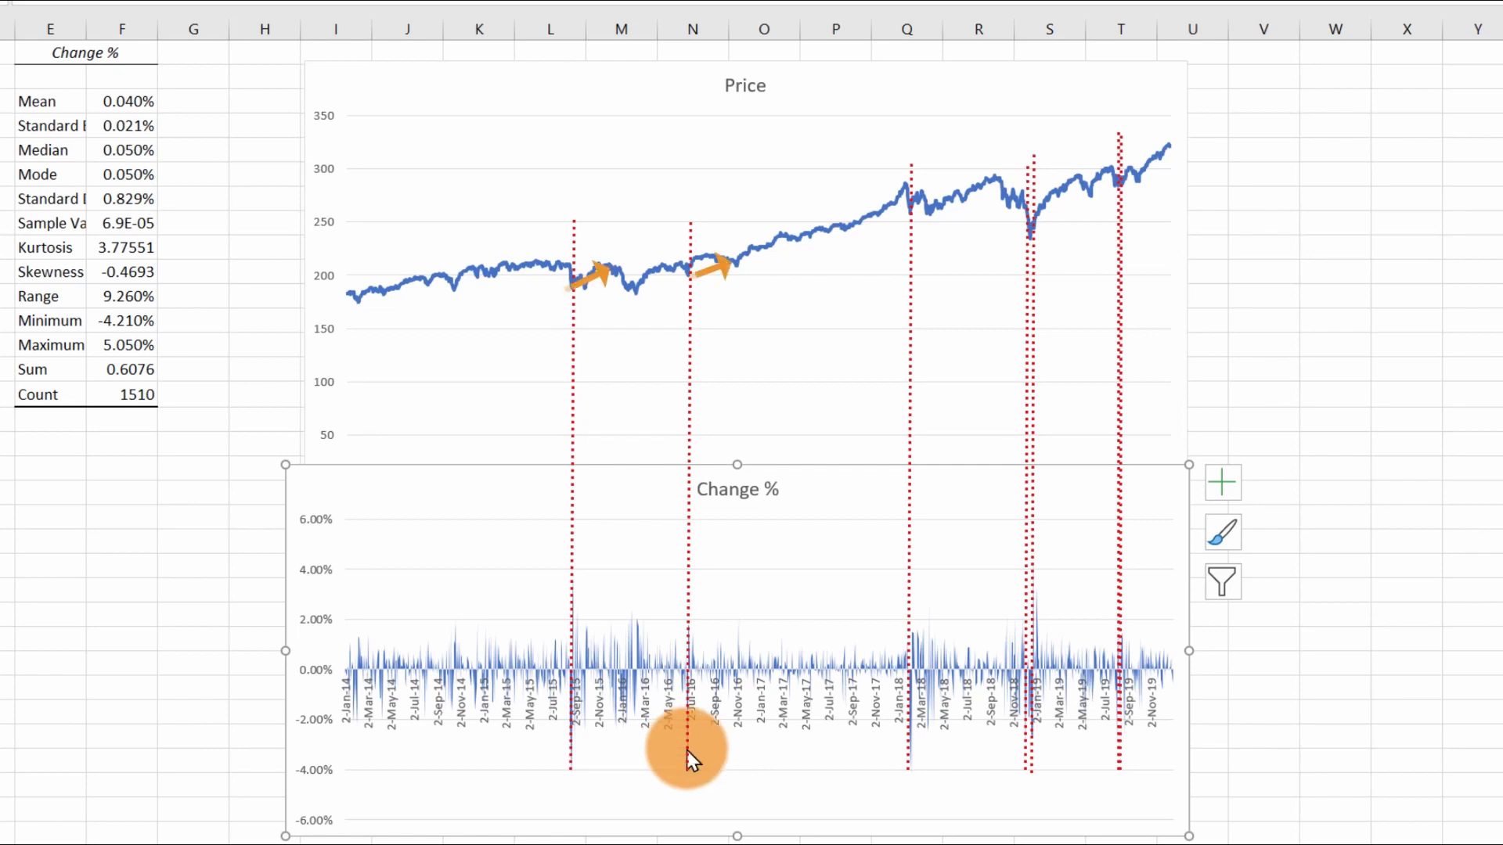
{"action": "mouse_move", "coordinate": [910, 748]}
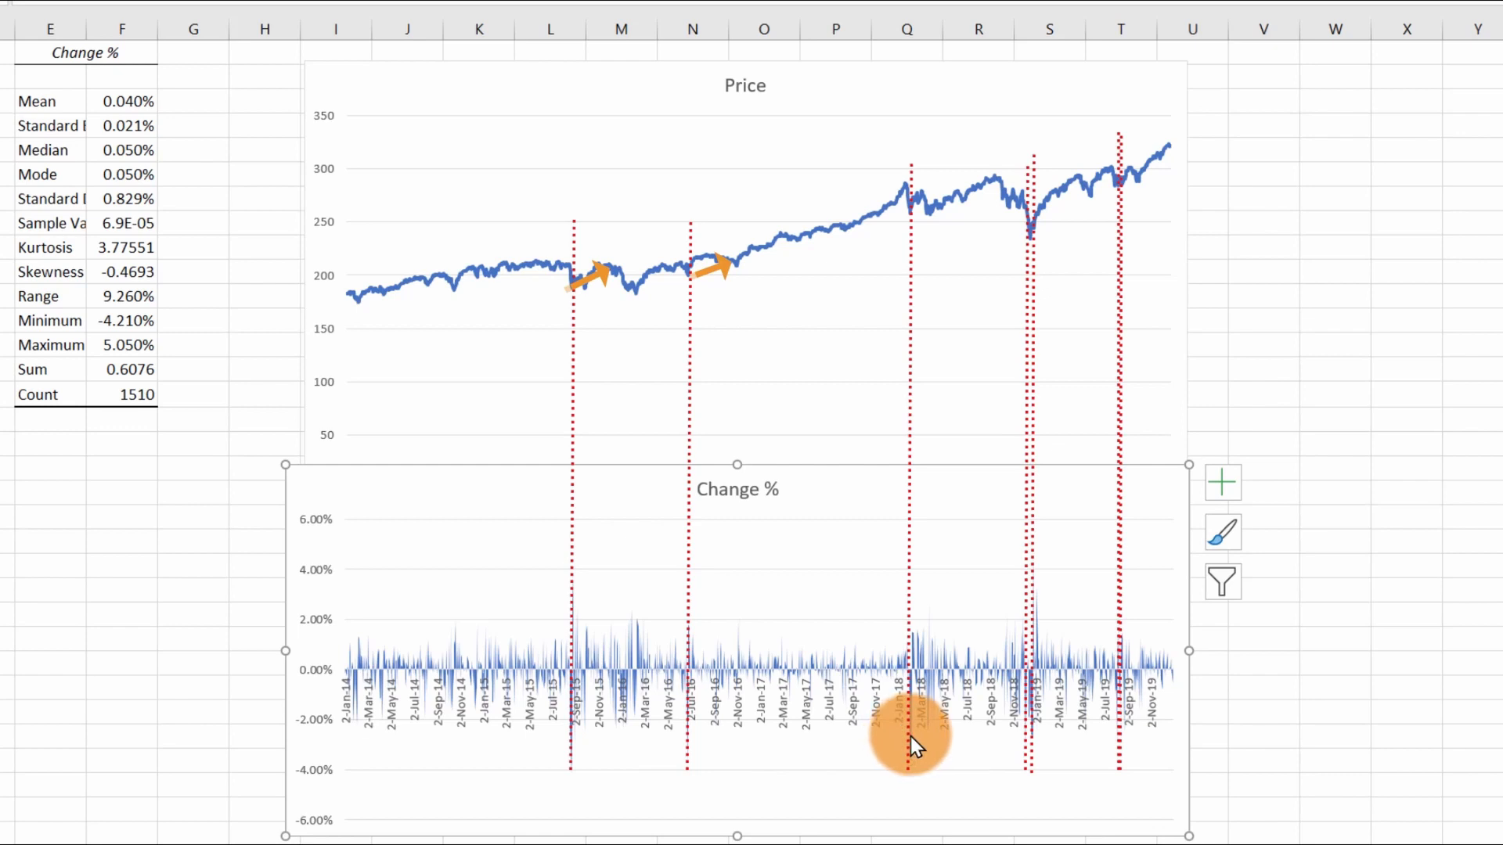
{"action": "mouse_move", "coordinate": [914, 752]}
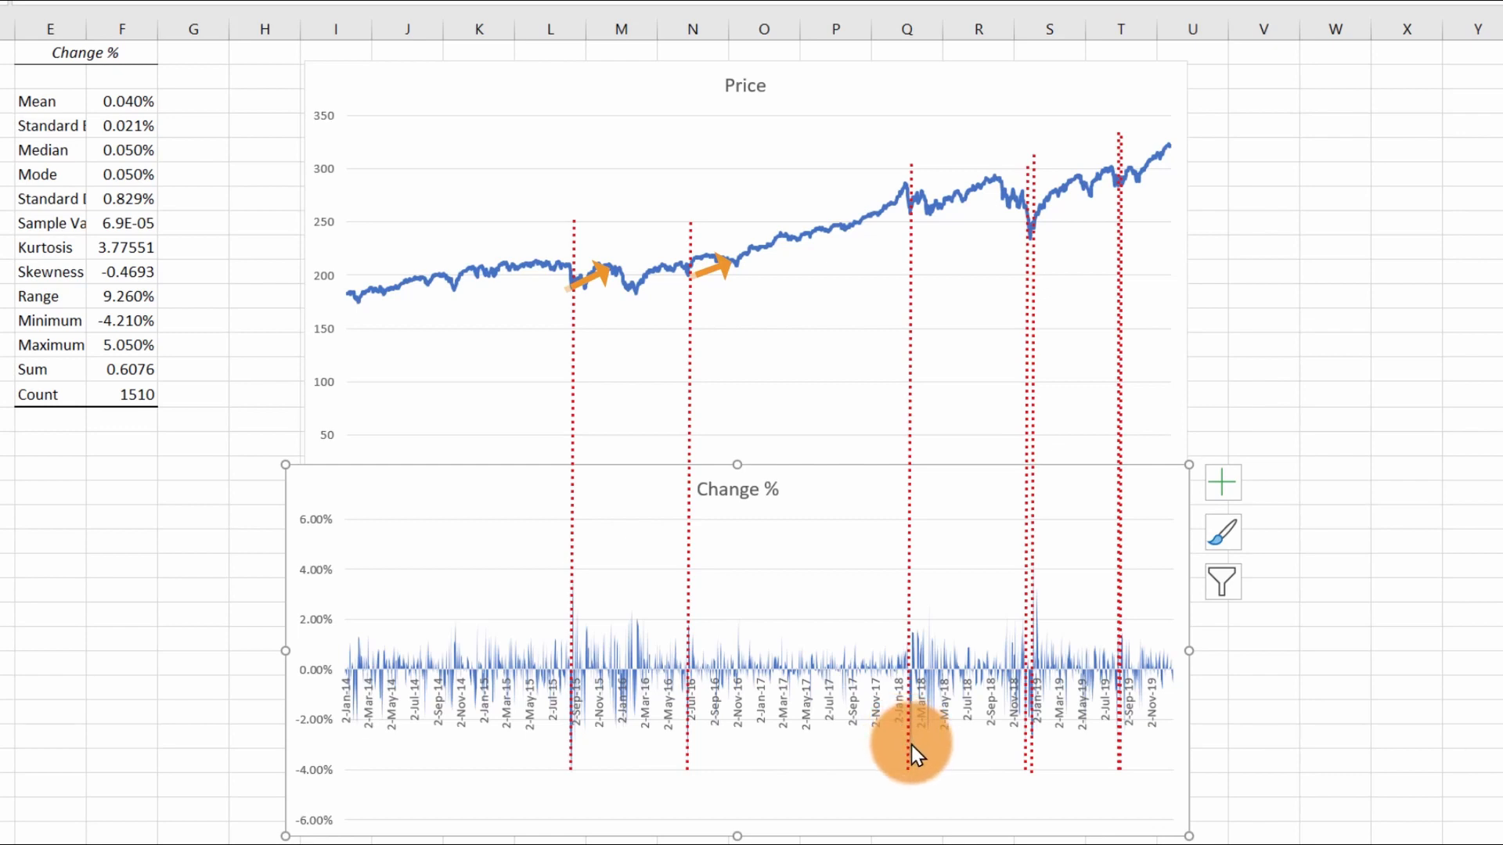
{"action": "mouse_move", "coordinate": [912, 210]}
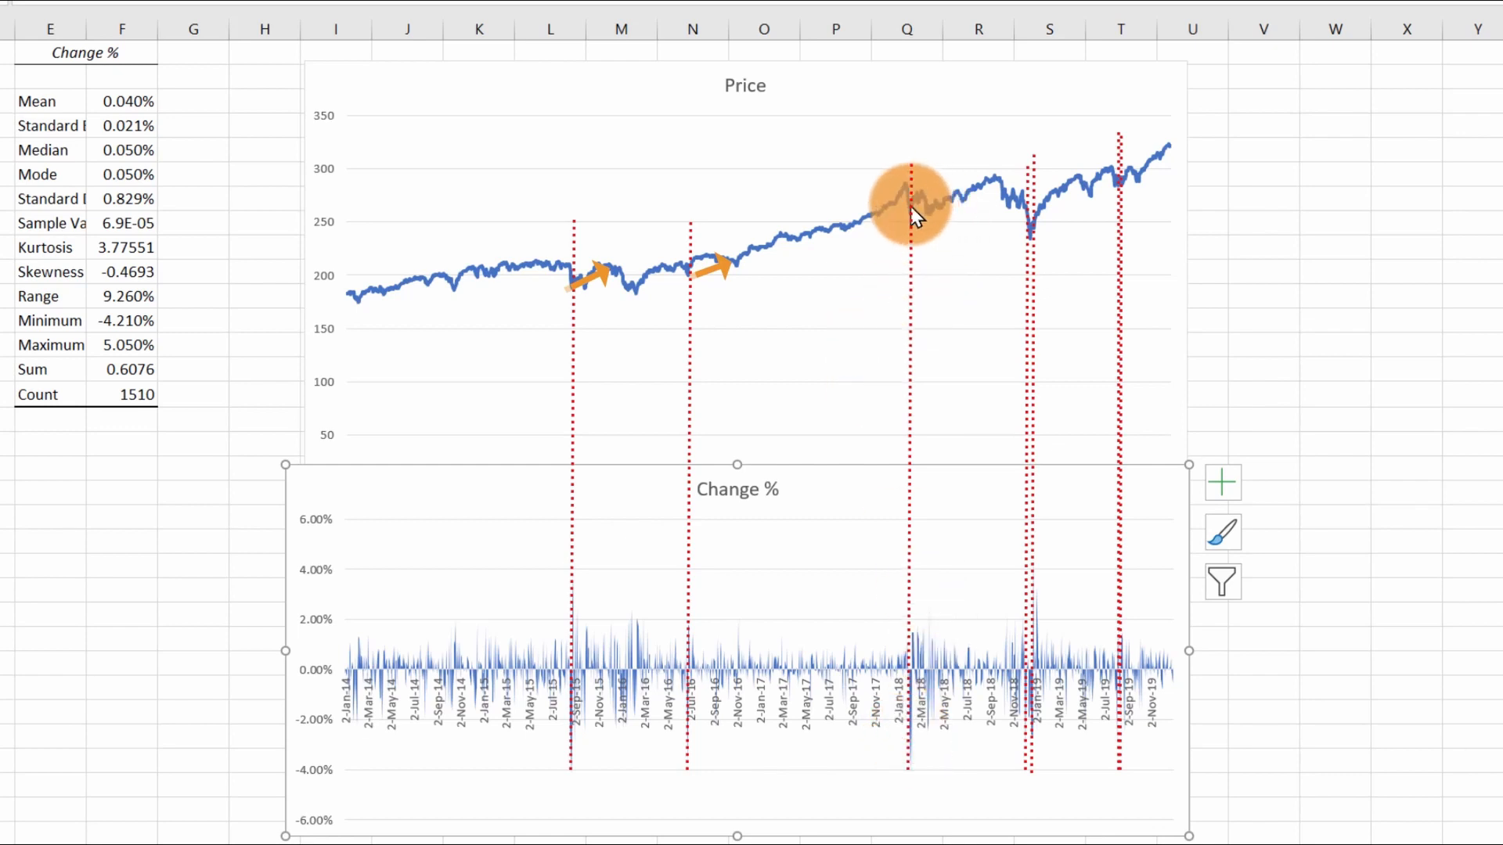
{"action": "mouse_move", "coordinate": [930, 226]}
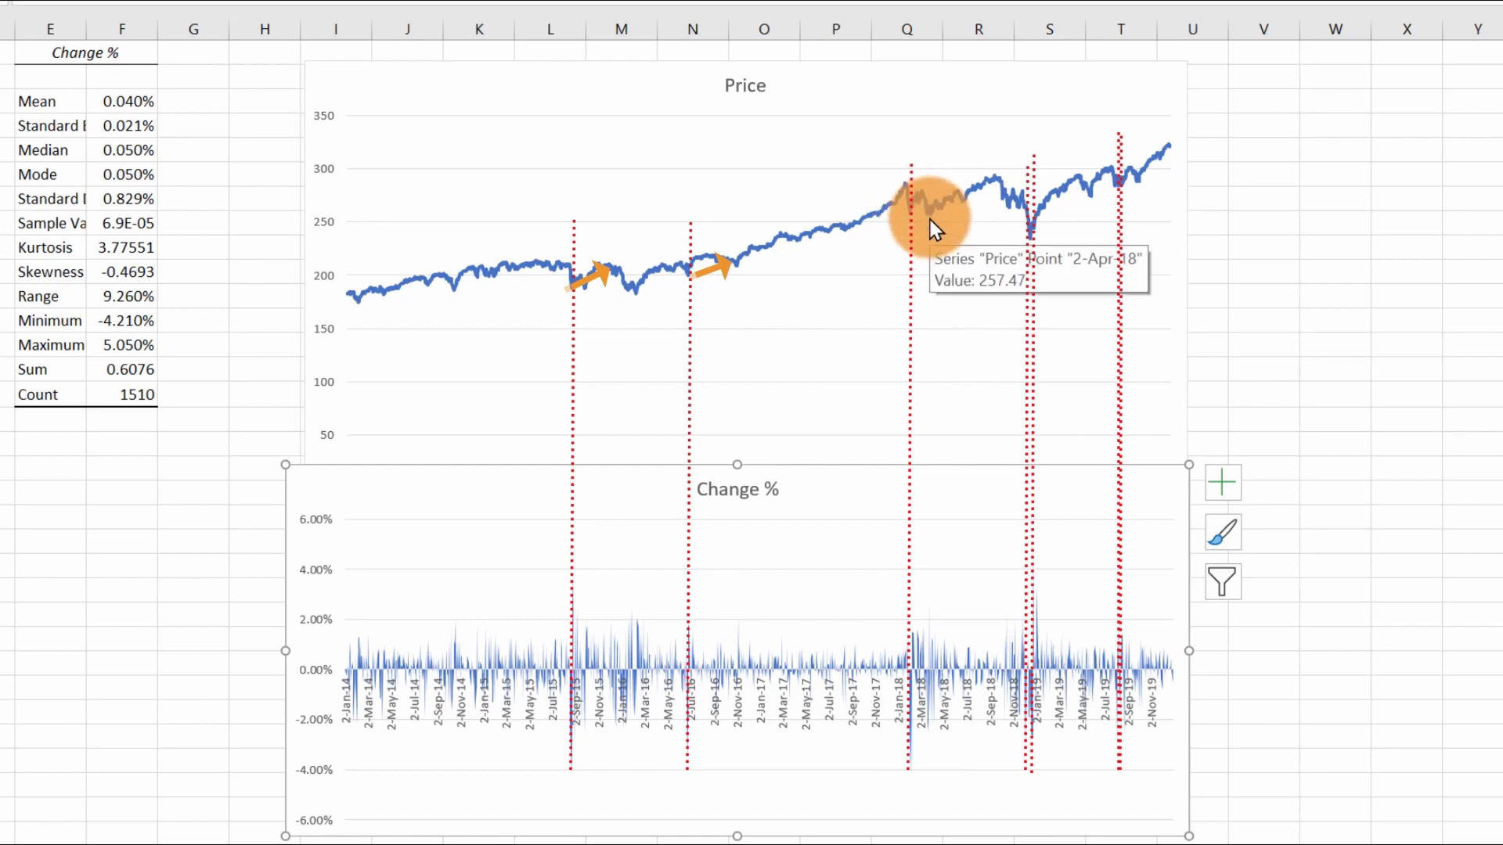
{"action": "mouse_move", "coordinate": [973, 213]}
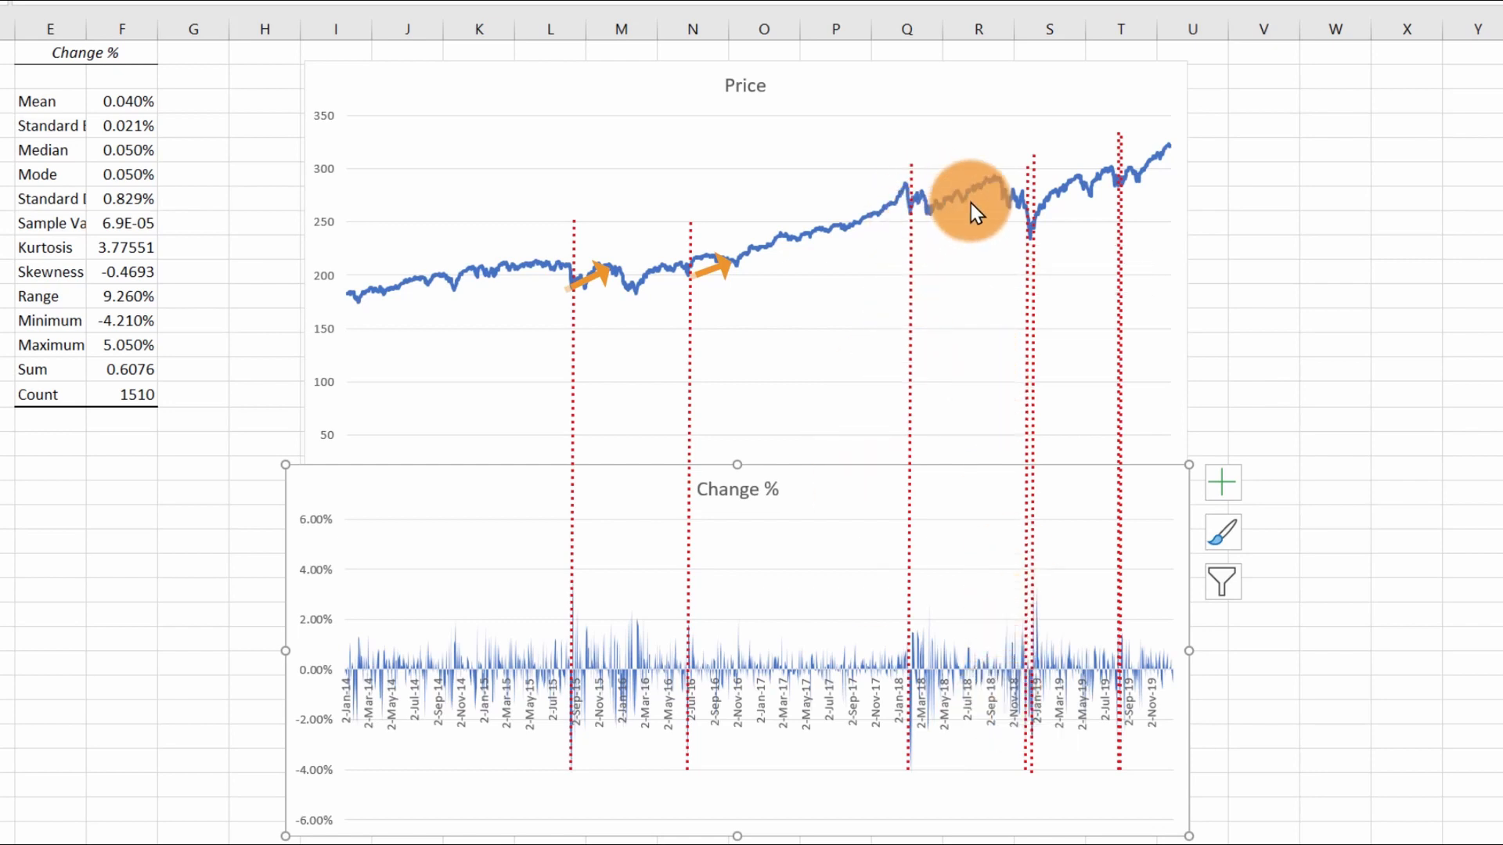
{"action": "mouse_move", "coordinate": [920, 216]}
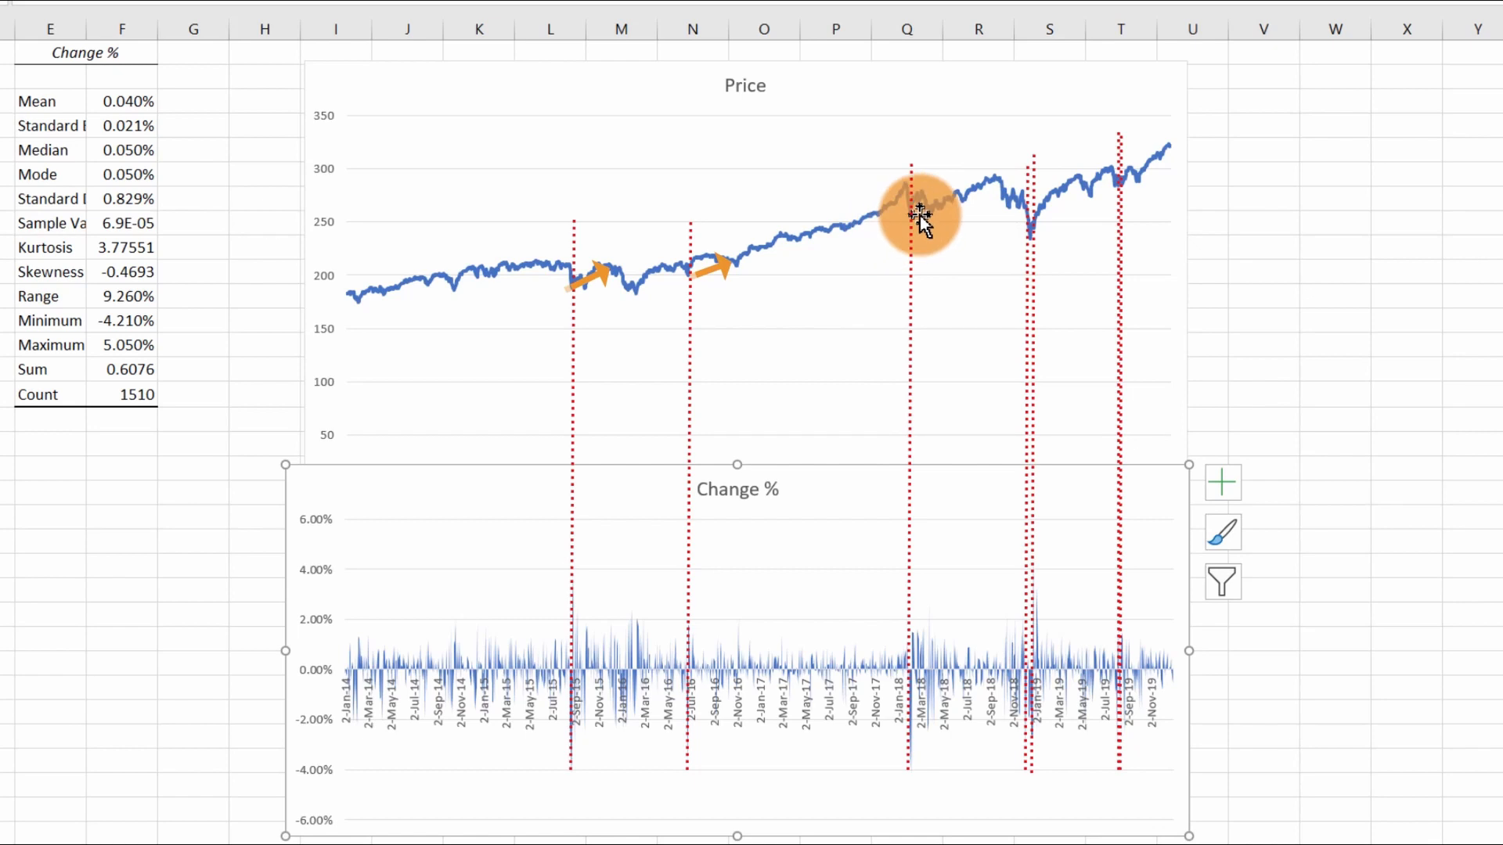
{"action": "mouse_move", "coordinate": [970, 201]}
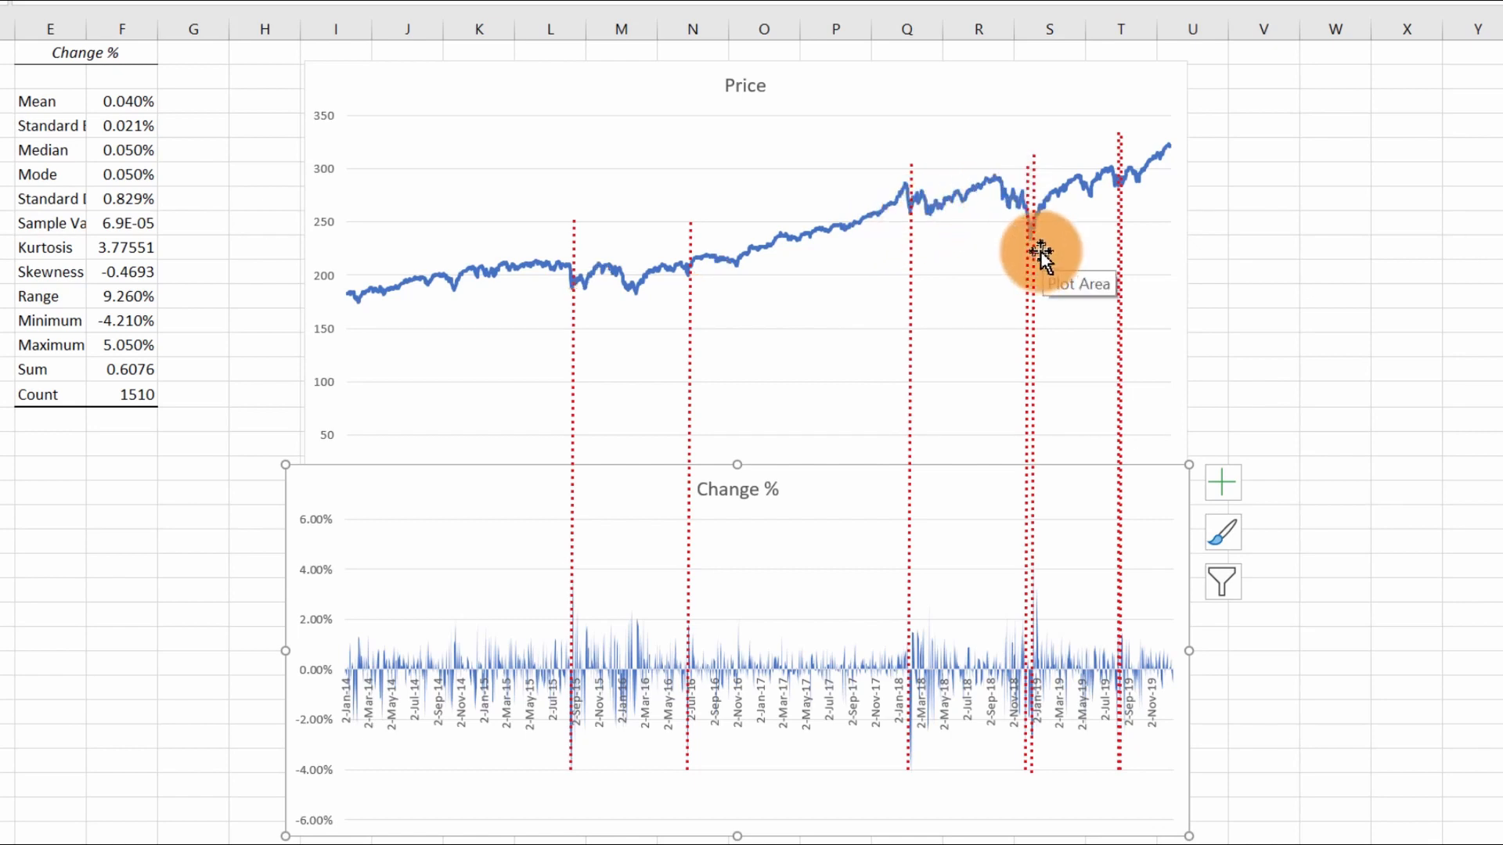
{"action": "mouse_move", "coordinate": [1012, 401]}
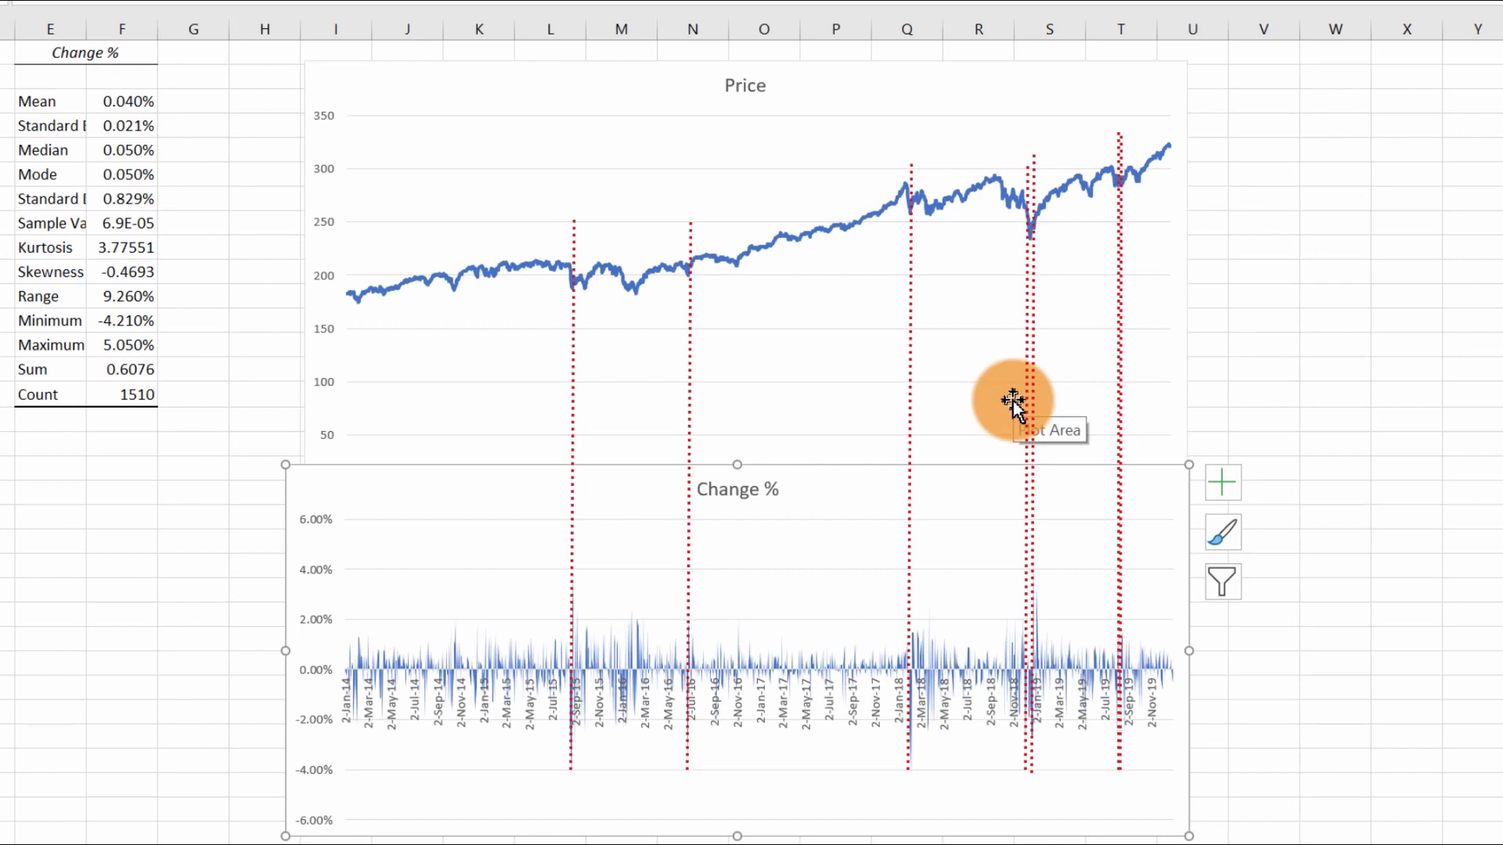
{"action": "mouse_move", "coordinate": [568, 624]}
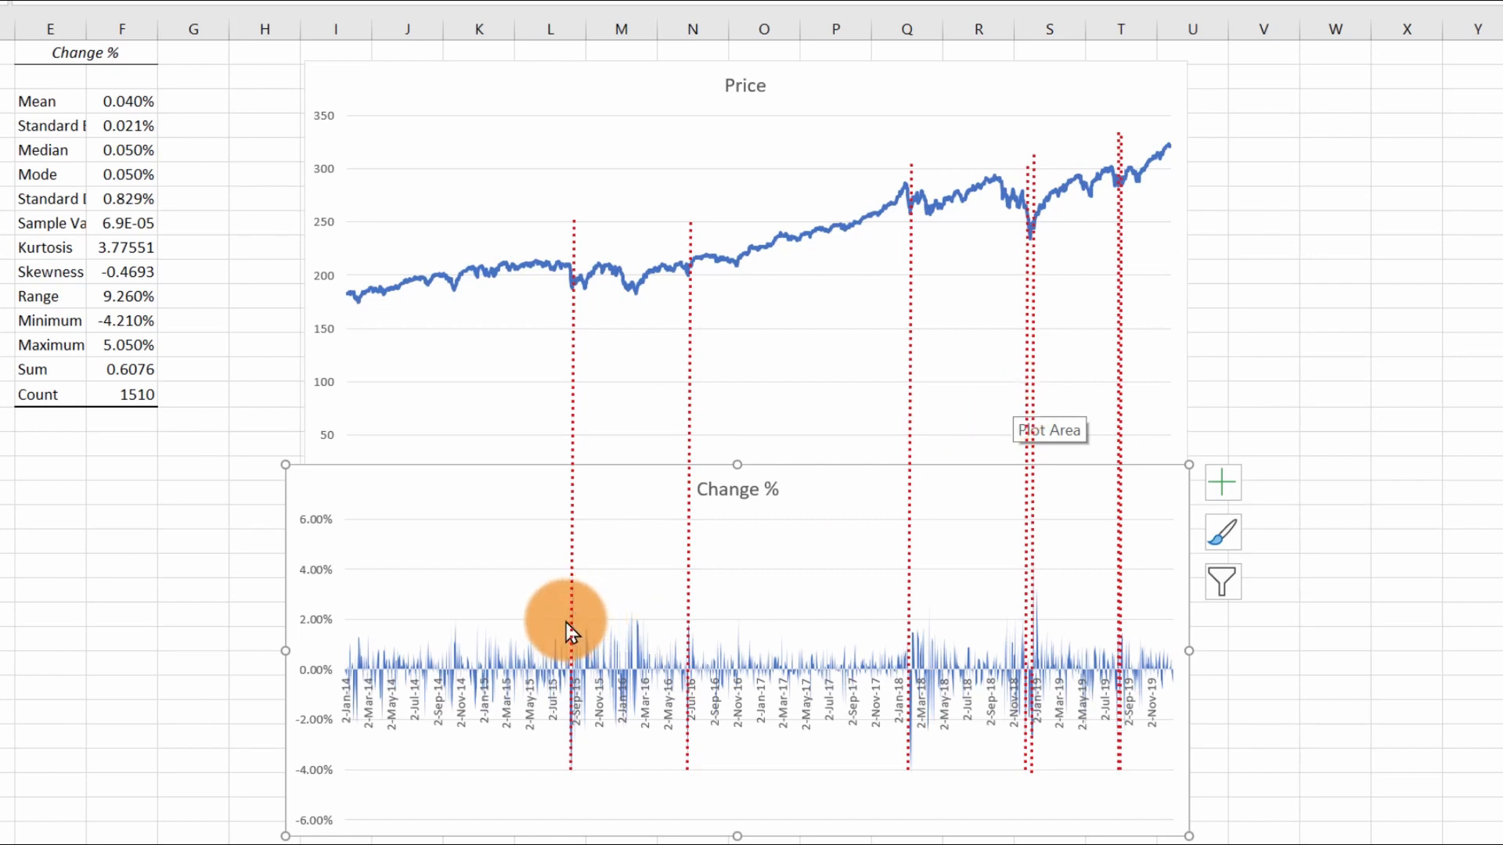